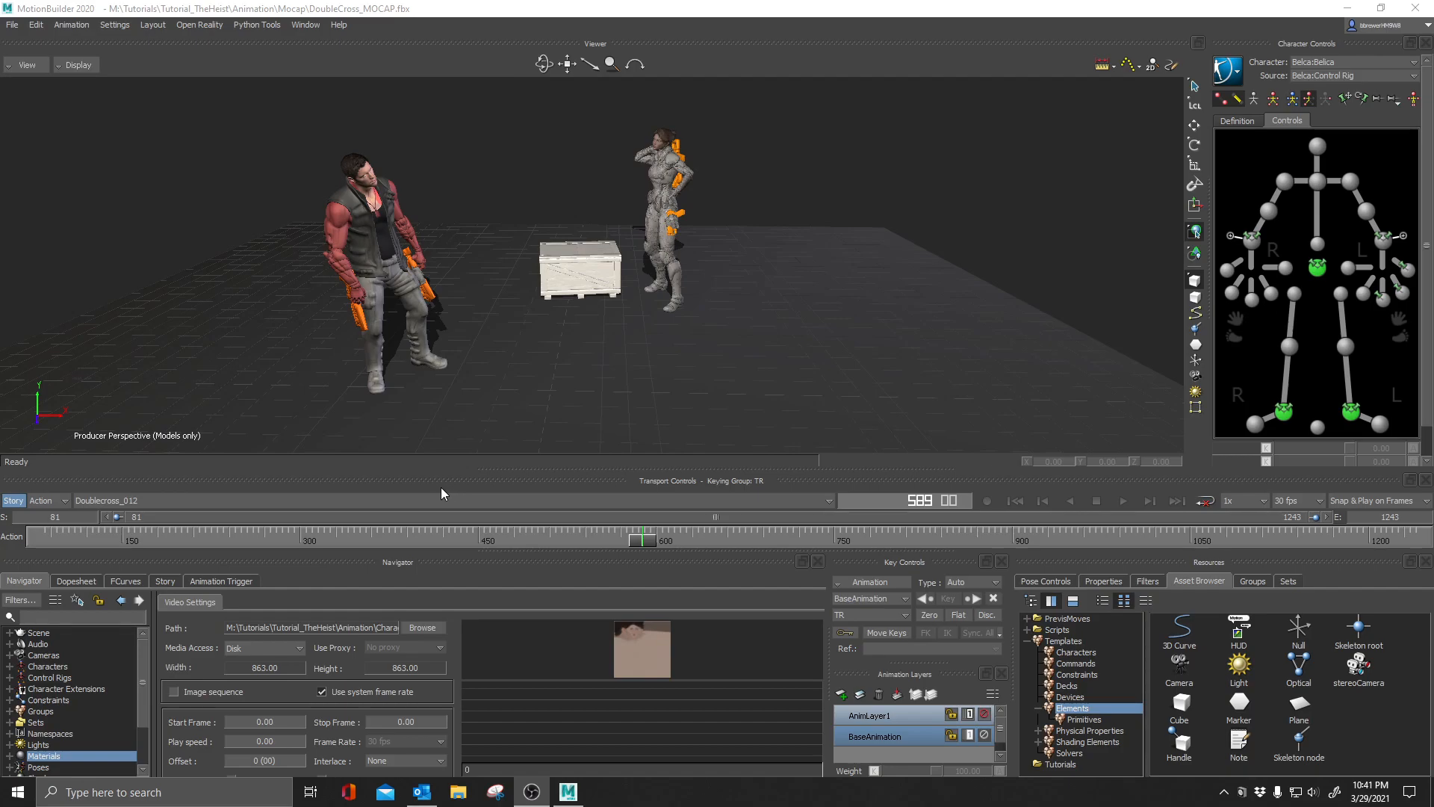
{"action": "mouse_move", "coordinate": [1221, 659]}
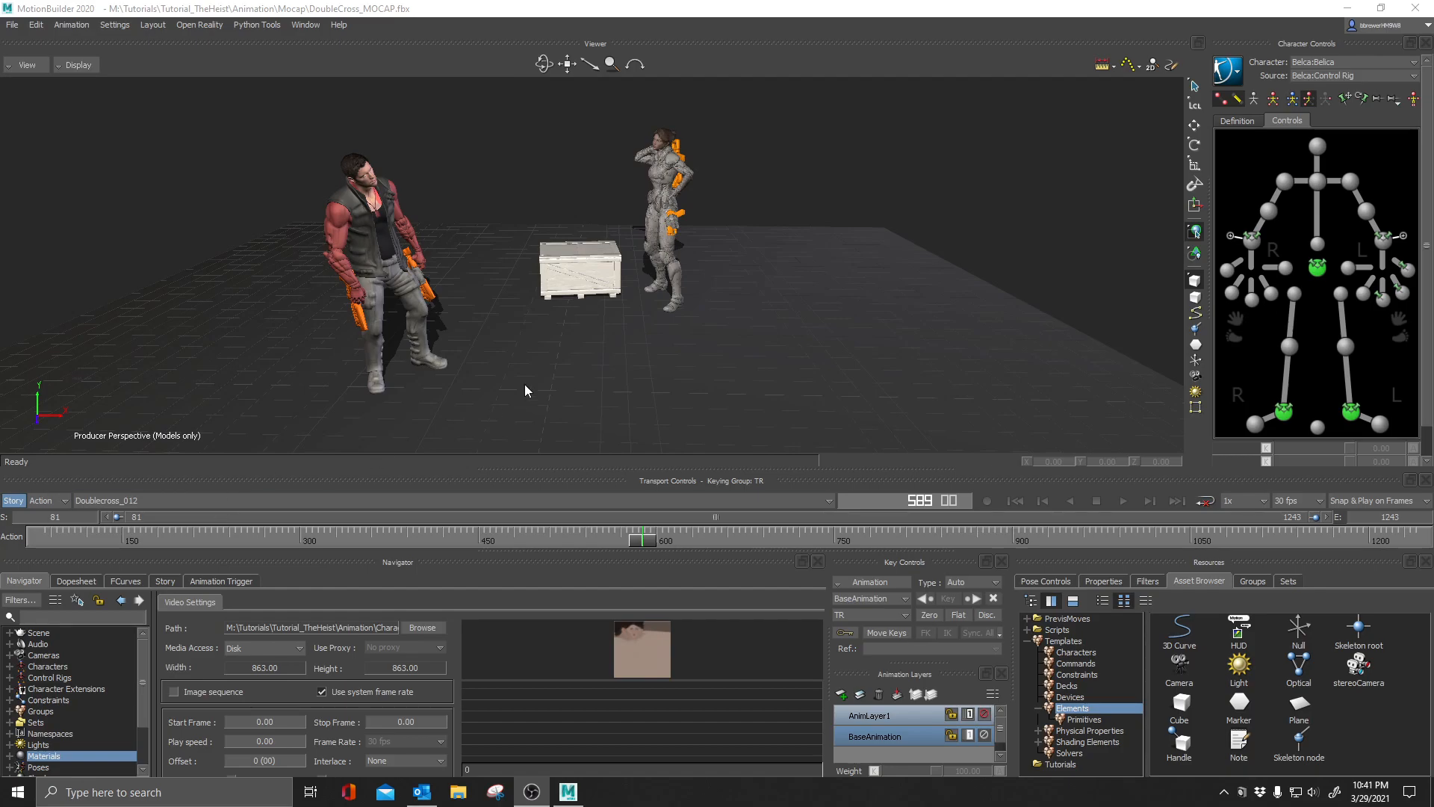
{"action": "mouse_move", "coordinate": [664, 344]}
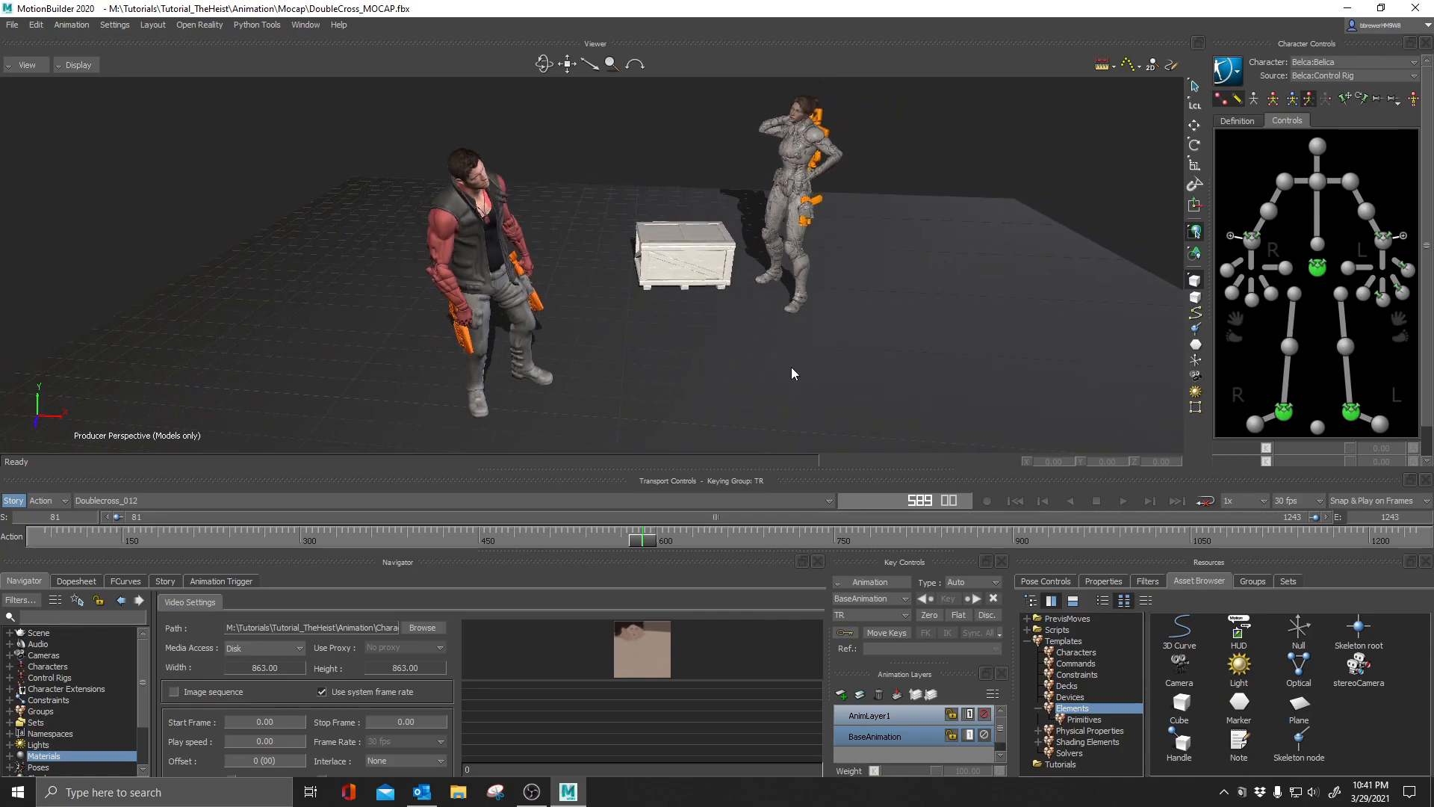
{"action": "mouse_move", "coordinate": [910, 389]}
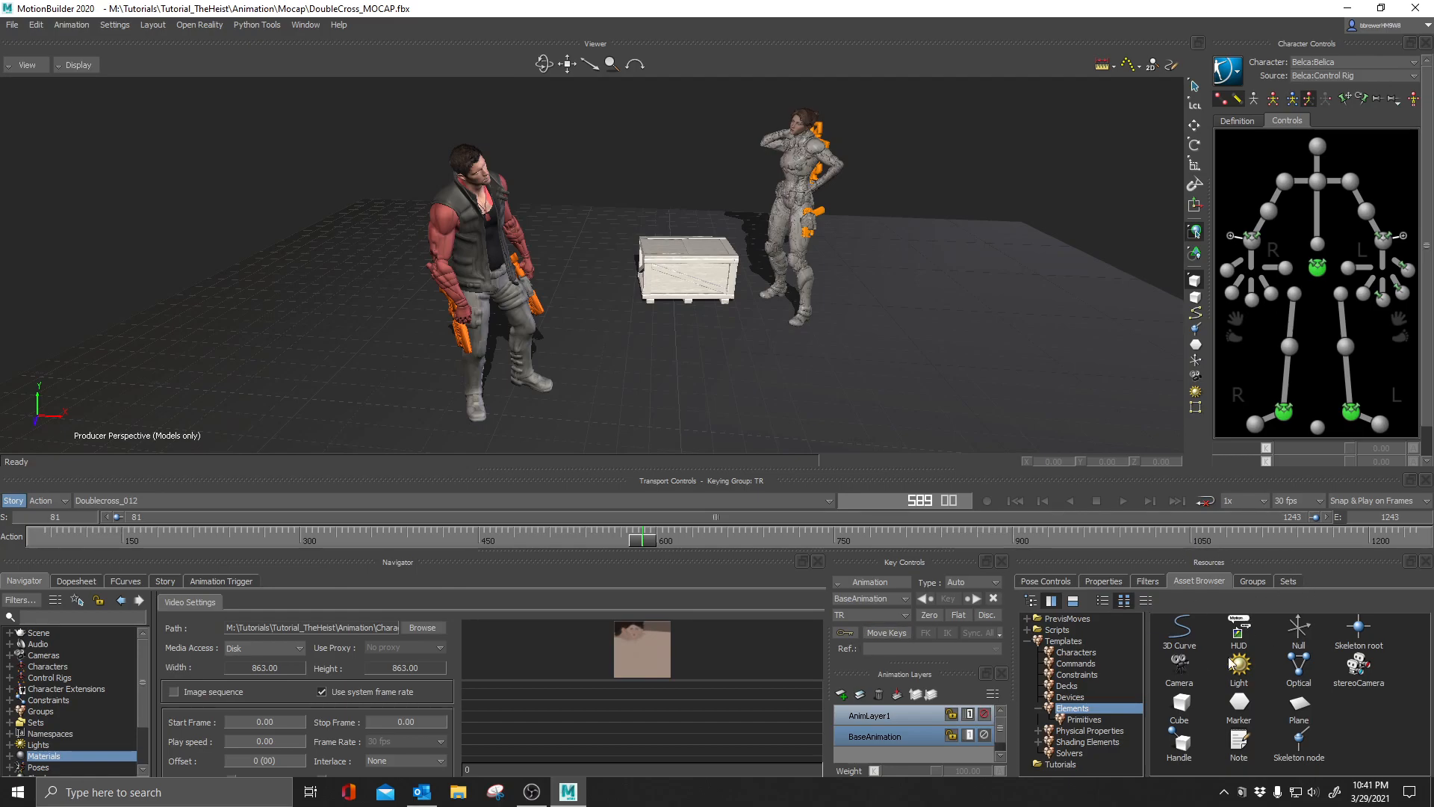
{"action": "mouse_move", "coordinate": [1091, 611]}
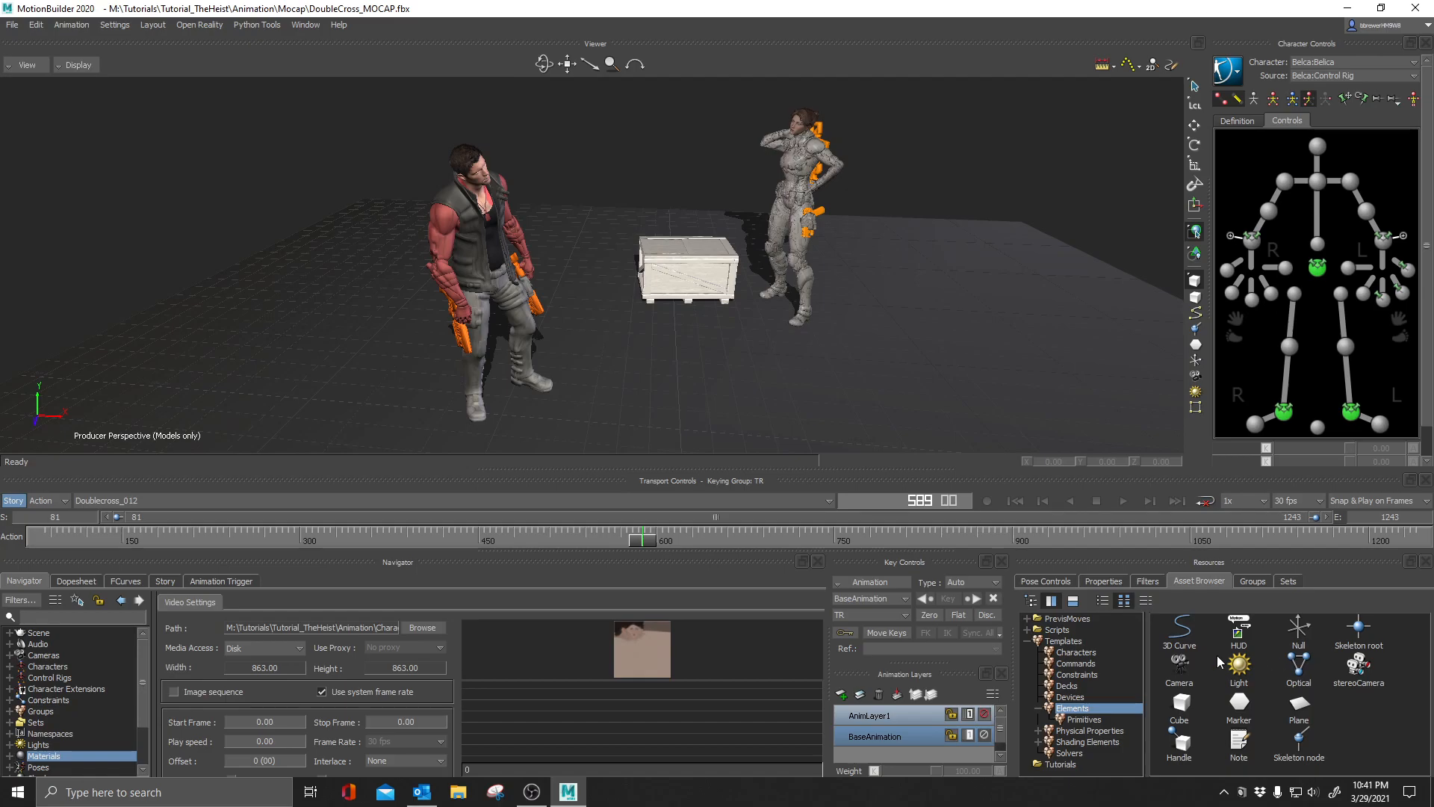
{"action": "mouse_move", "coordinate": [1305, 630]}
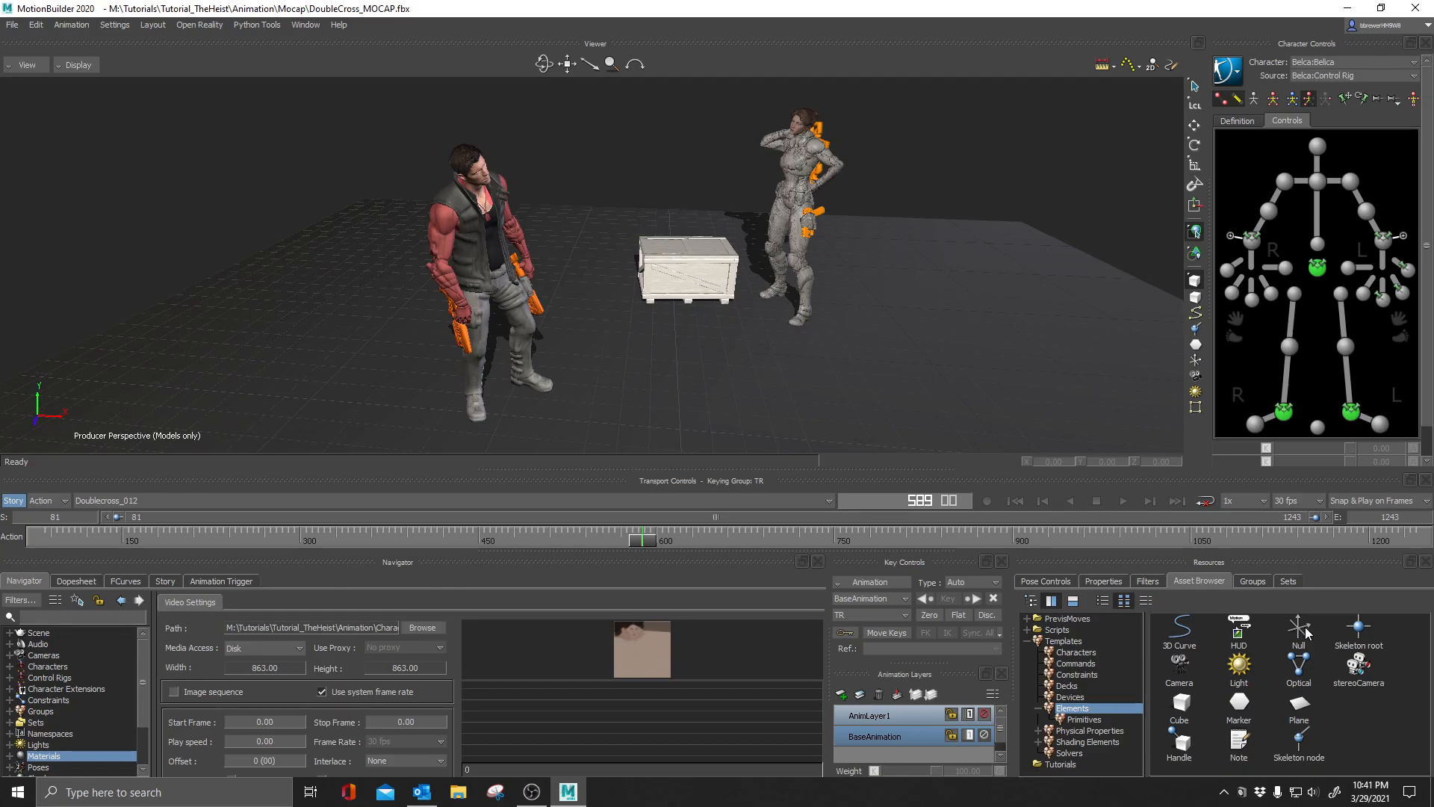
{"action": "mouse_move", "coordinate": [1090, 647]}
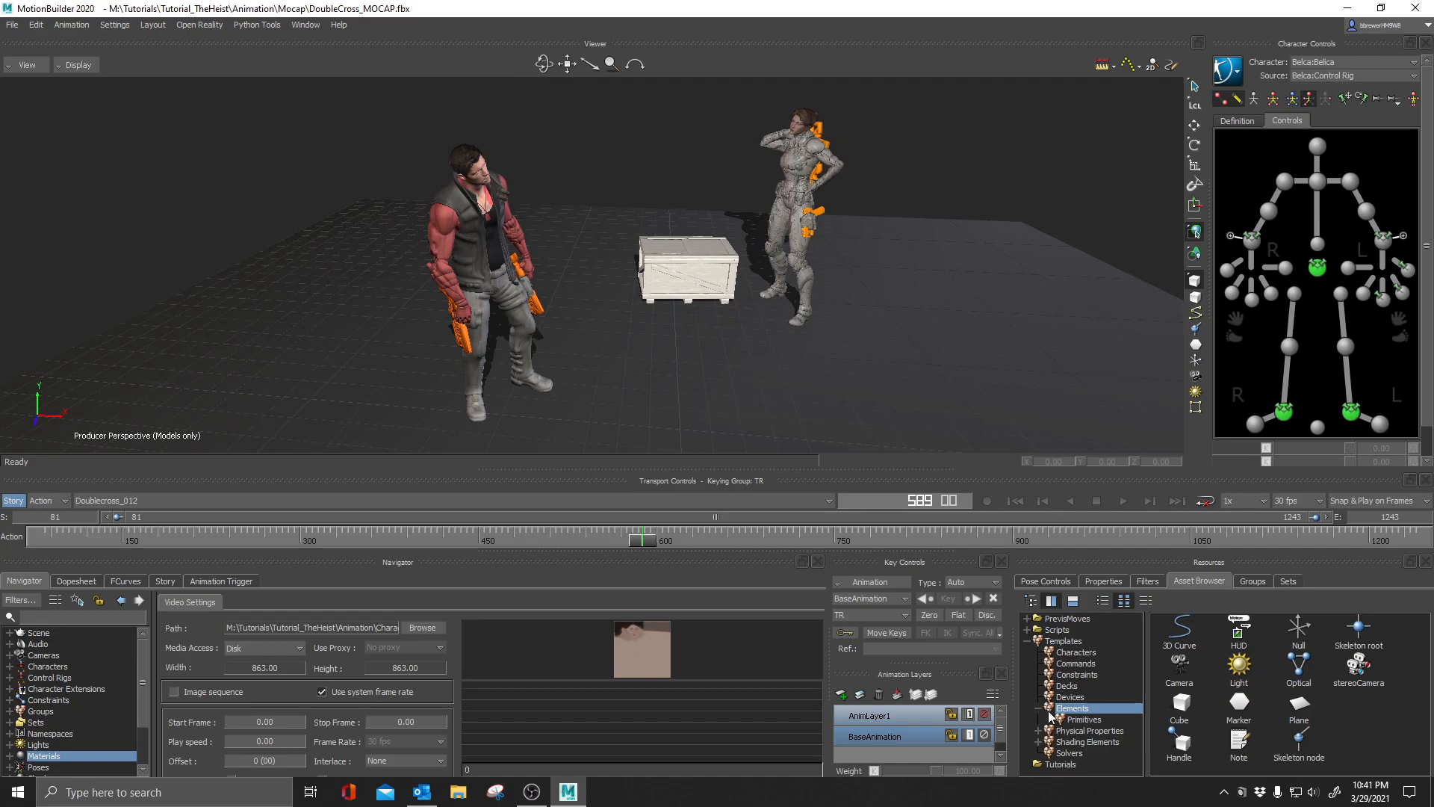
{"action": "mouse_move", "coordinate": [1174, 719]}
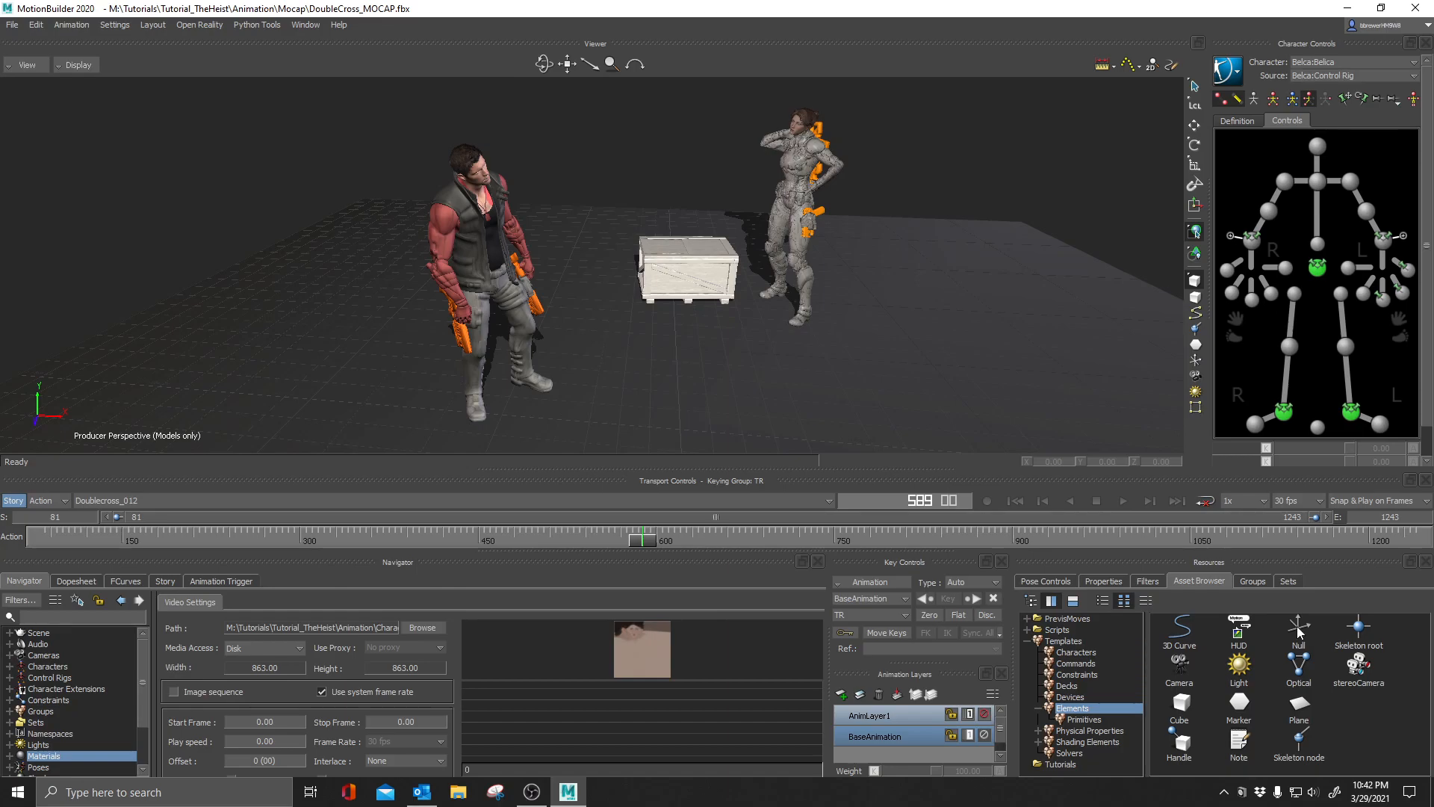
{"action": "mouse_move", "coordinate": [1301, 633]}
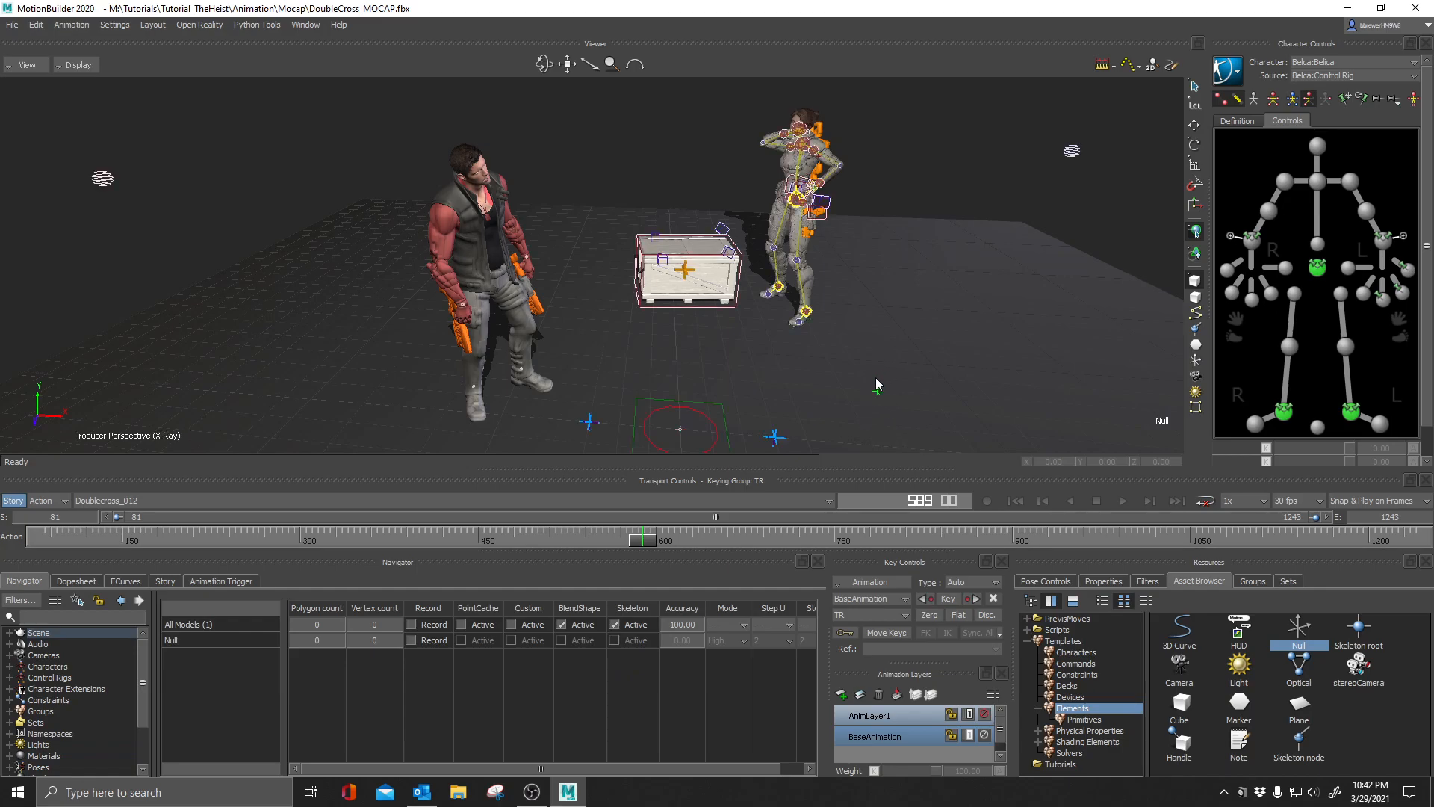
{"action": "mouse_move", "coordinate": [947, 431]}
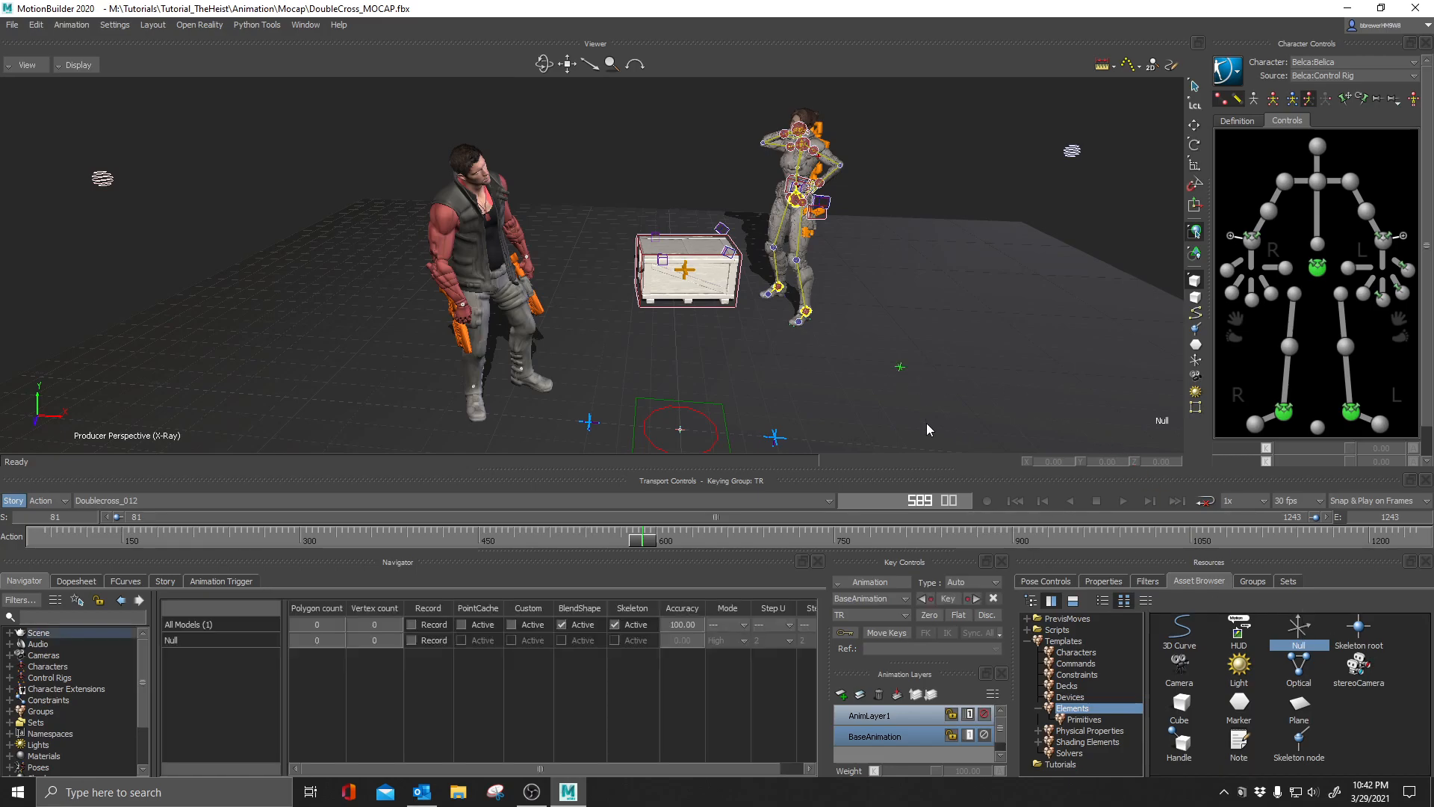
{"action": "mouse_move", "coordinate": [1033, 456]}
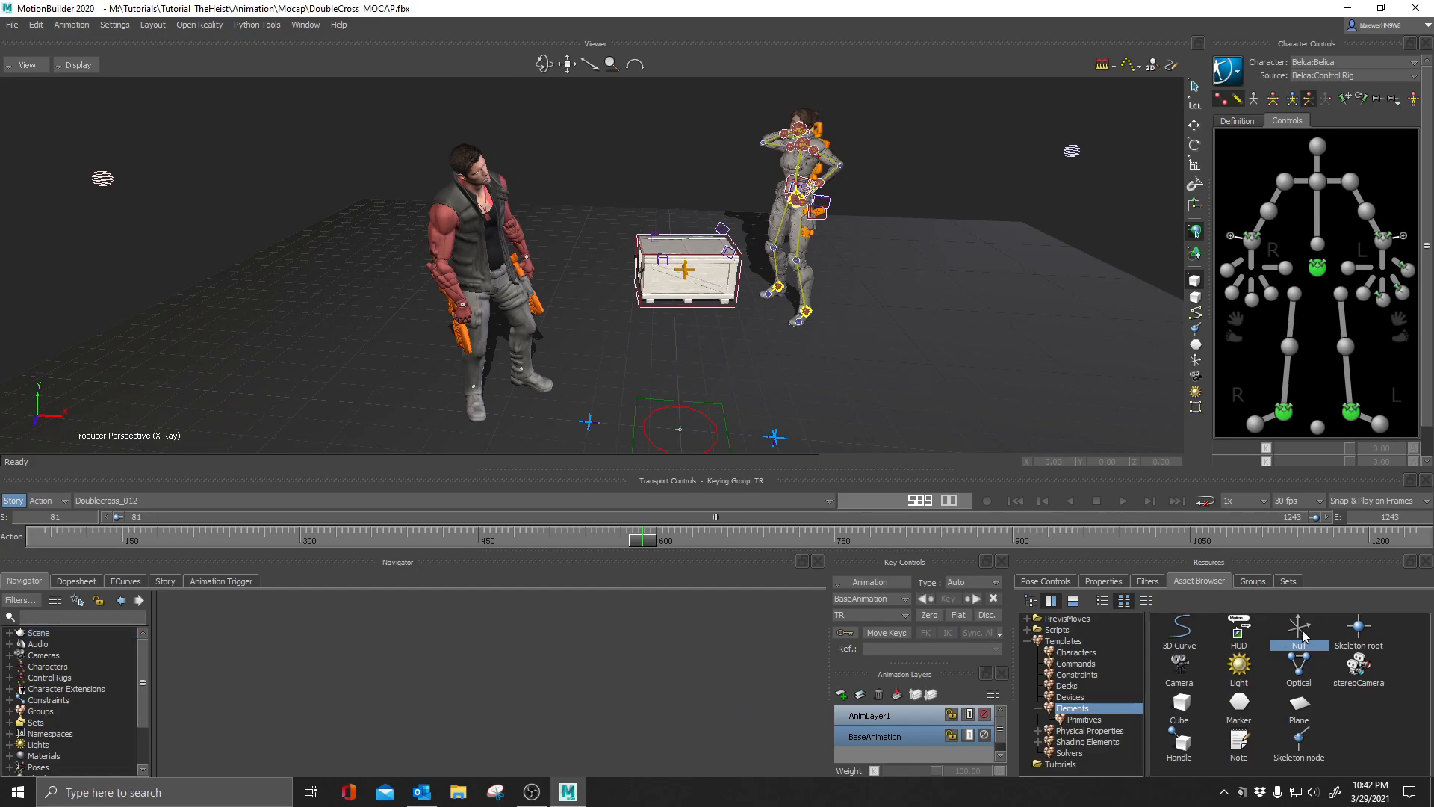
Place nulls from Templates > Elements onto the floor right of the crate.
{"action": "left_click", "coordinate": [1298, 629]}
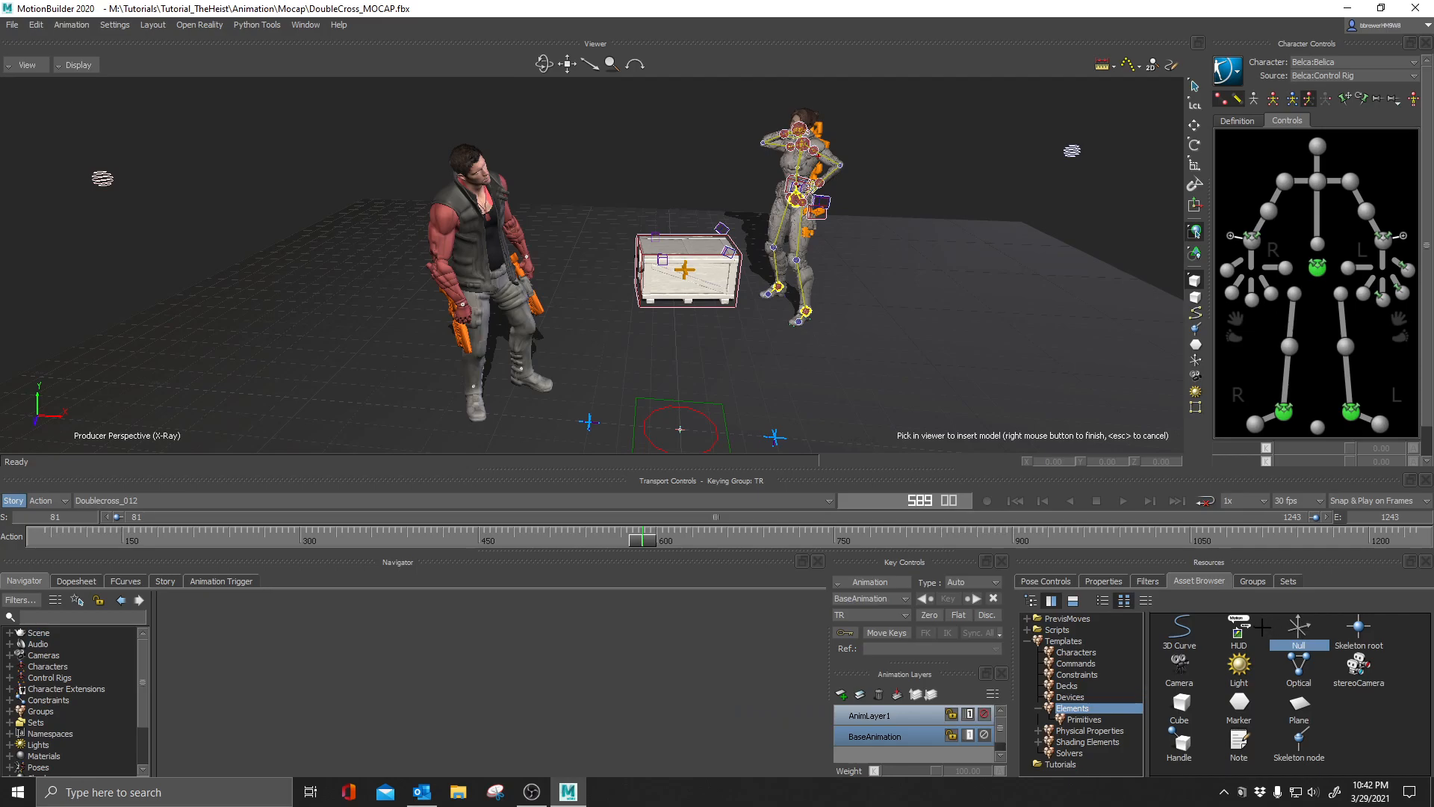
{"action": "mouse_move", "coordinate": [1027, 414]}
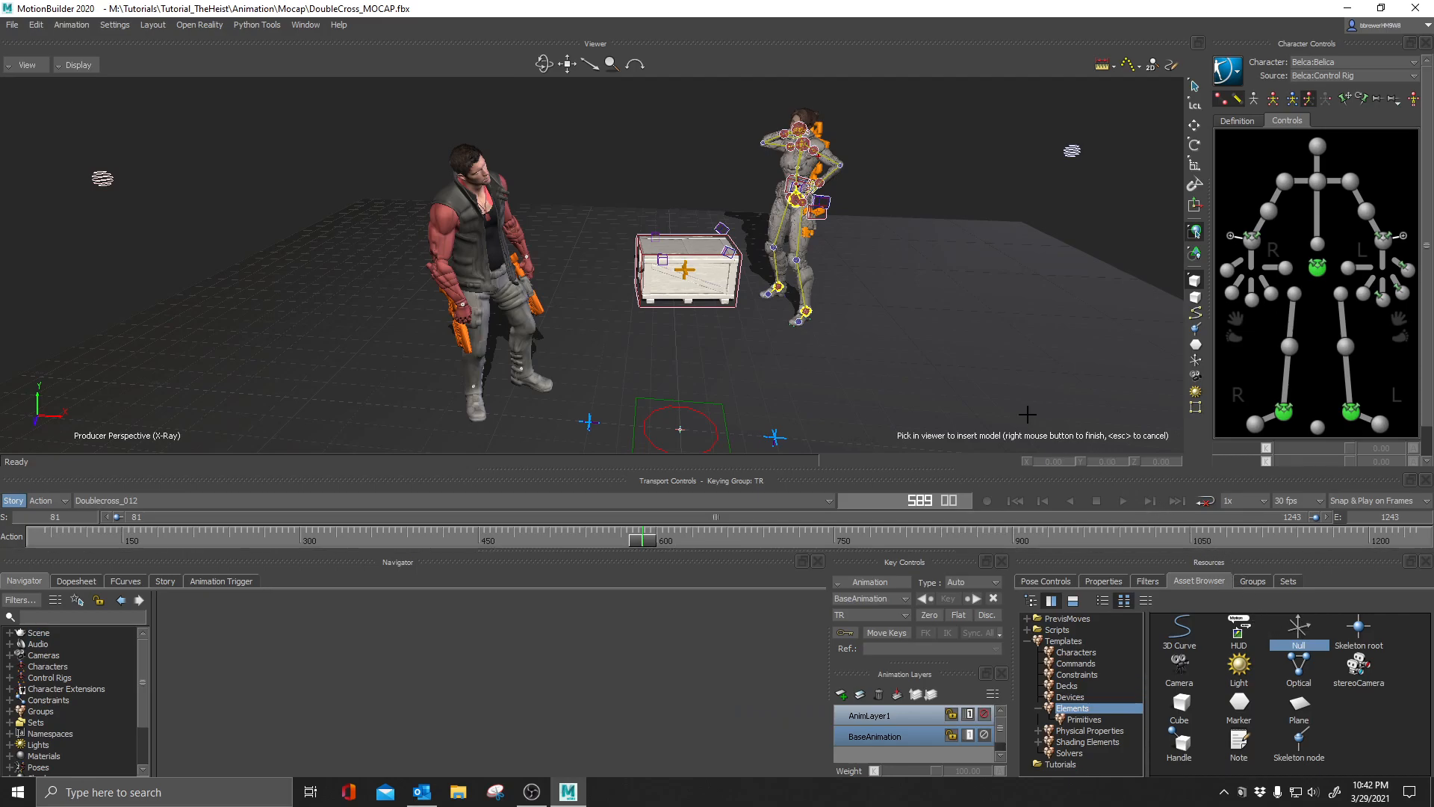
{"action": "left_click", "coordinate": [878, 350]}
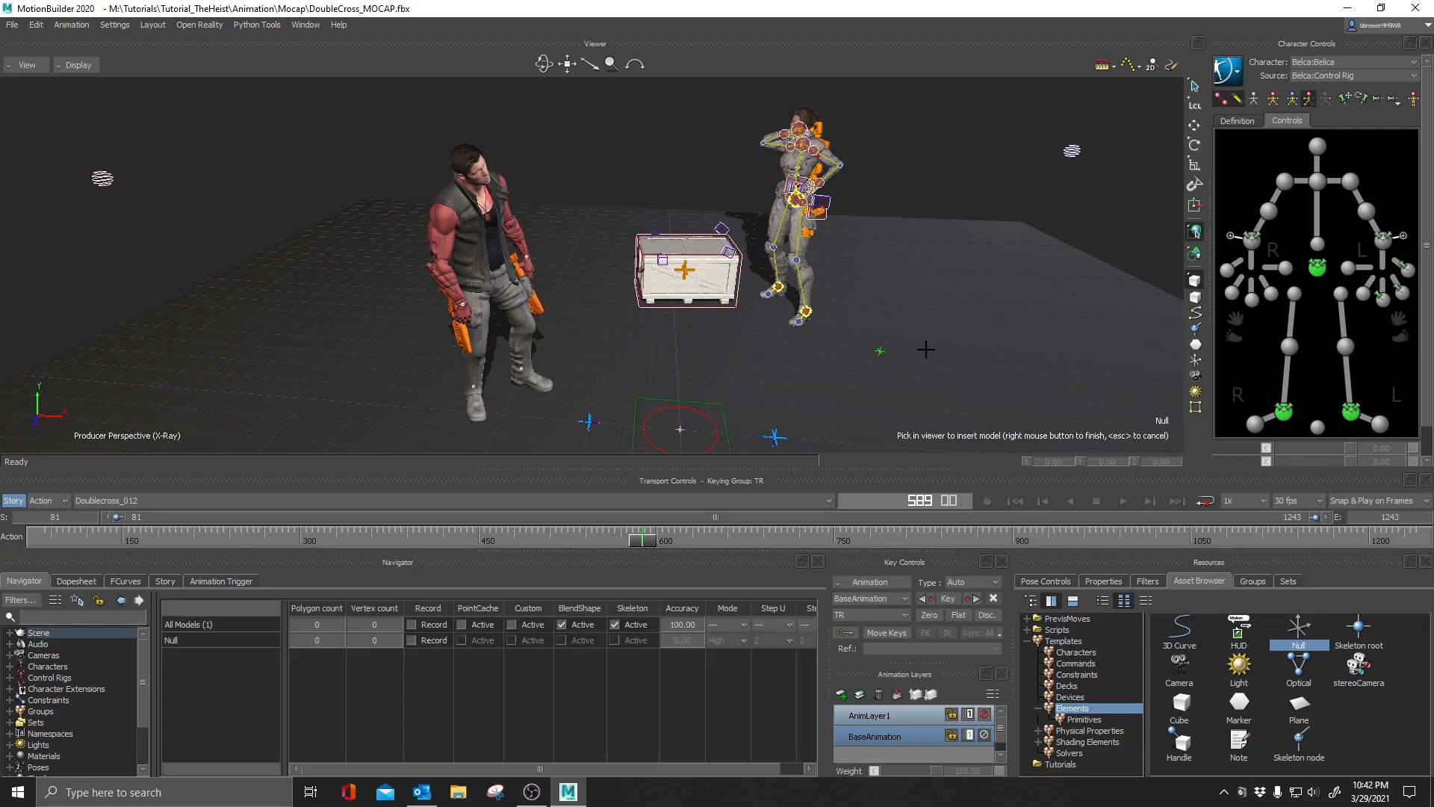
{"action": "left_click", "coordinate": [882, 315]}
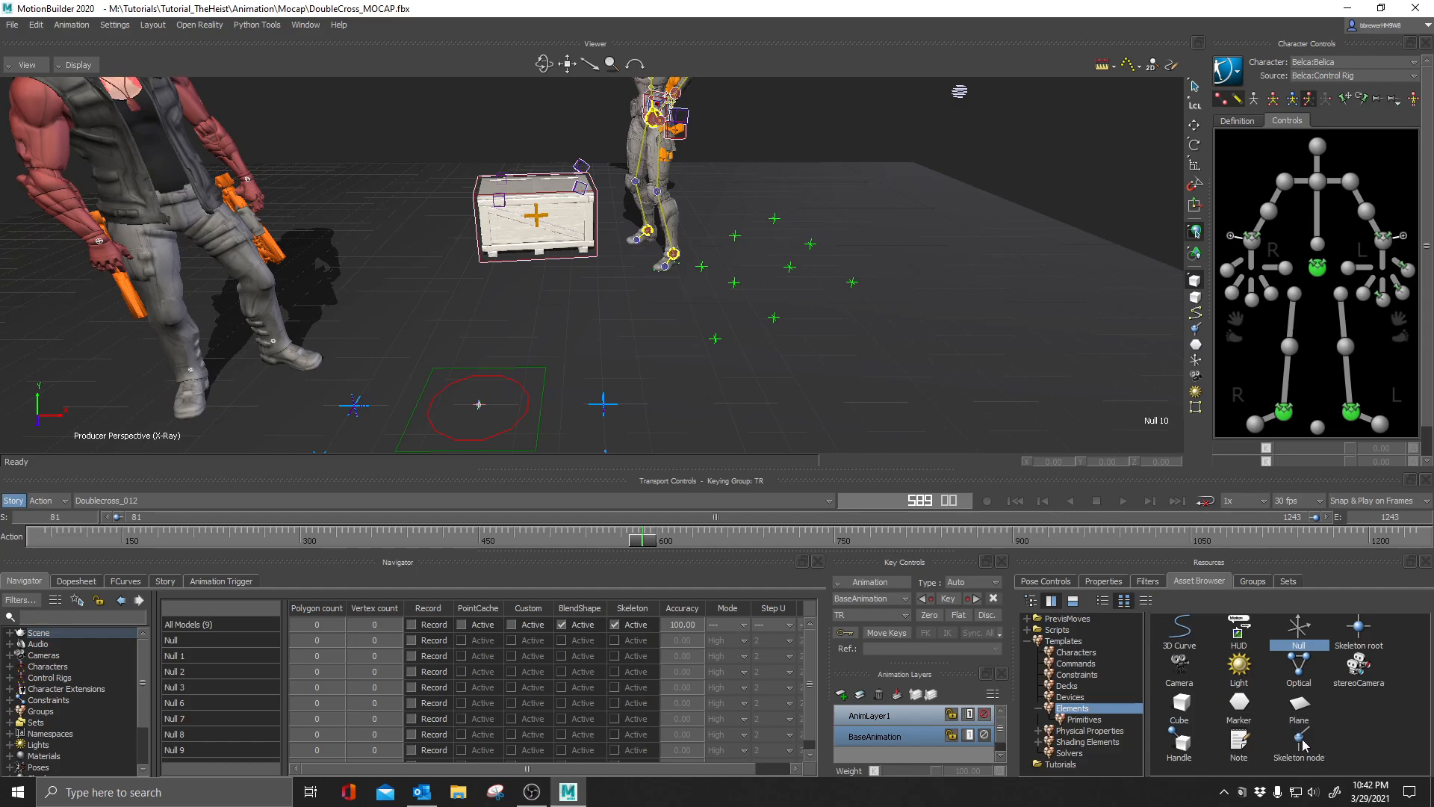
Build a short chain of Skeleton nodes on the floor from Templates > Elements.
{"action": "left_click", "coordinate": [1298, 741]}
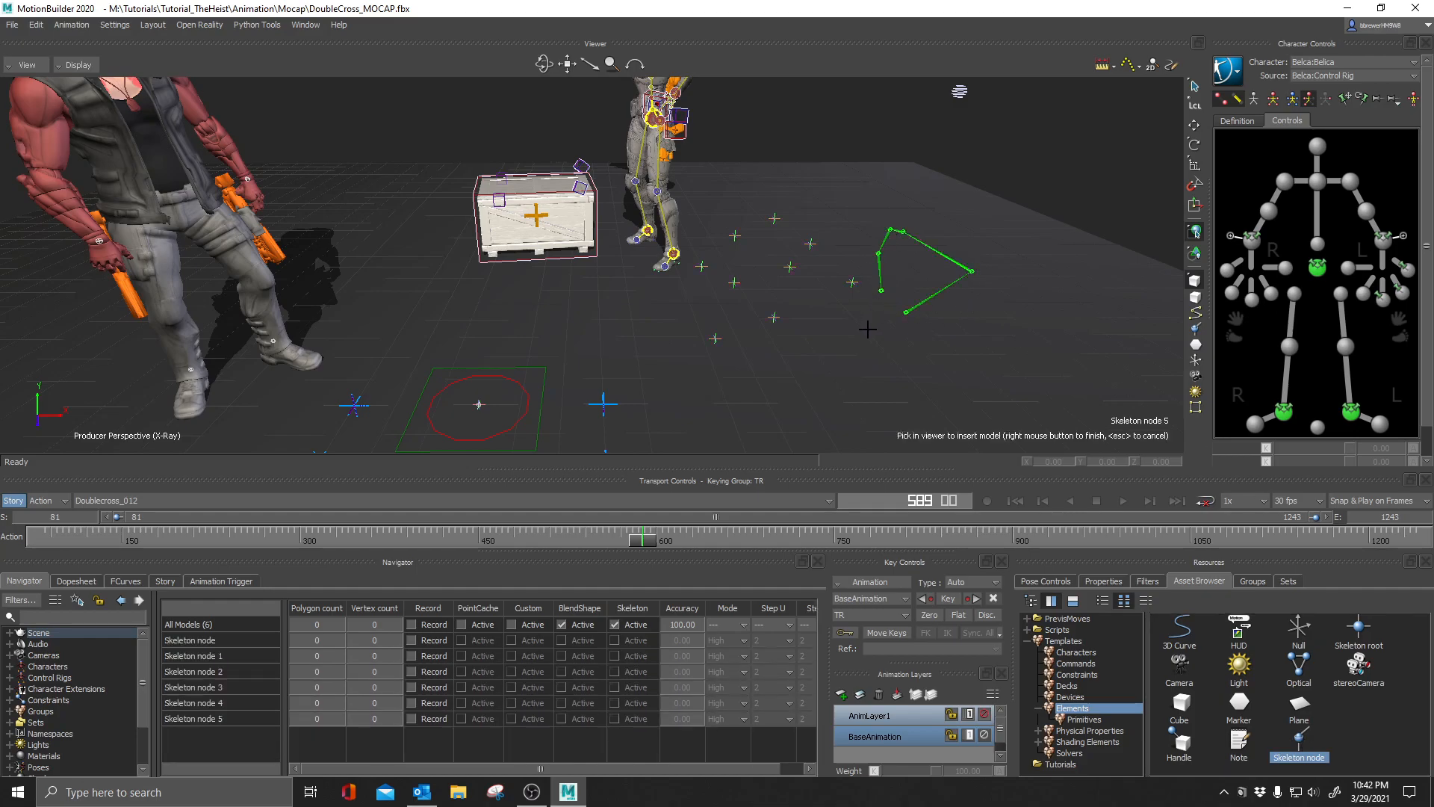
{"action": "left_click", "coordinate": [821, 336]}
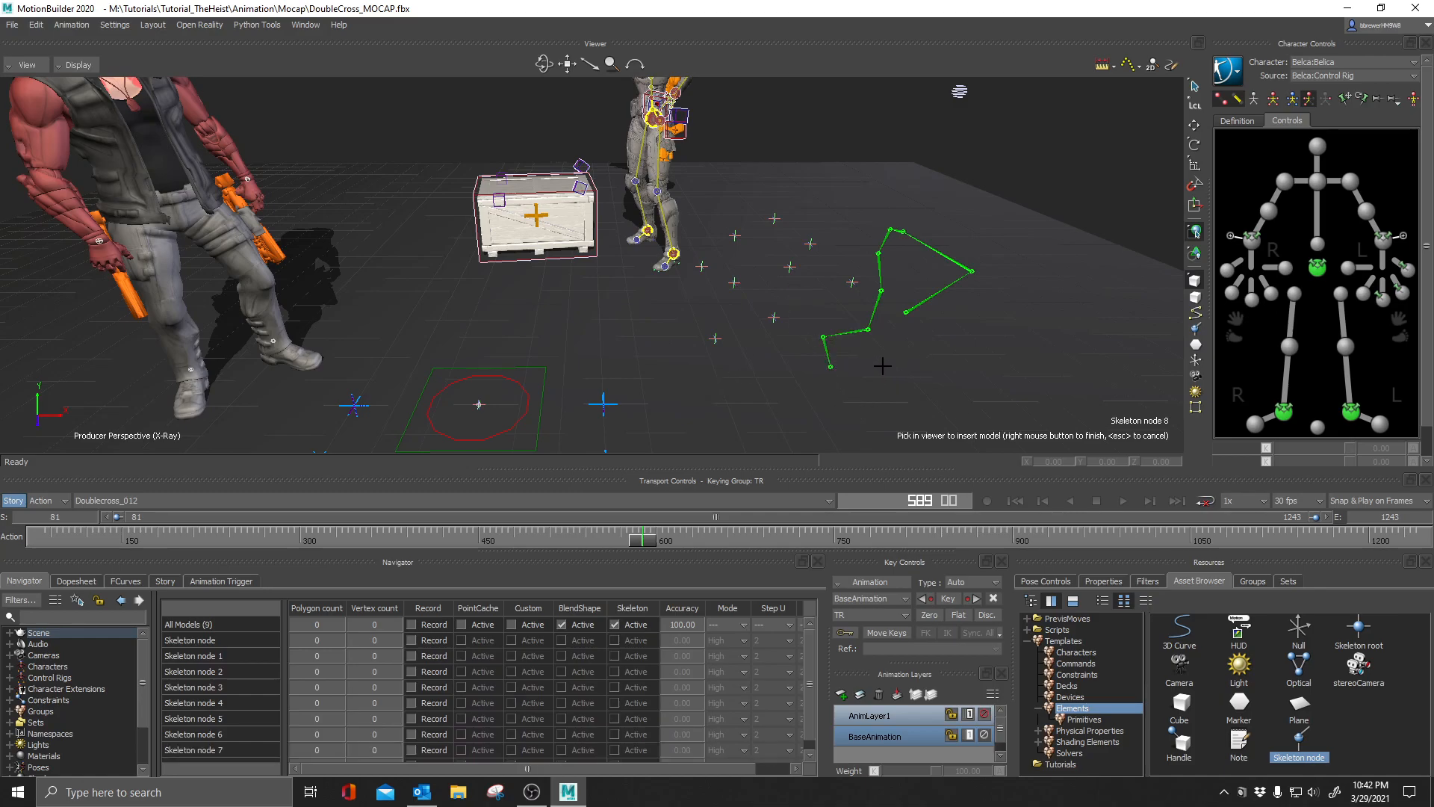
{"action": "left_click", "coordinate": [775, 368]}
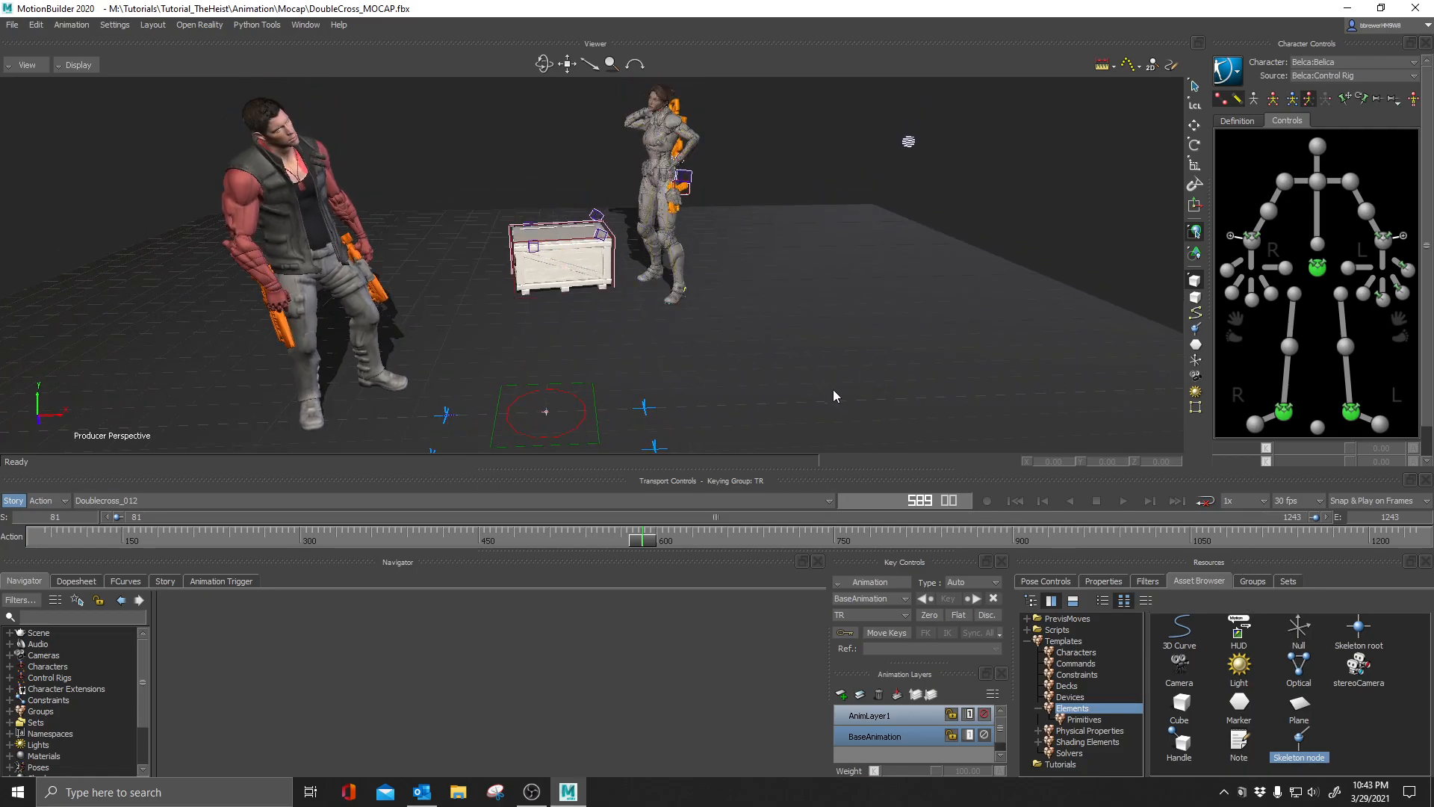
{"action": "mouse_move", "coordinate": [801, 330]}
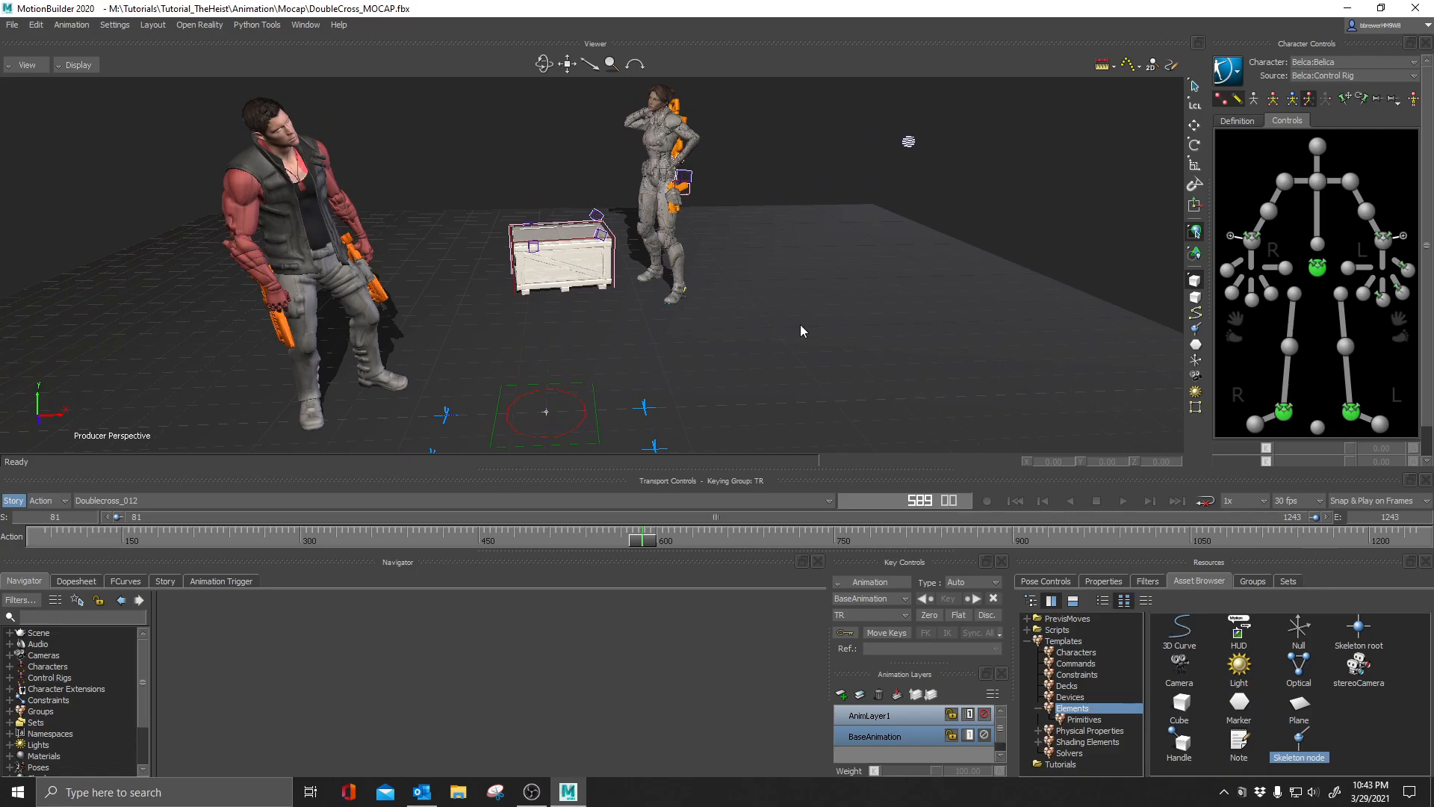
{"action": "mouse_move", "coordinate": [819, 345]}
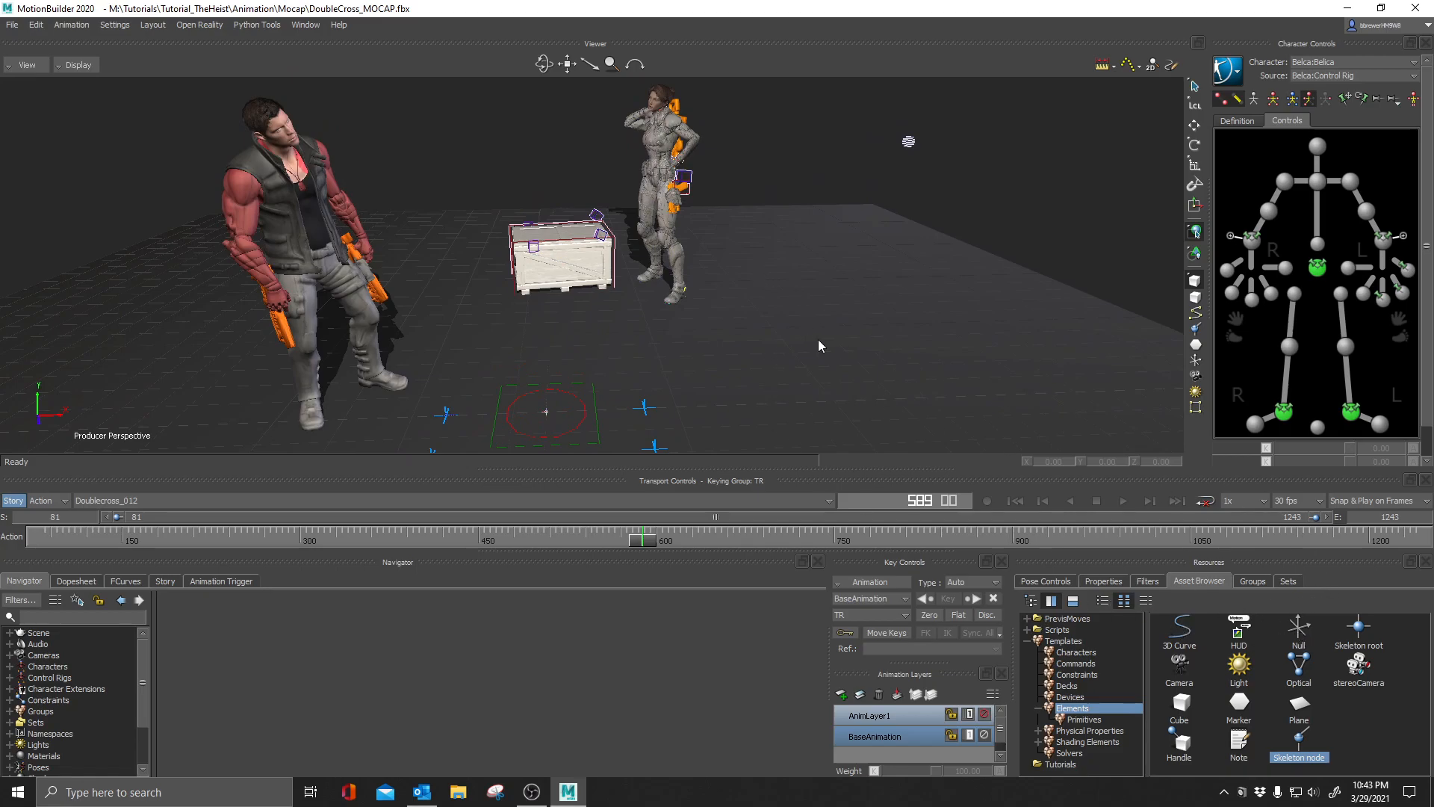
{"action": "mouse_move", "coordinate": [828, 343]}
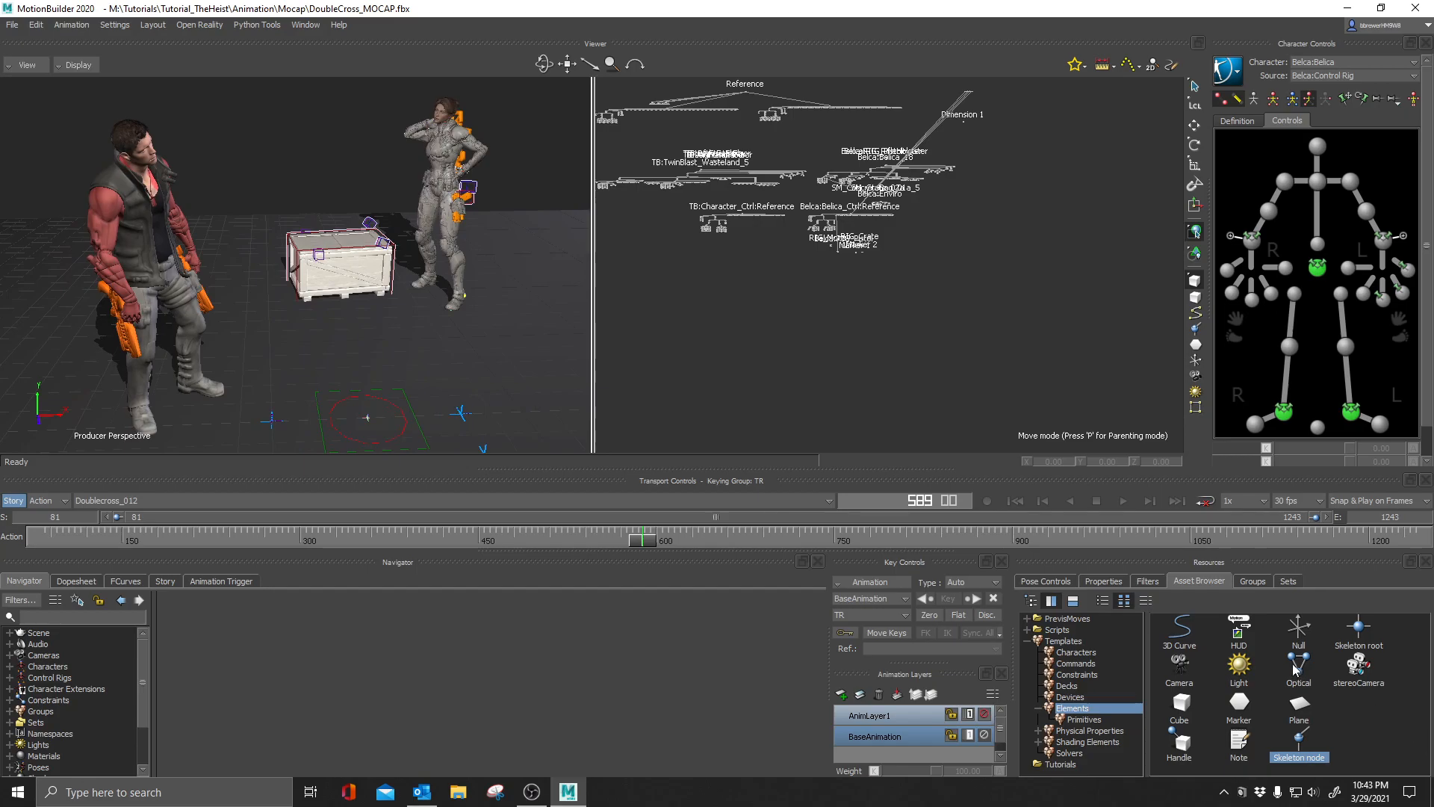
Insert nulls from Asset Browser > Templates > Elements into the split-view scene.
{"action": "left_click", "coordinate": [1297, 629]}
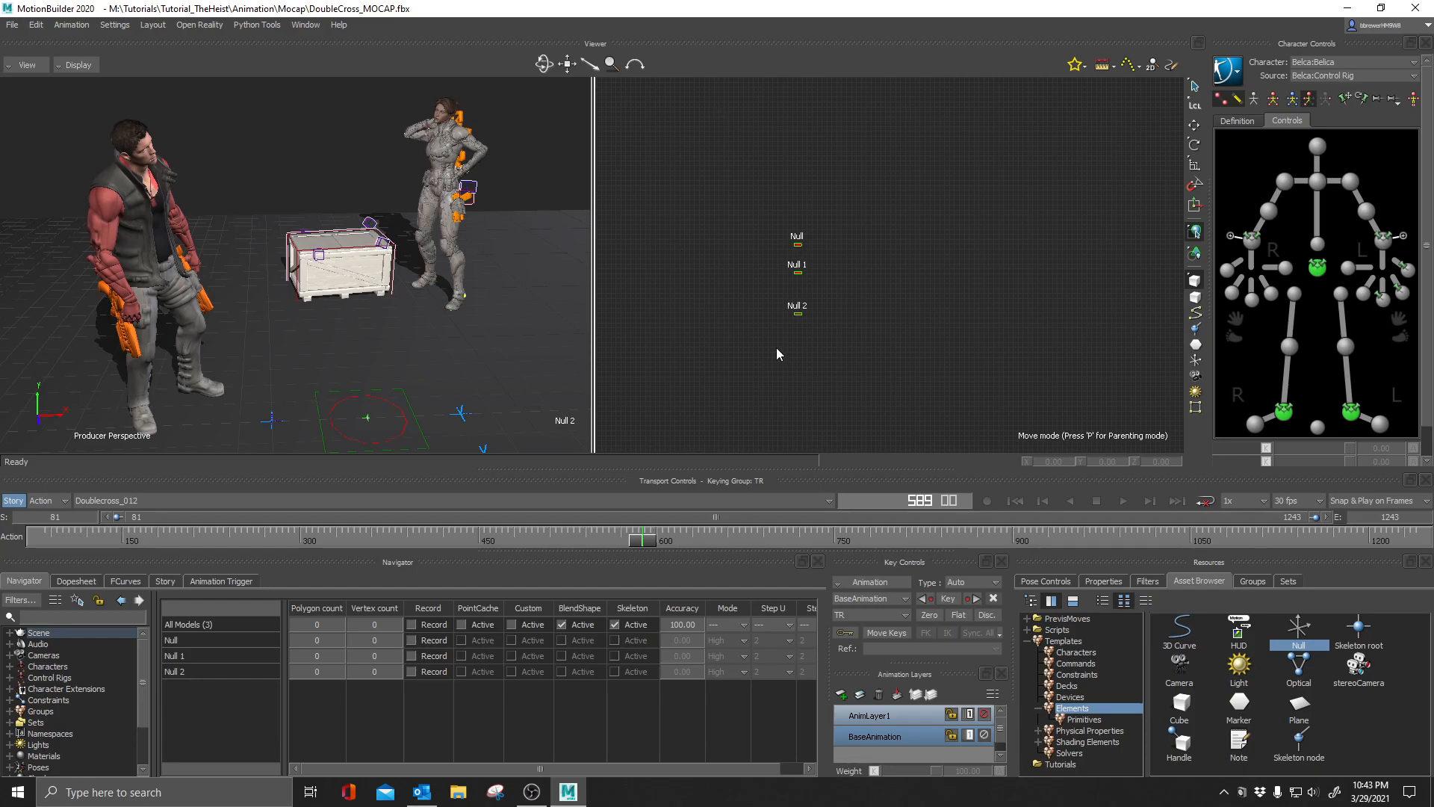
{"action": "mouse_move", "coordinate": [865, 286]}
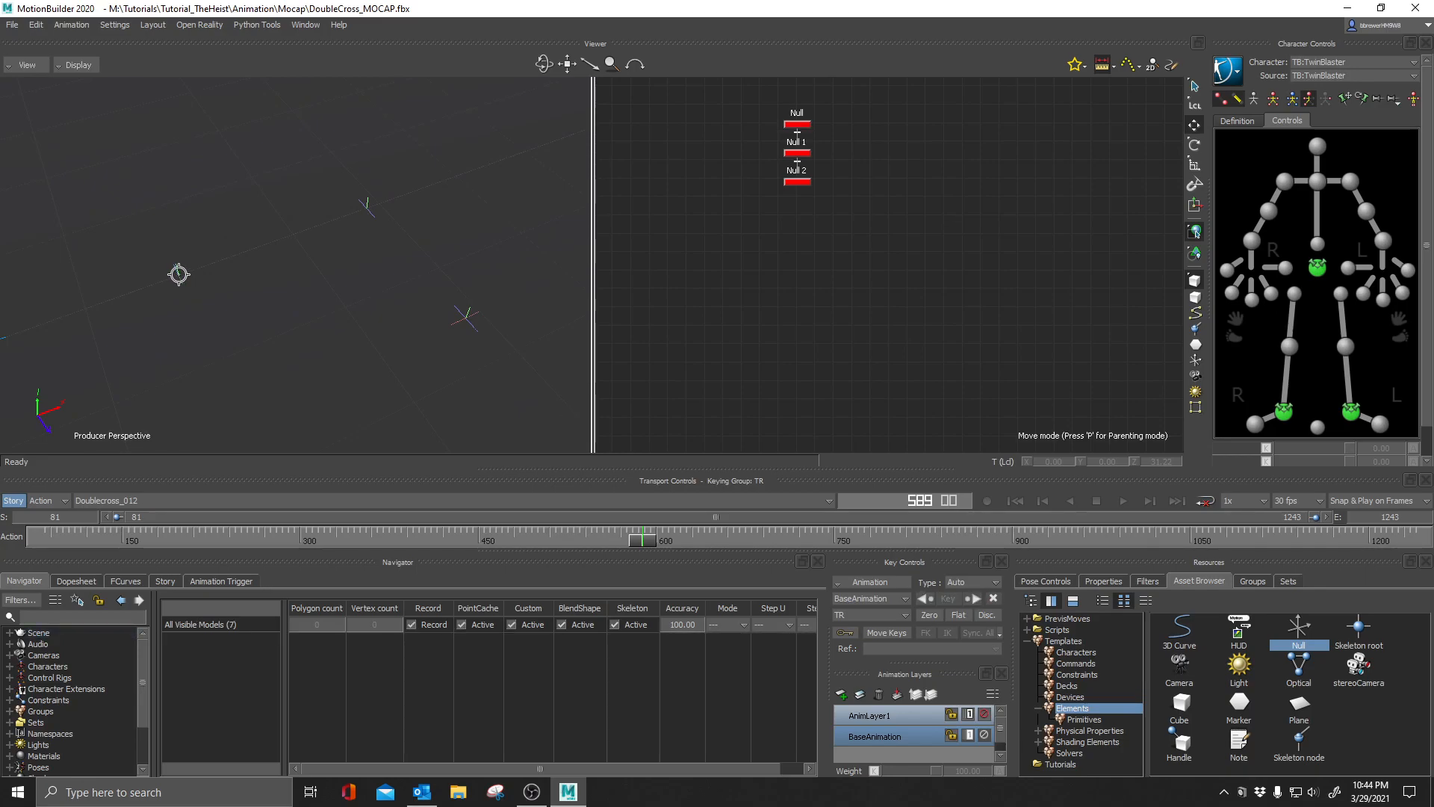
Measure the distance between two nulls with the Ruler tool.
{"action": "left_click", "coordinate": [796, 124]}
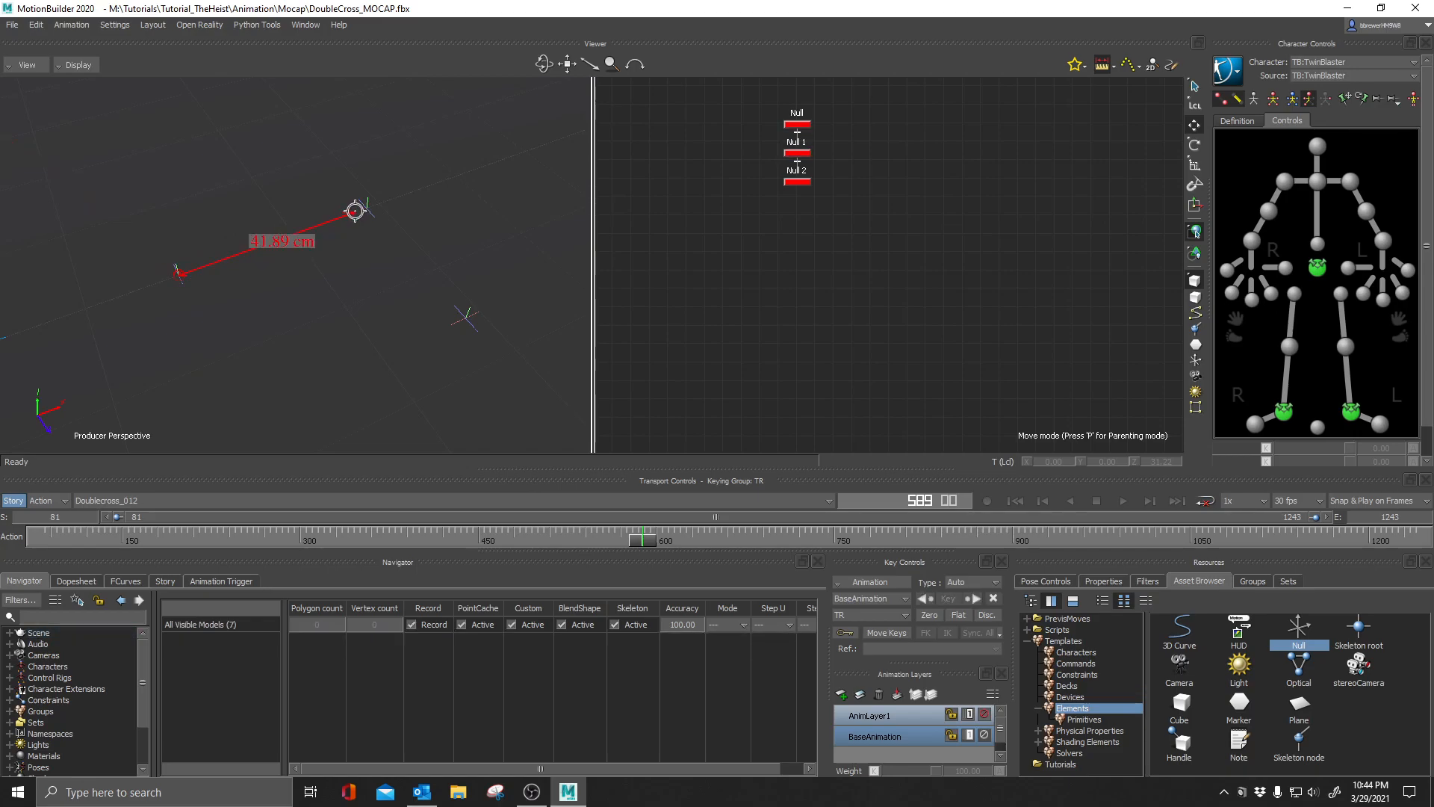
{"action": "left_click_drag", "start_coordinate": [355, 211], "coordinate": [366, 205]}
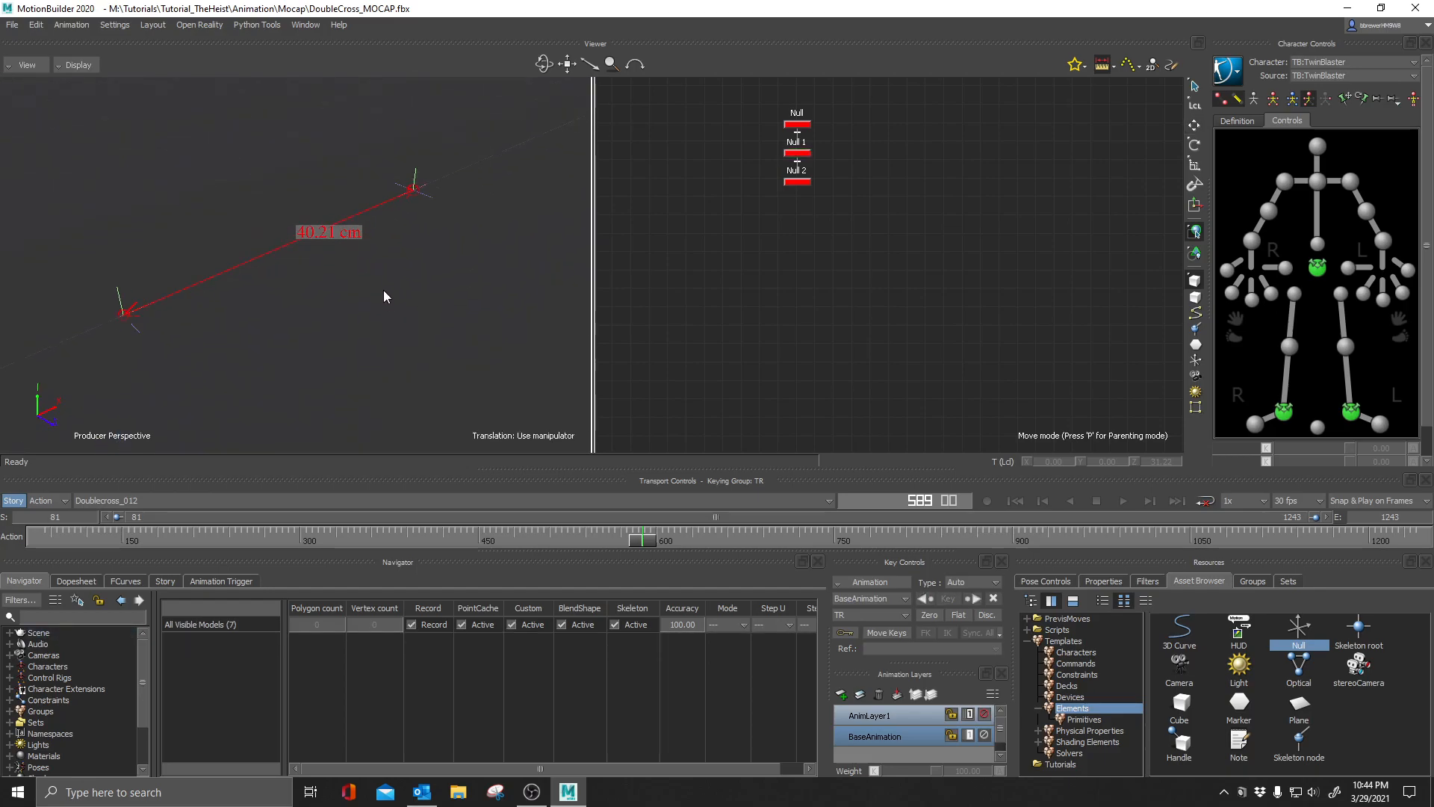
{"action": "mouse_move", "coordinate": [421, 339]}
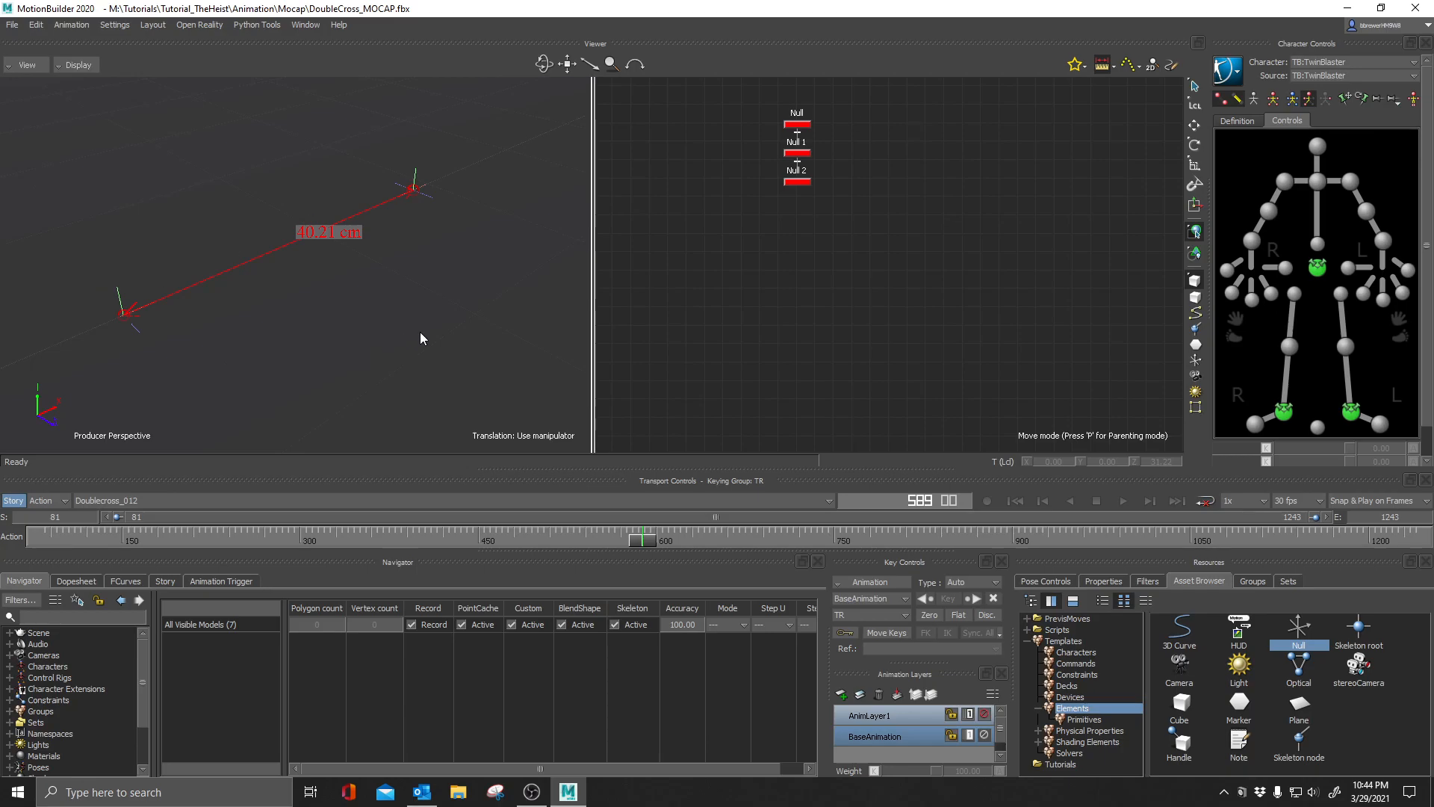
{"action": "mouse_move", "coordinate": [372, 215]}
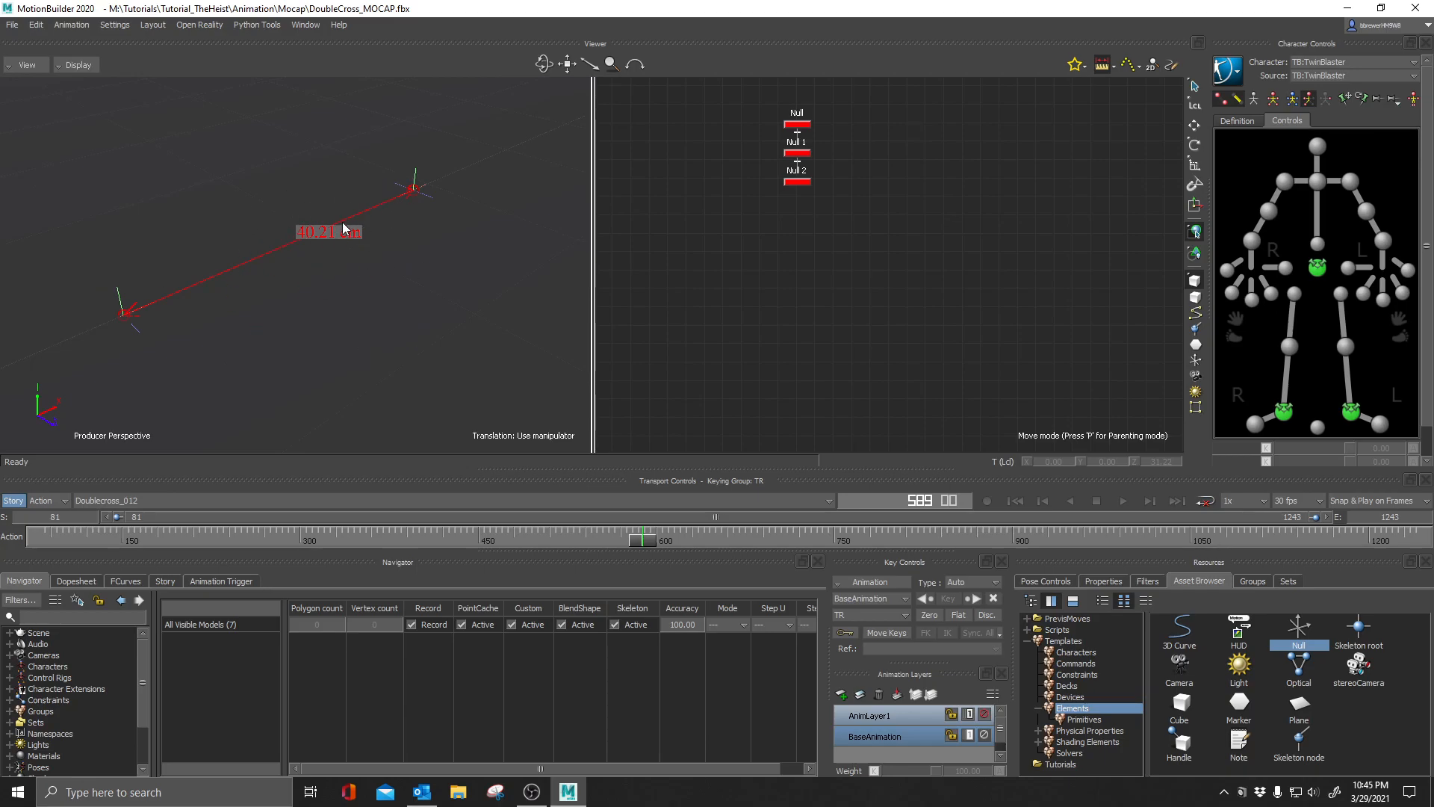
{"action": "mouse_move", "coordinate": [1134, 77]}
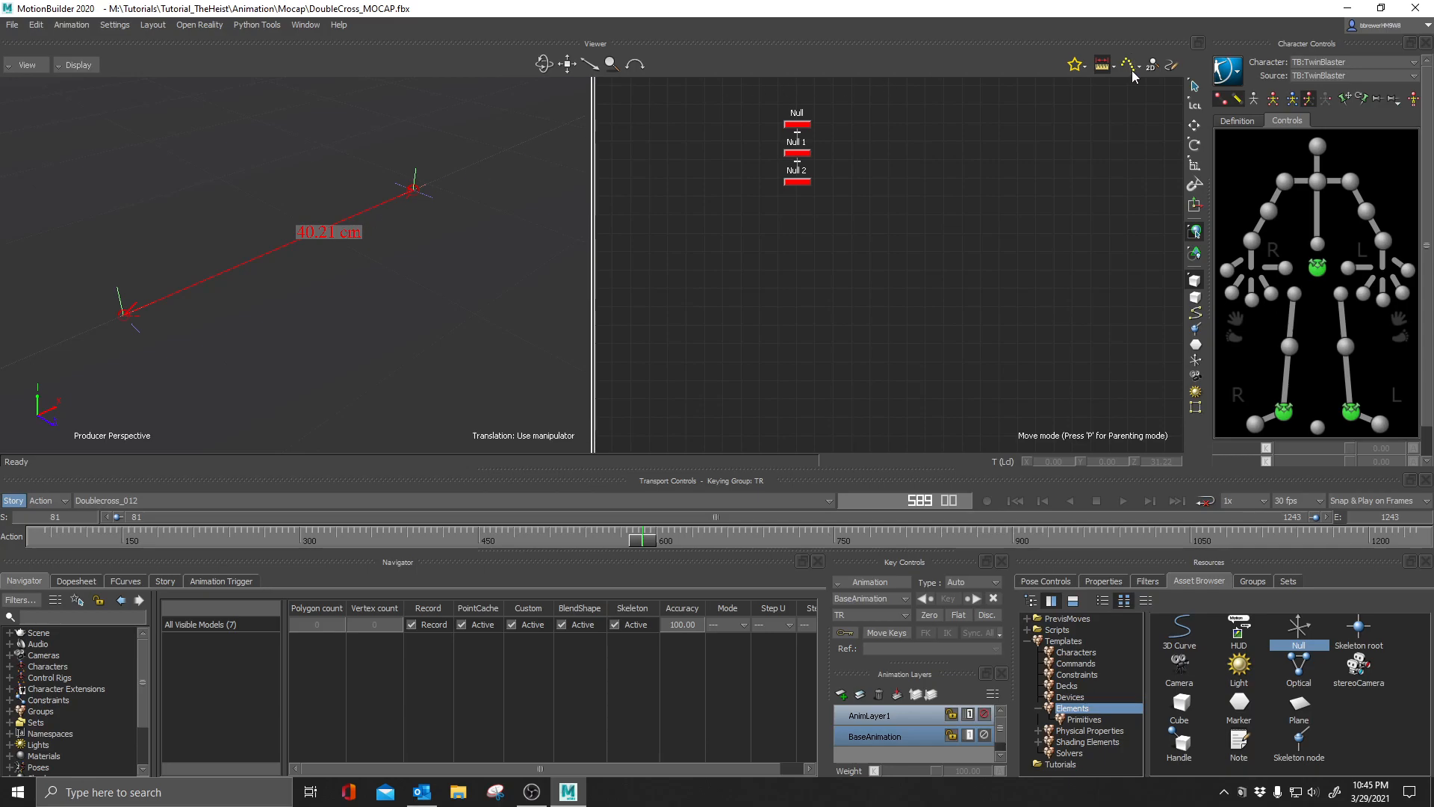
{"action": "mouse_move", "coordinate": [1102, 64]}
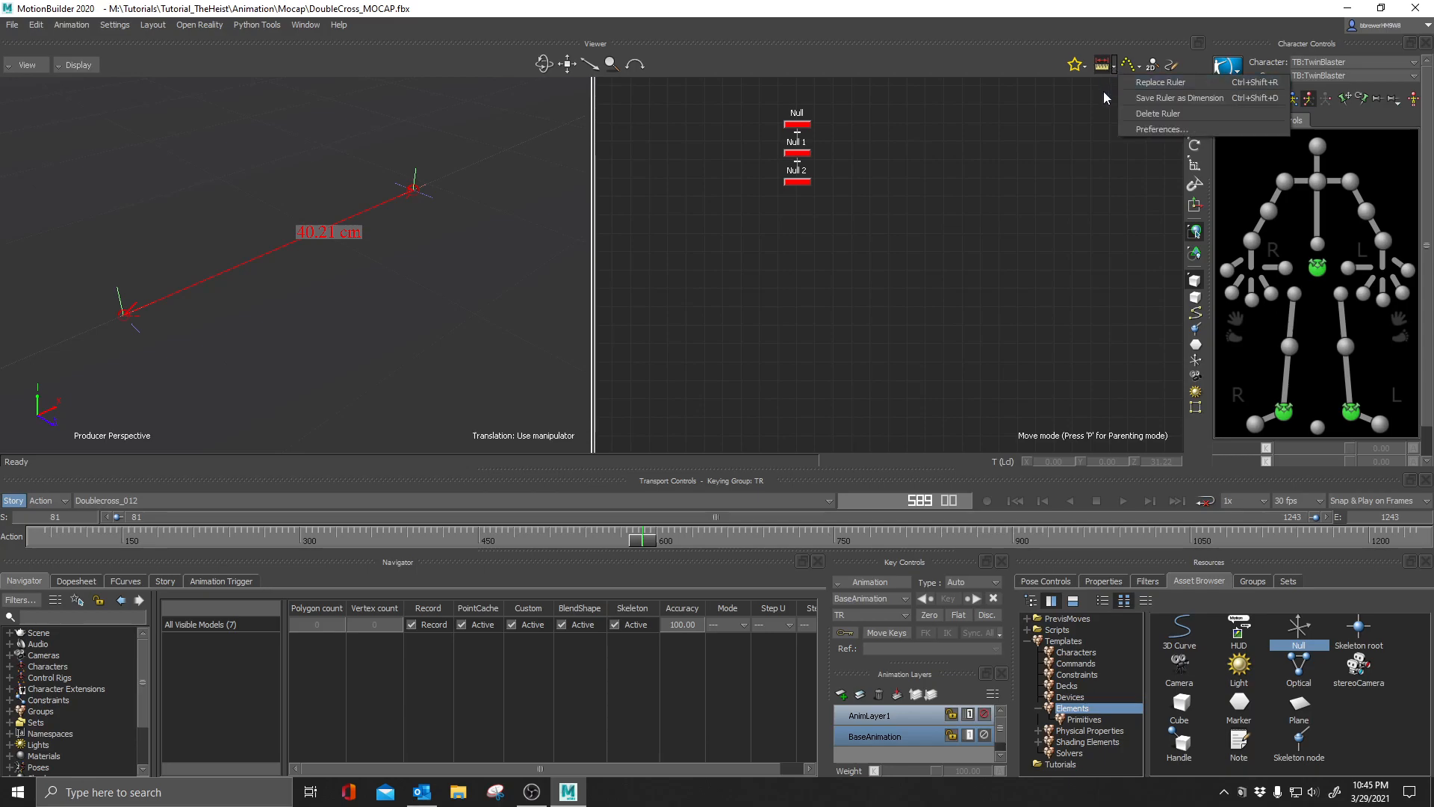
Confirm ruler preferences with red colour, arrow end caps and cm units, and save them.
{"action": "left_click", "coordinate": [1161, 129]}
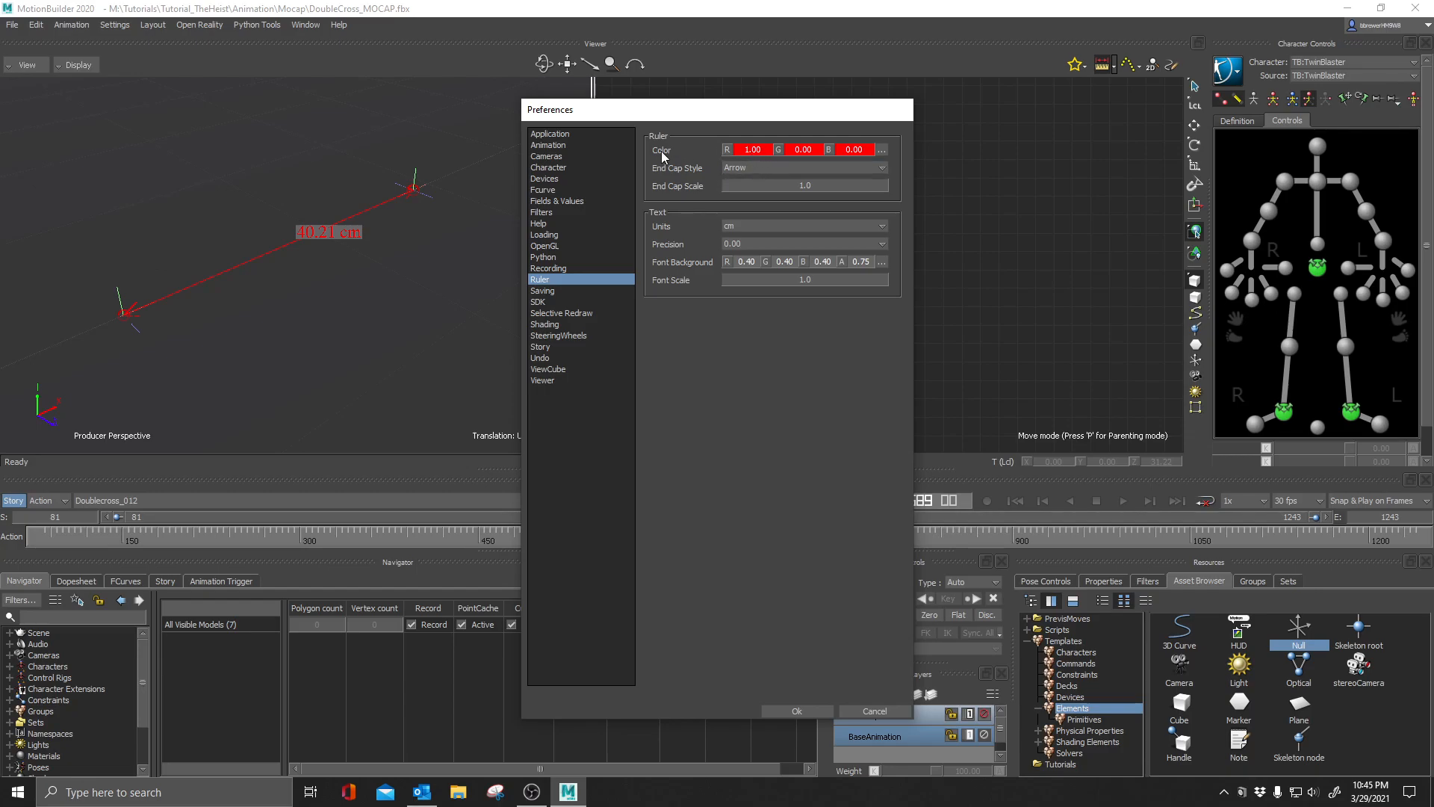
{"action": "mouse_move", "coordinate": [898, 161]}
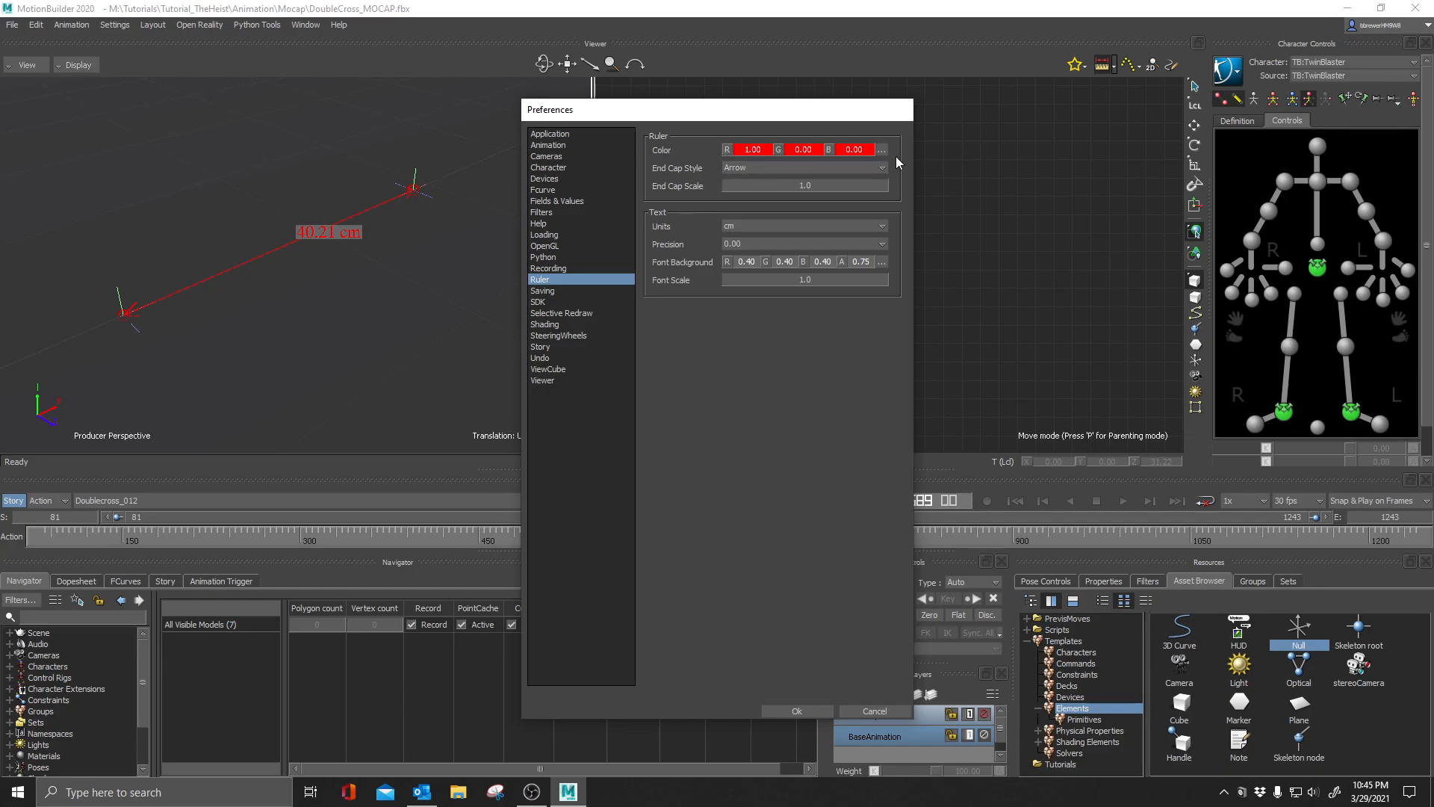
{"action": "mouse_move", "coordinate": [882, 149]}
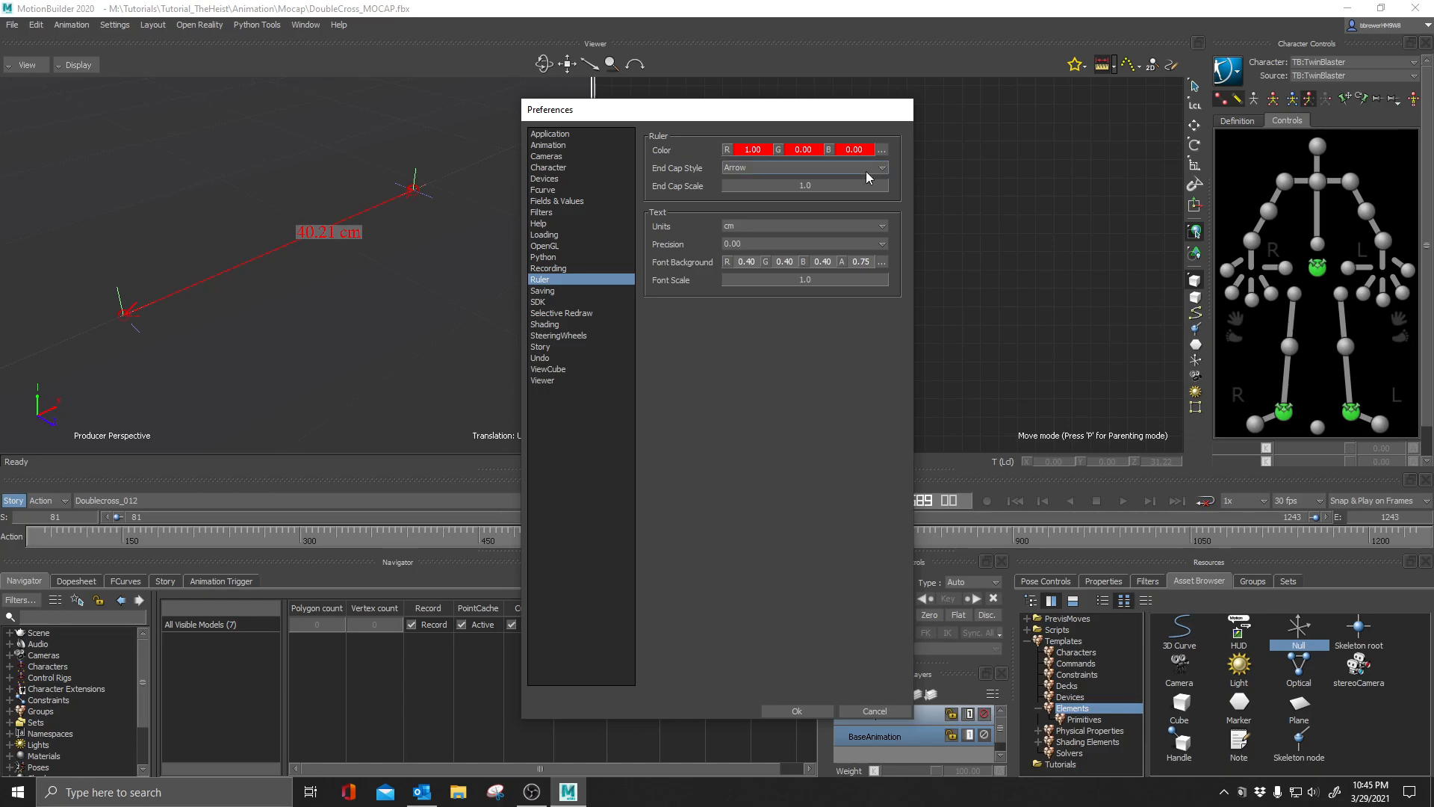
{"action": "mouse_move", "coordinate": [732, 173]}
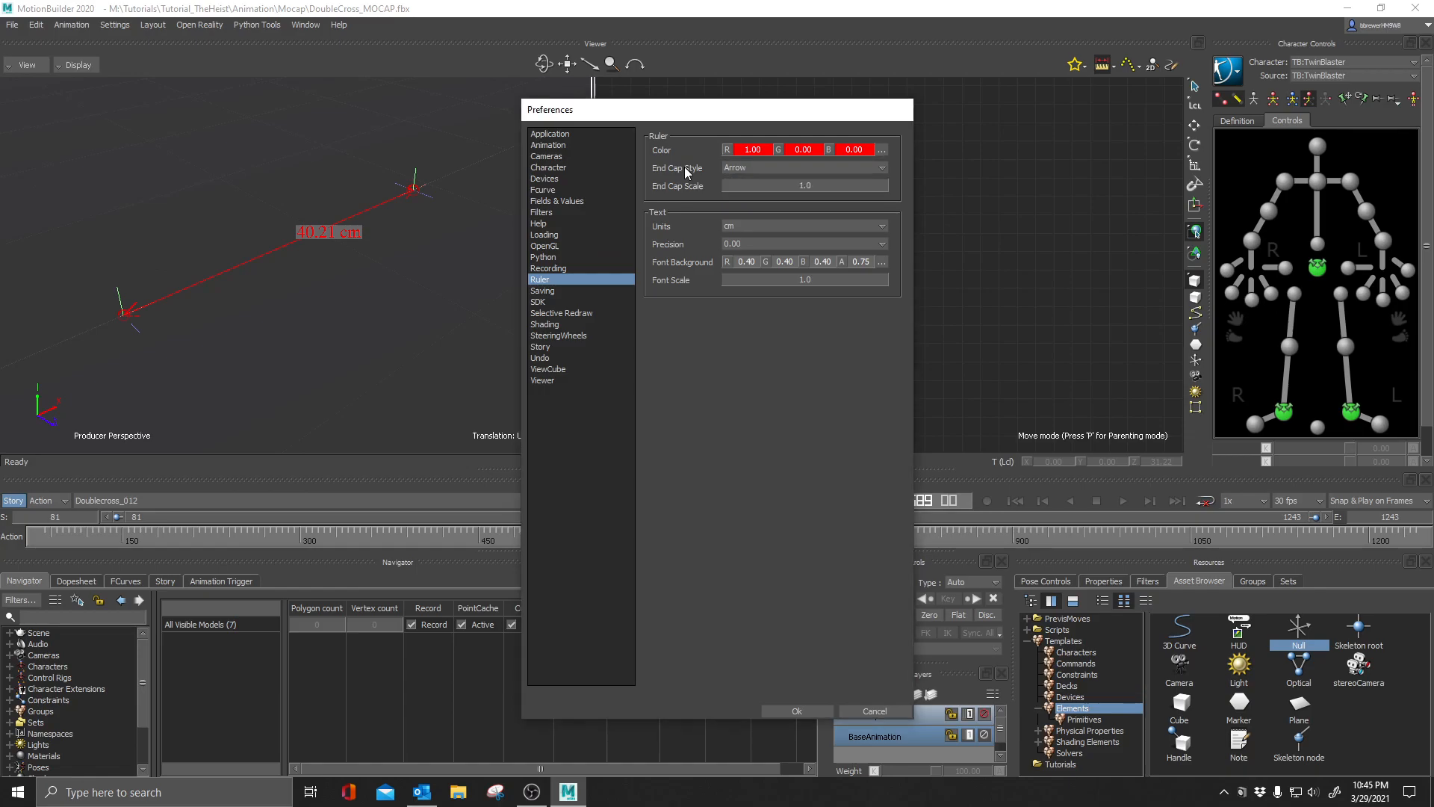
{"action": "mouse_move", "coordinate": [829, 188]}
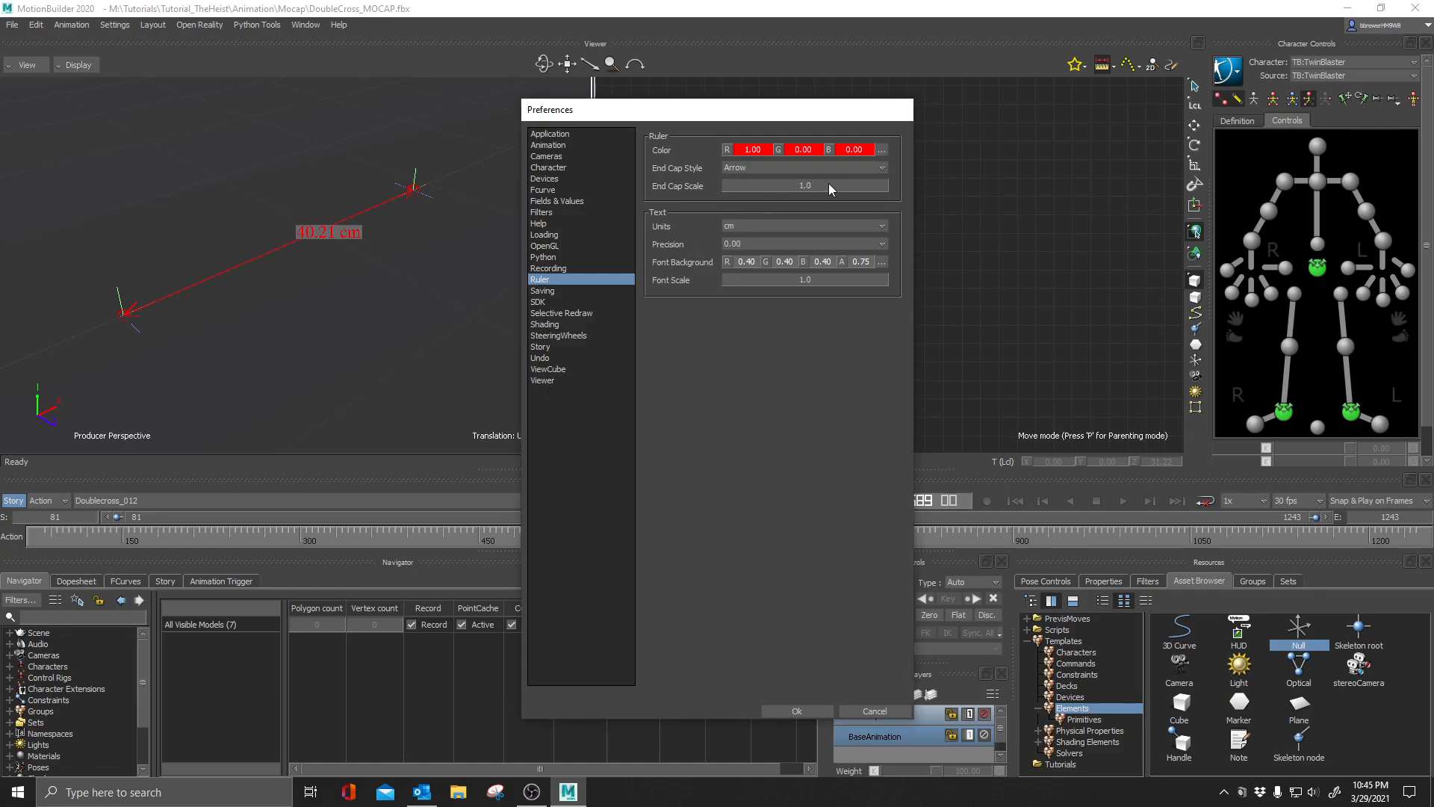
{"action": "mouse_move", "coordinate": [109, 279]}
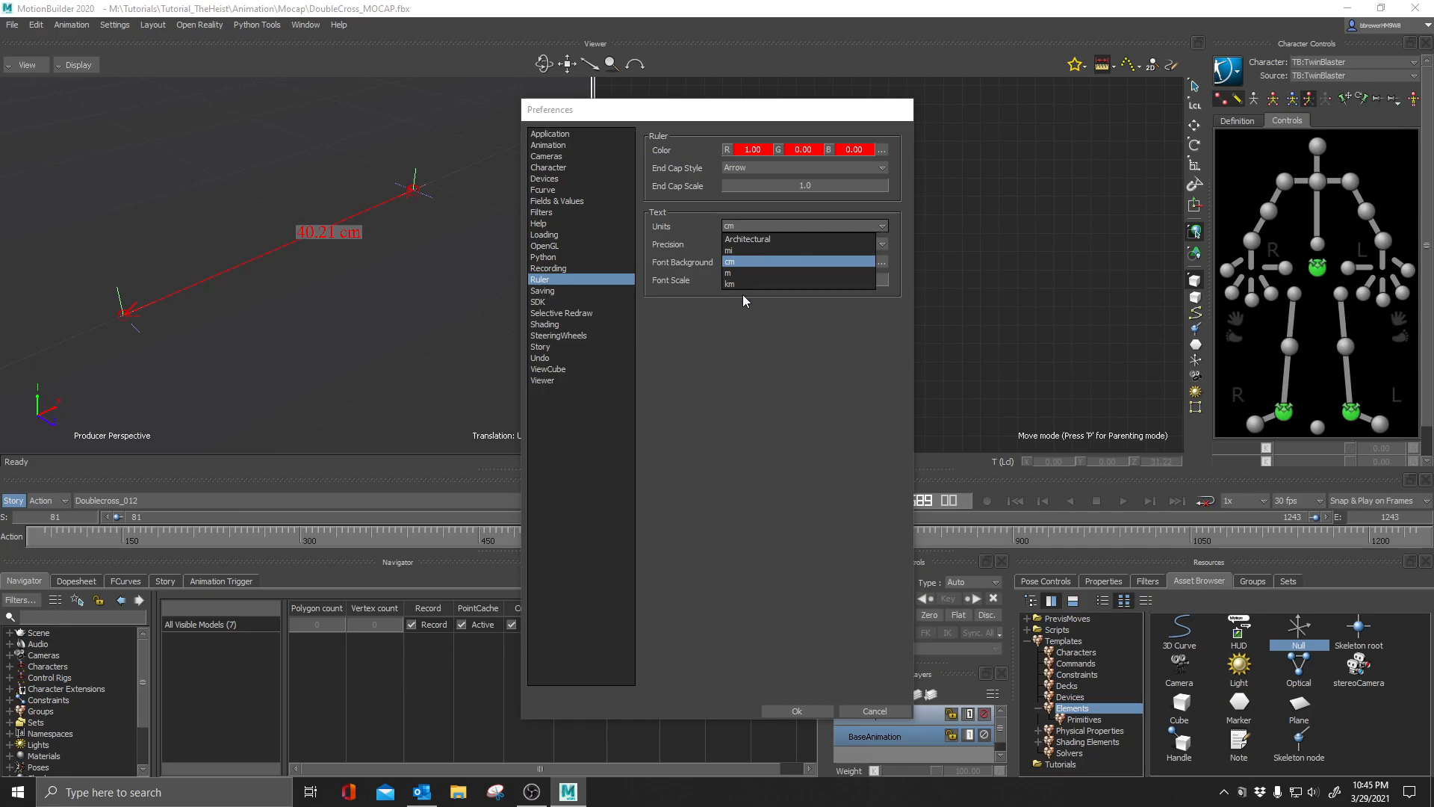
{"action": "mouse_move", "coordinate": [692, 349]}
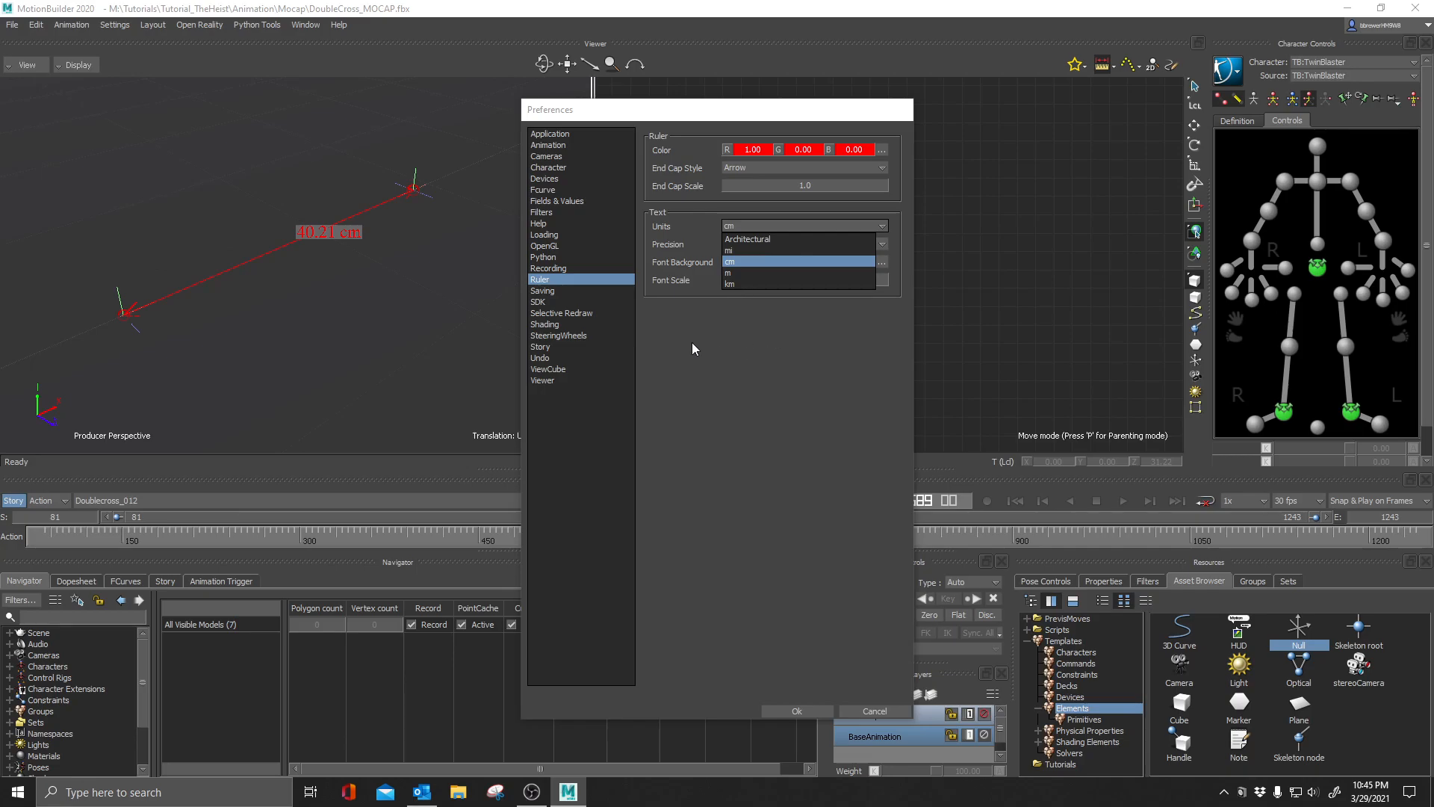
{"action": "left_click", "coordinate": [730, 260]}
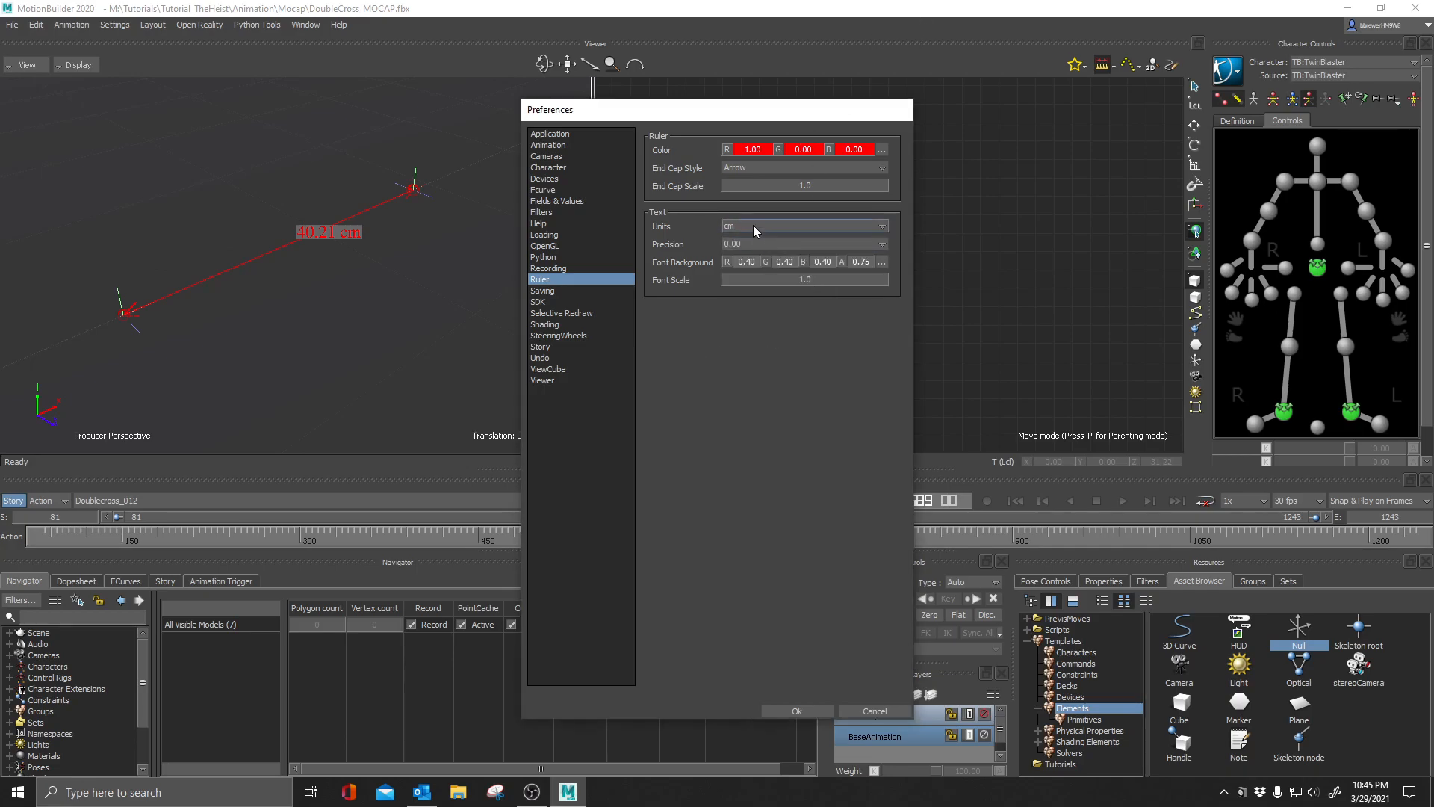
{"action": "left_click", "coordinate": [881, 225]}
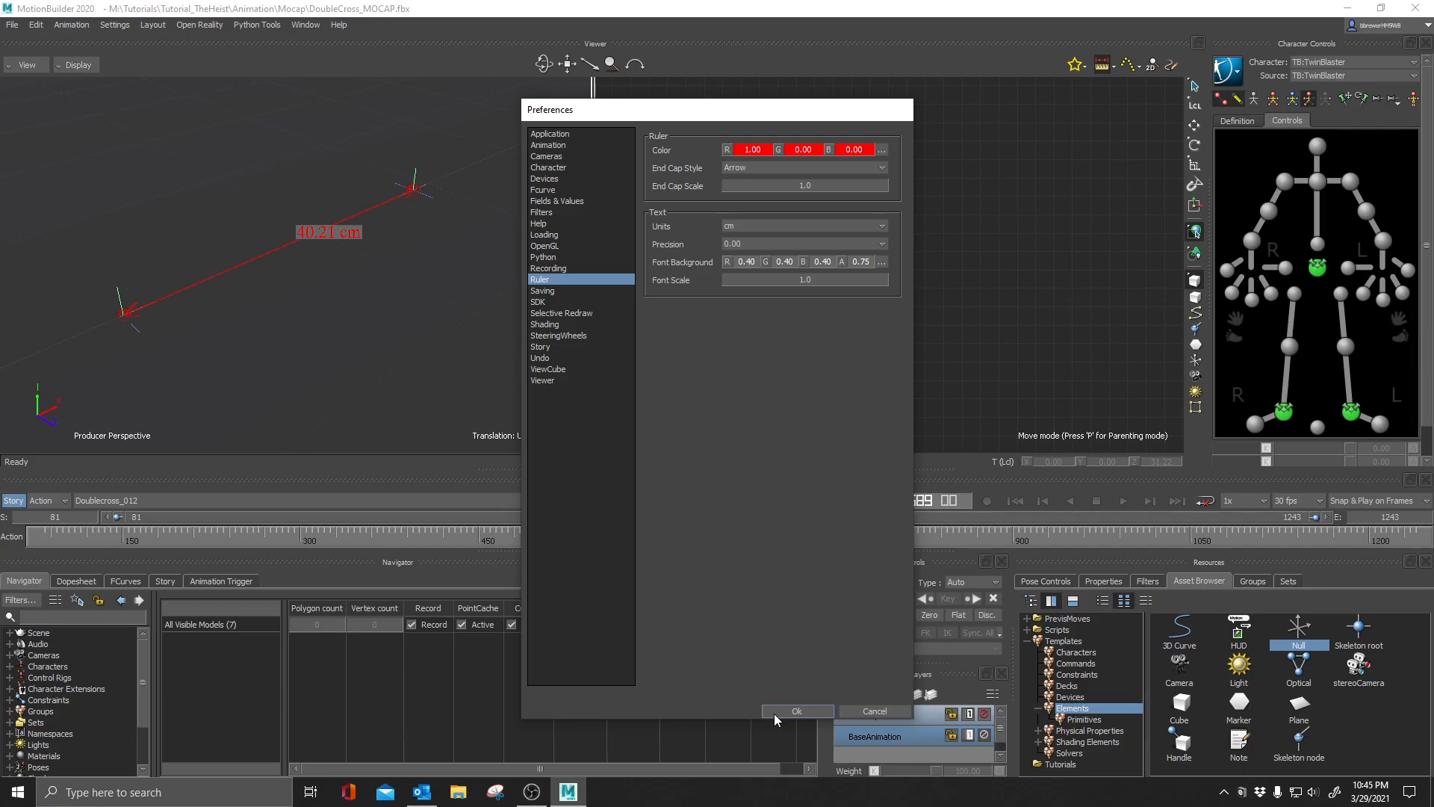
{"action": "left_click", "coordinate": [795, 711]}
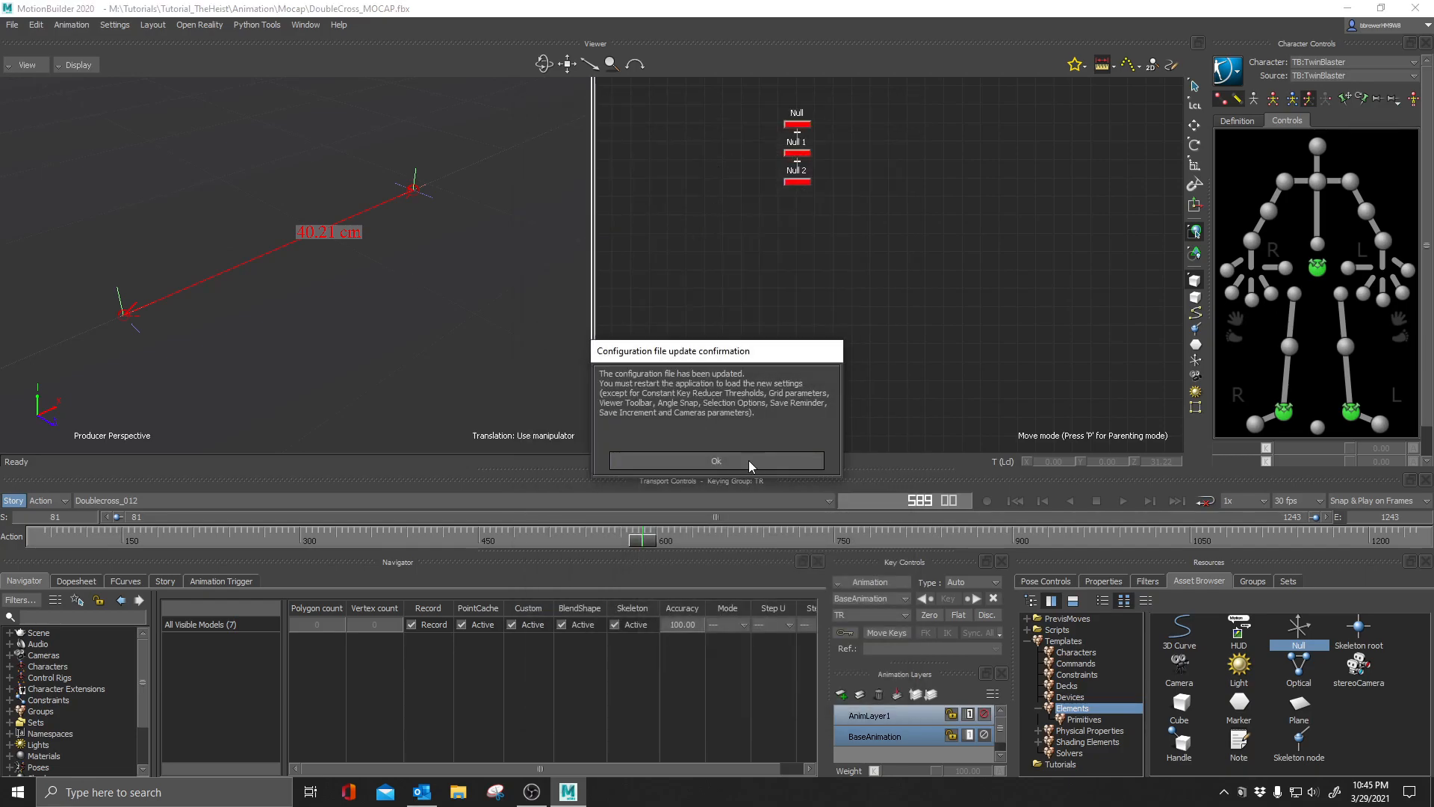
Dismiss the update notice and move Null 1 so the ruler reads about 48 cm.
{"action": "left_click", "coordinate": [716, 460]}
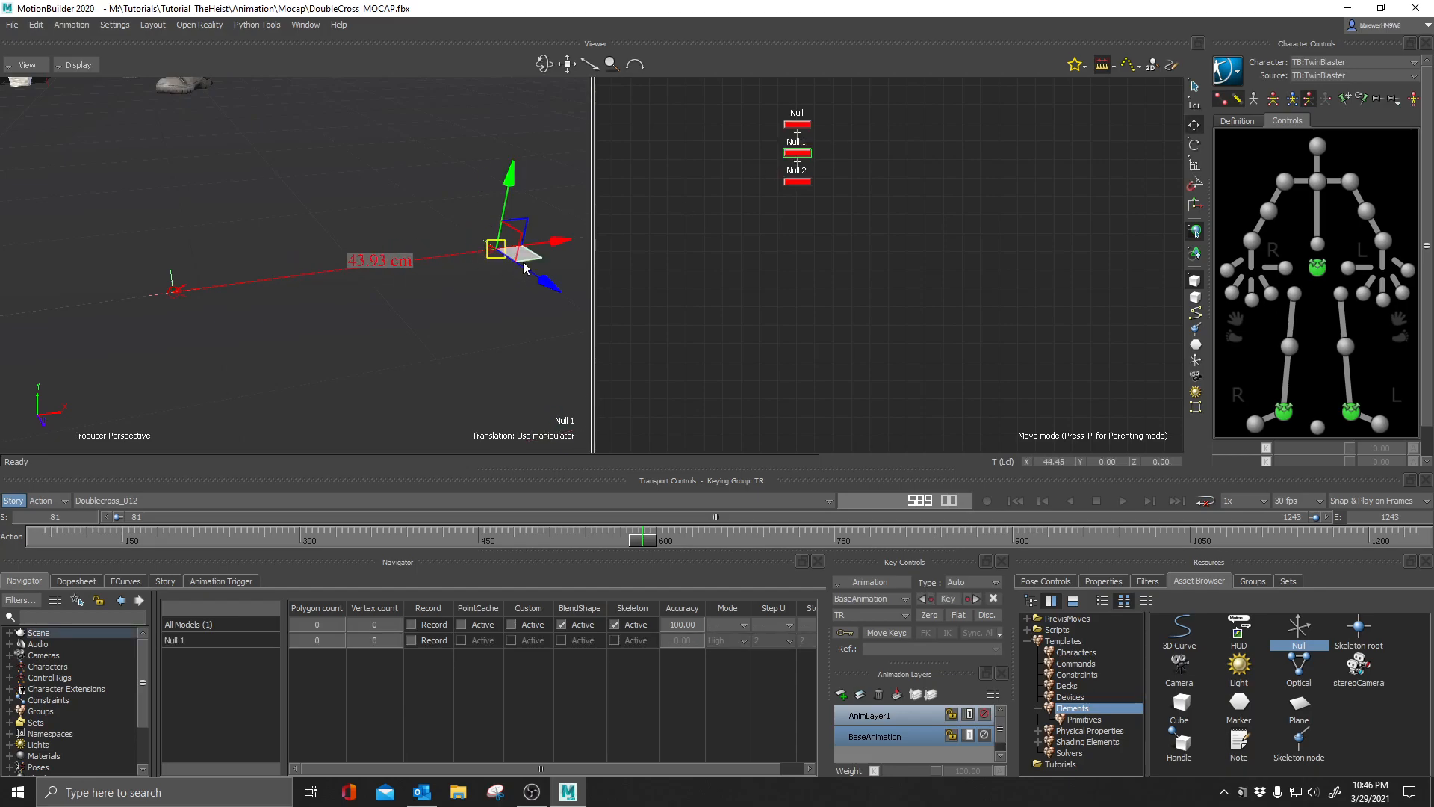
{"action": "left_click_drag", "start_coordinate": [495, 247], "coordinate": [380, 274]}
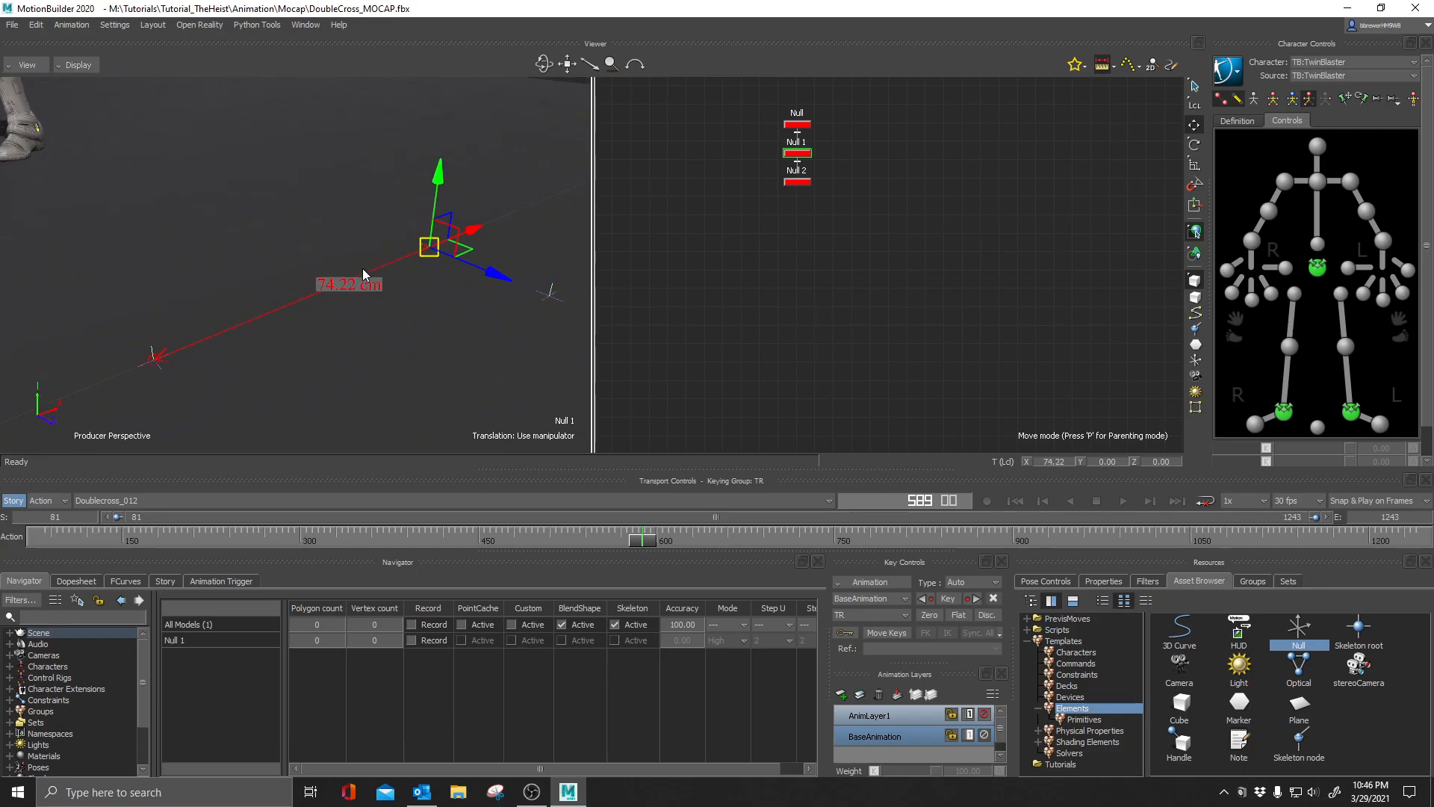
{"action": "left_click_drag", "start_coordinate": [430, 246], "coordinate": [494, 219]}
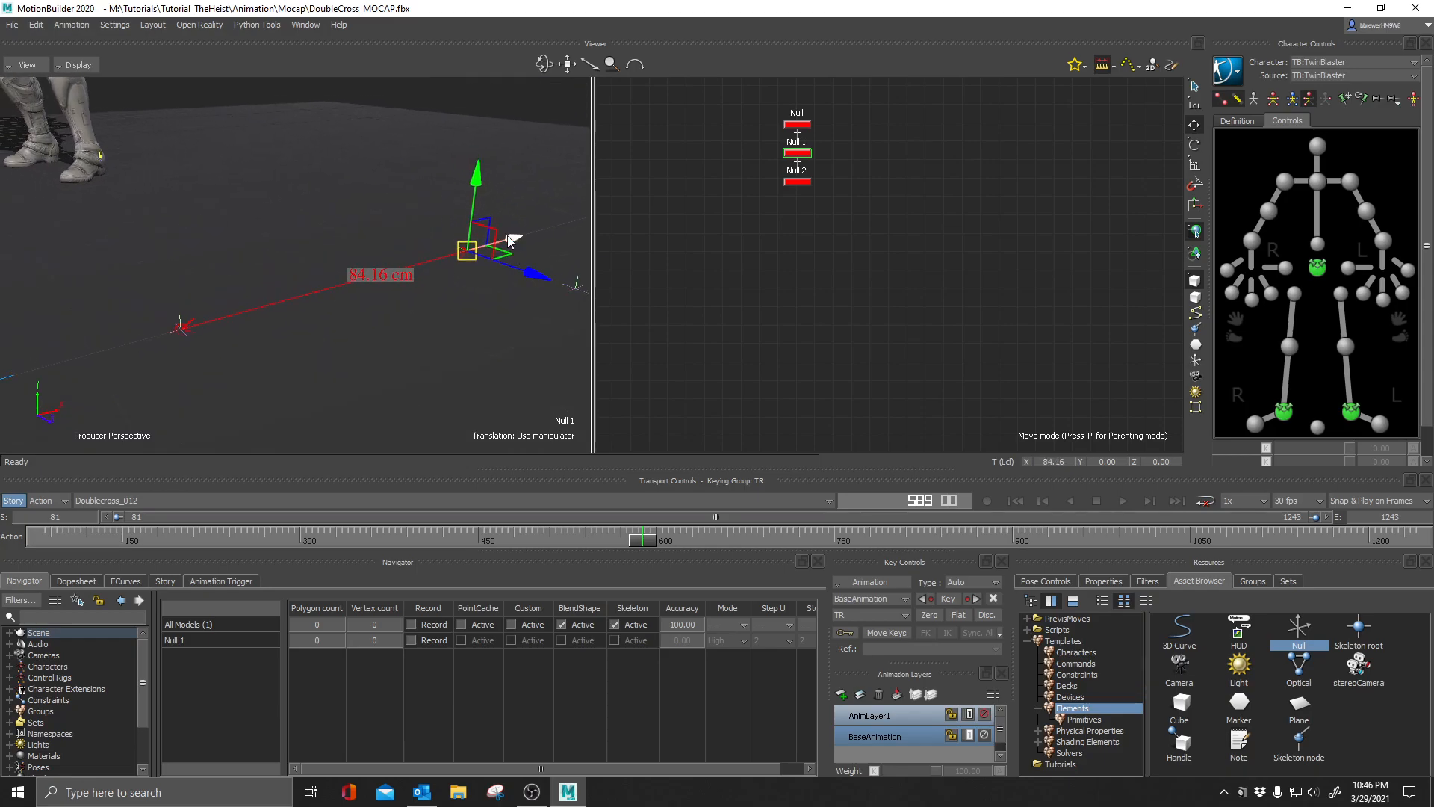
{"action": "left_click_drag", "start_coordinate": [466, 247], "coordinate": [409, 266]}
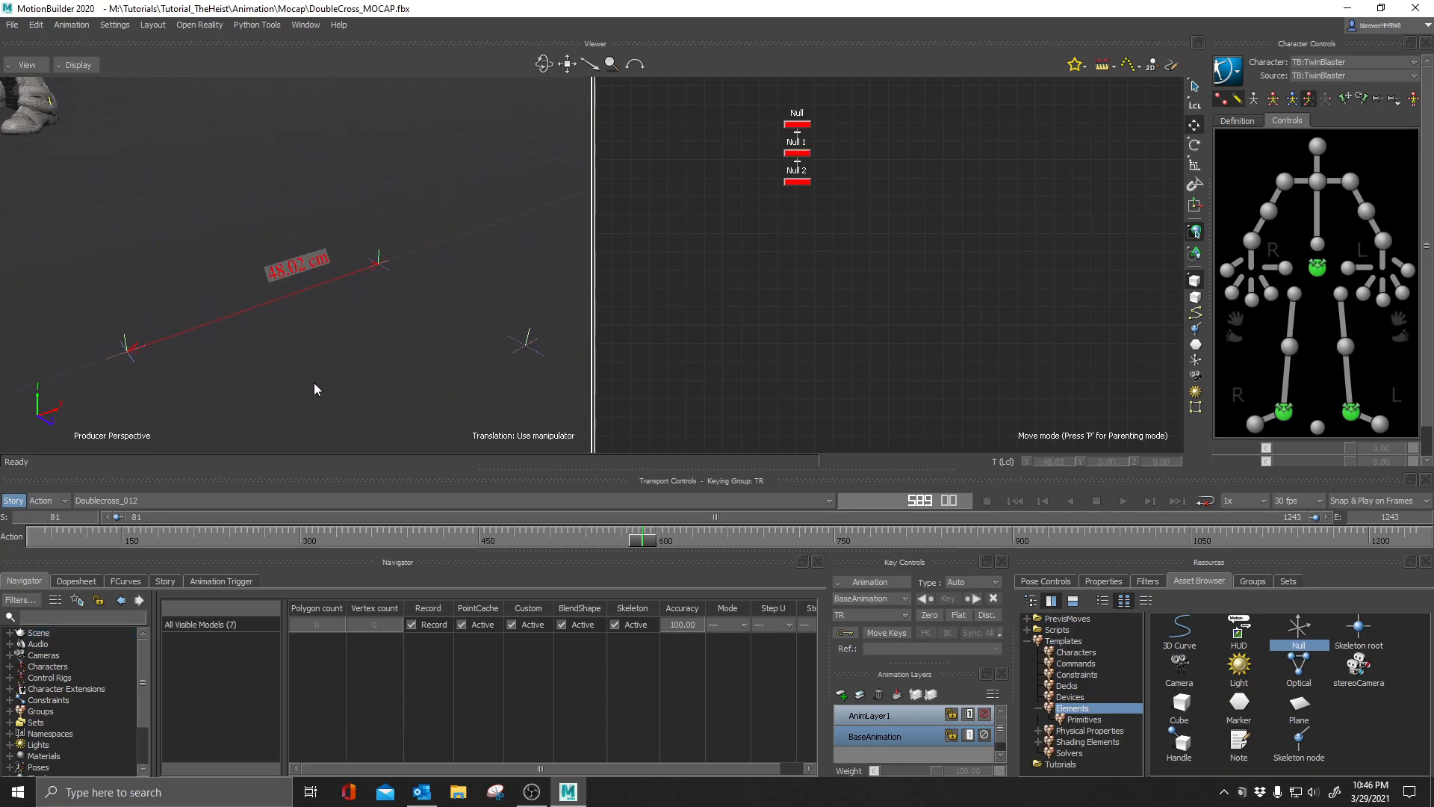
{"action": "mouse_move", "coordinate": [458, 386]}
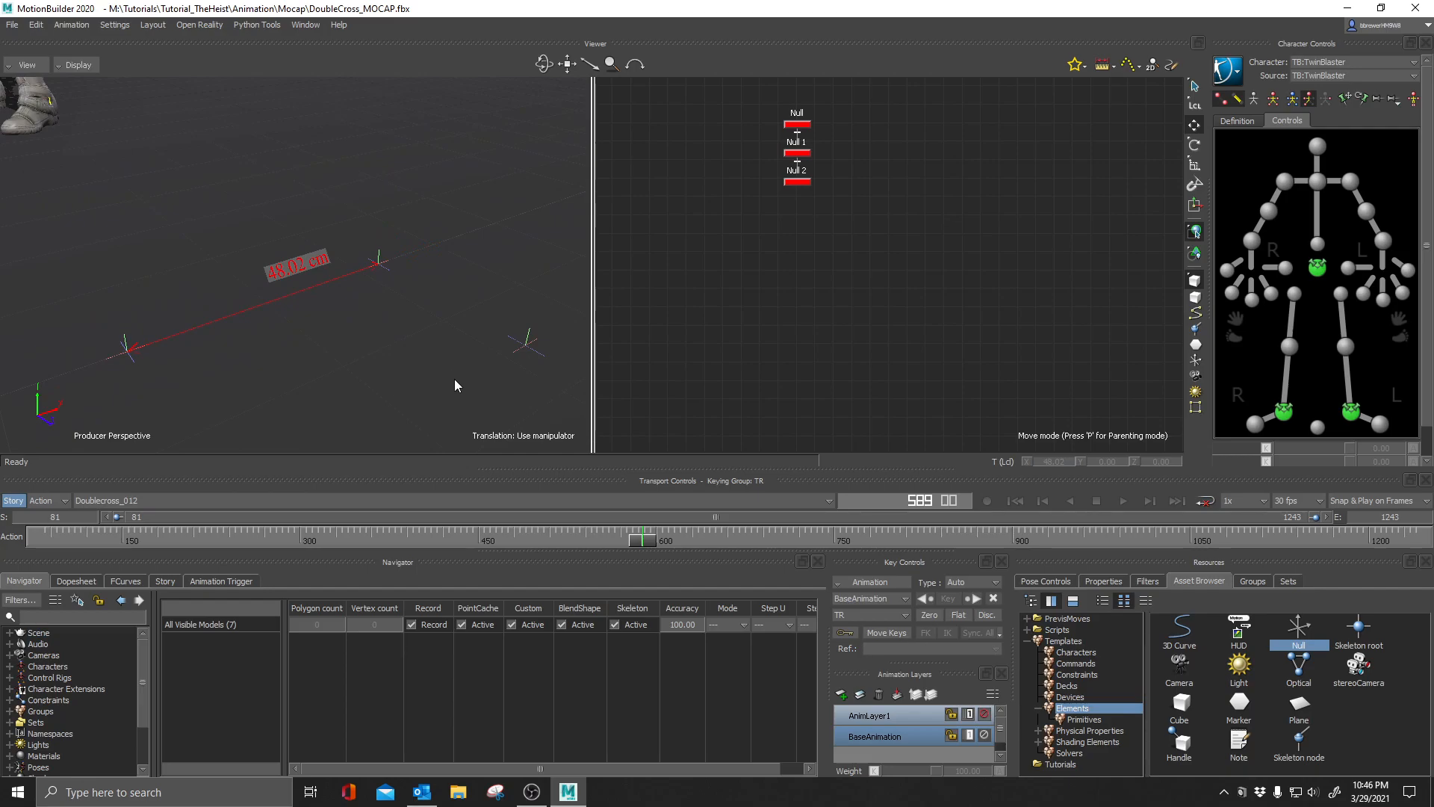
{"action": "mouse_move", "coordinate": [378, 260]}
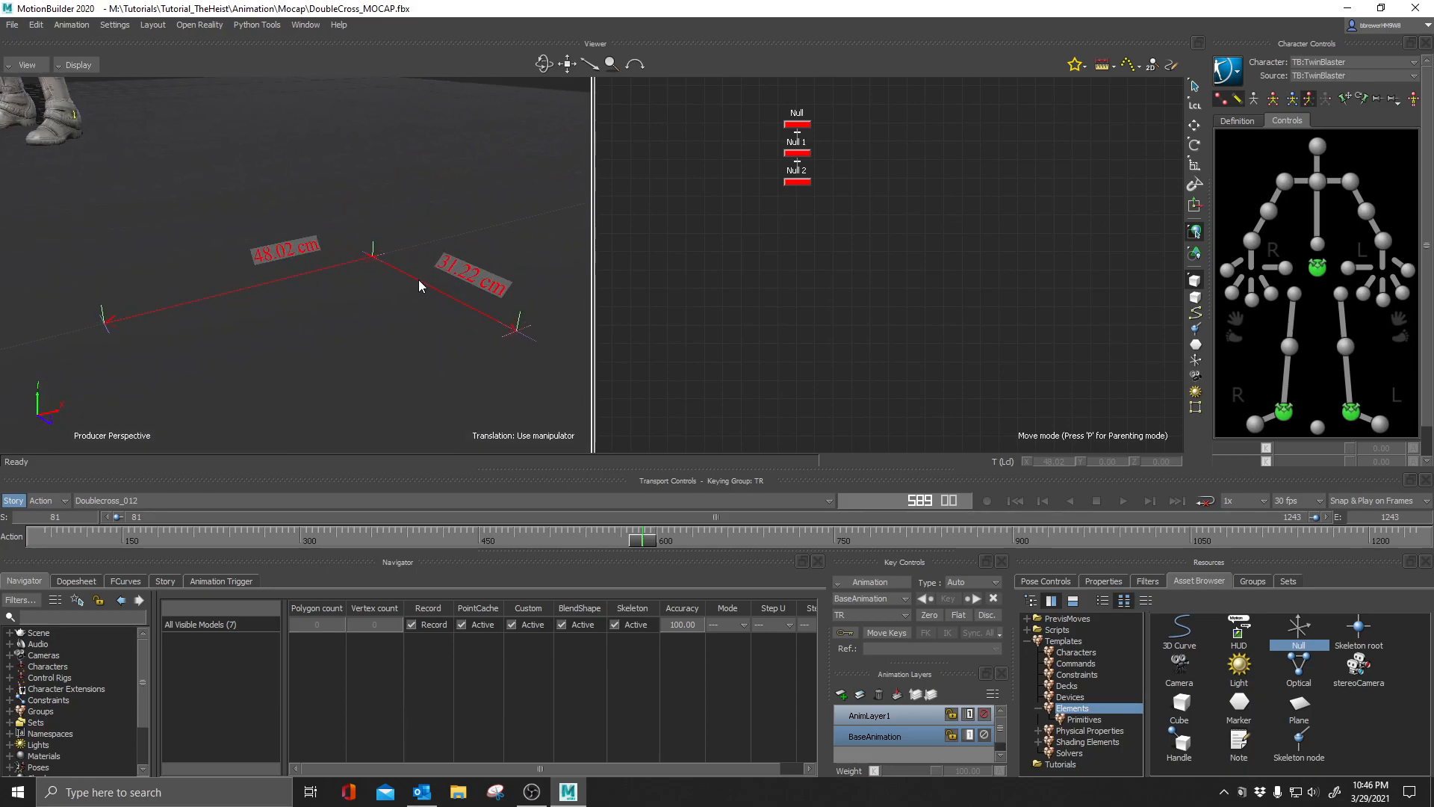
Create a second ruler dimension of 31.22 cm from the middle null to the third null.
{"action": "left_click", "coordinate": [475, 293]}
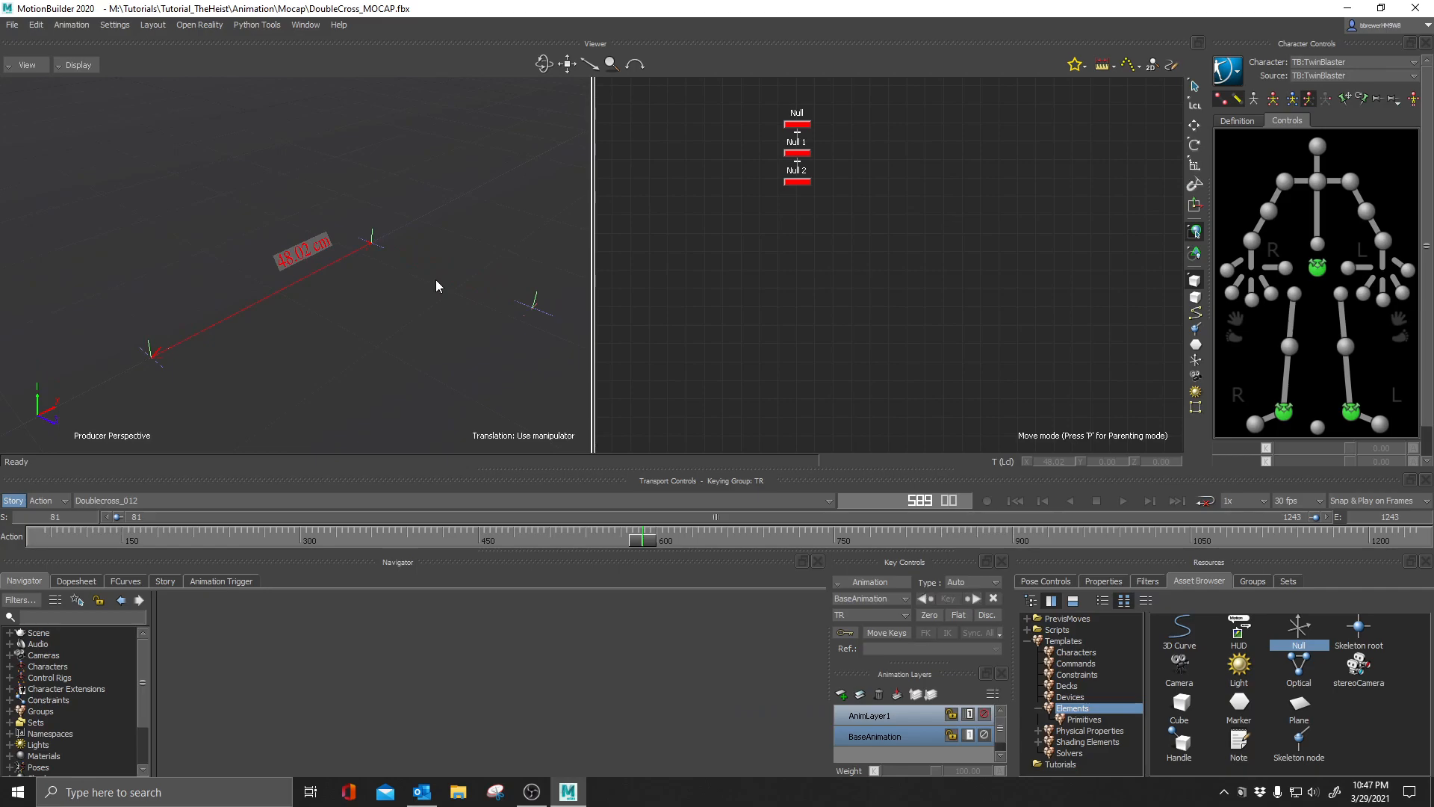
{"action": "mouse_move", "coordinate": [350, 291]}
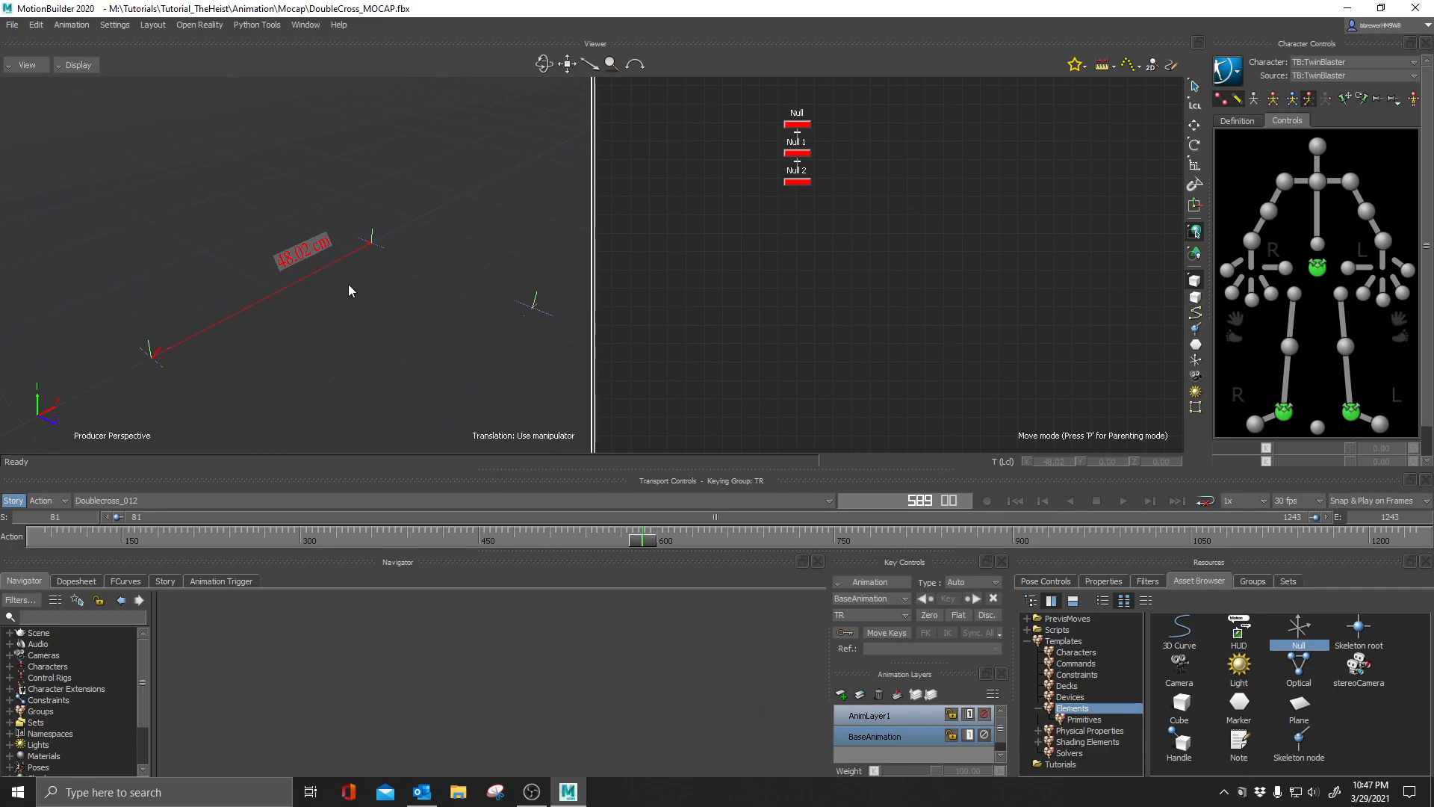
{"action": "mouse_move", "coordinate": [366, 264]}
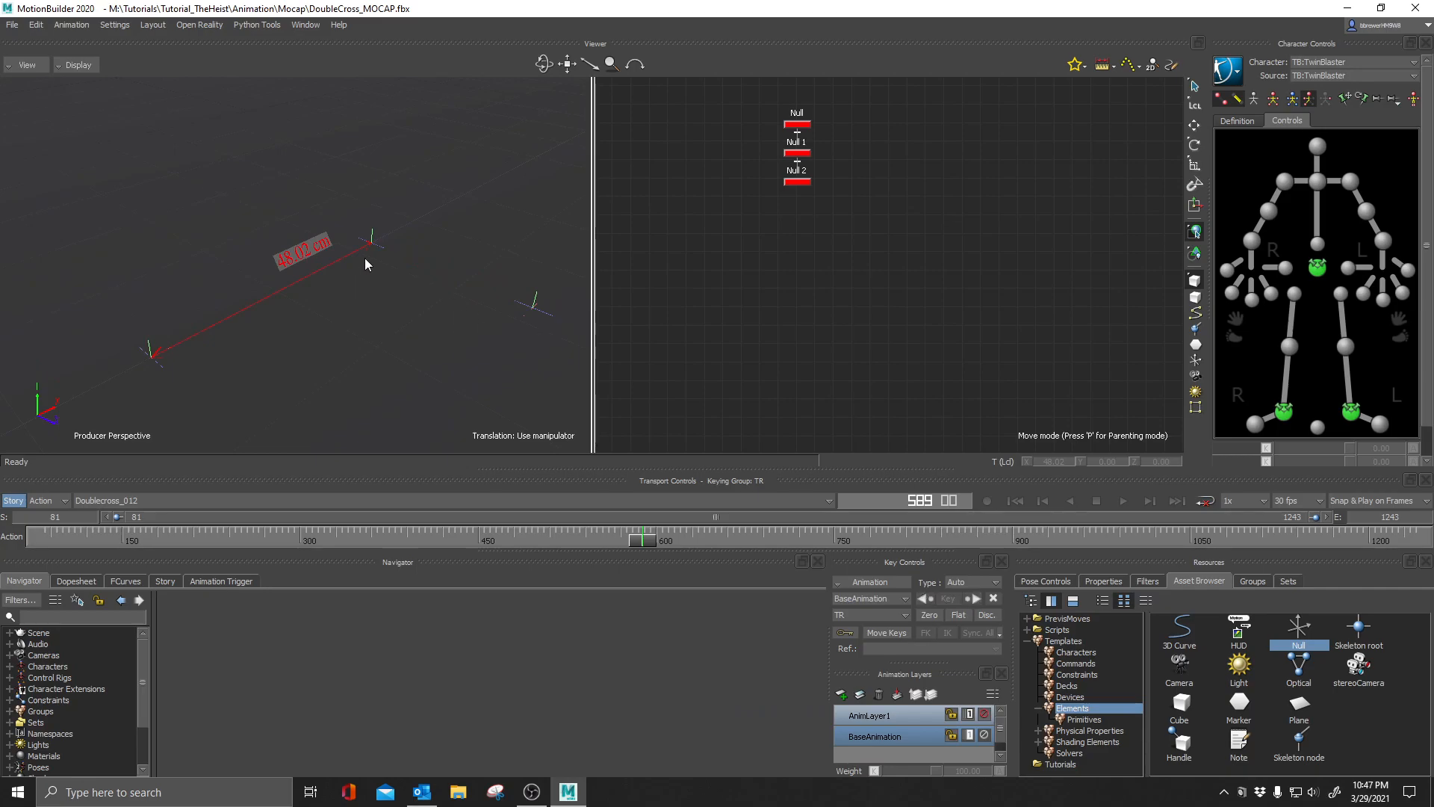
{"action": "mouse_move", "coordinate": [400, 326]}
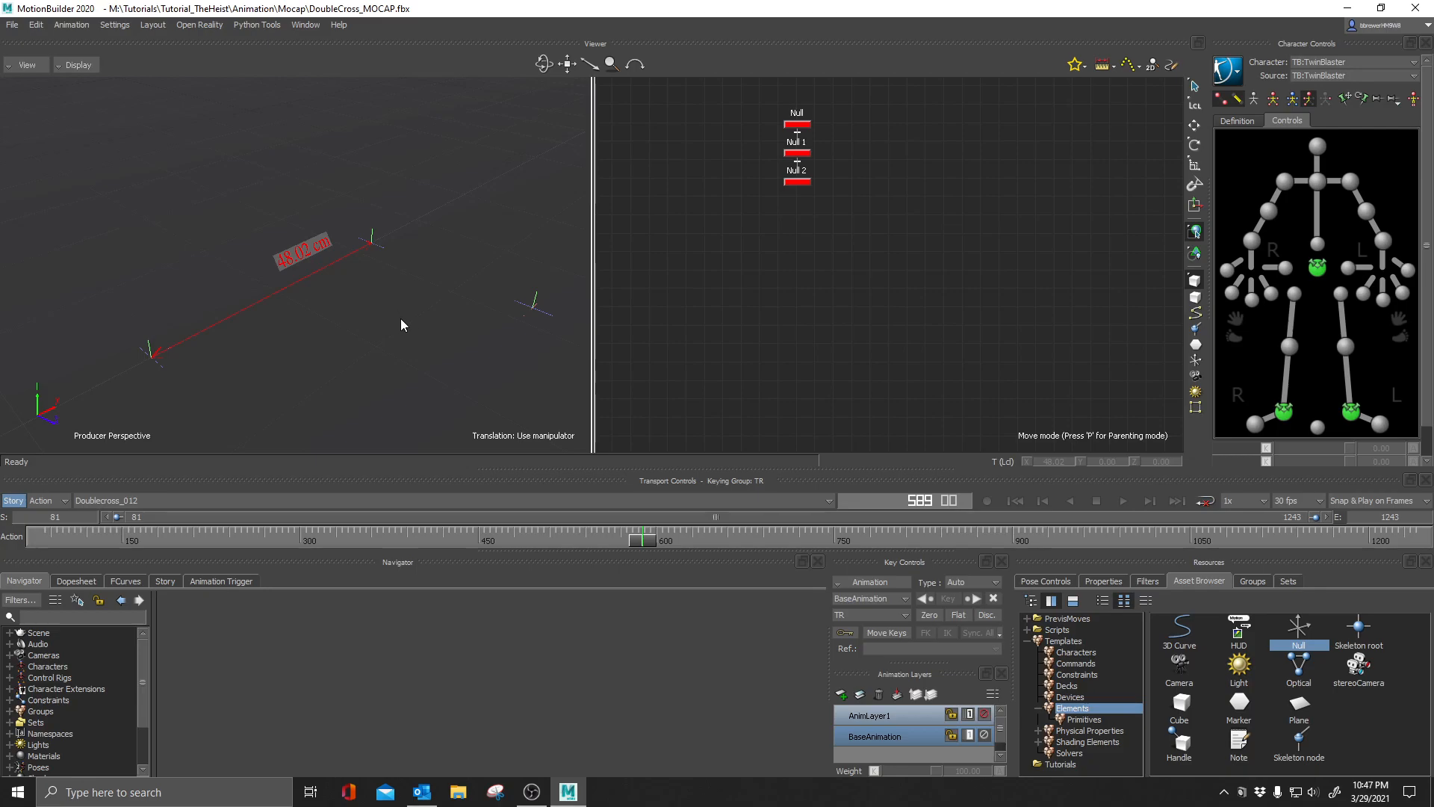
{"action": "mouse_move", "coordinate": [406, 282]}
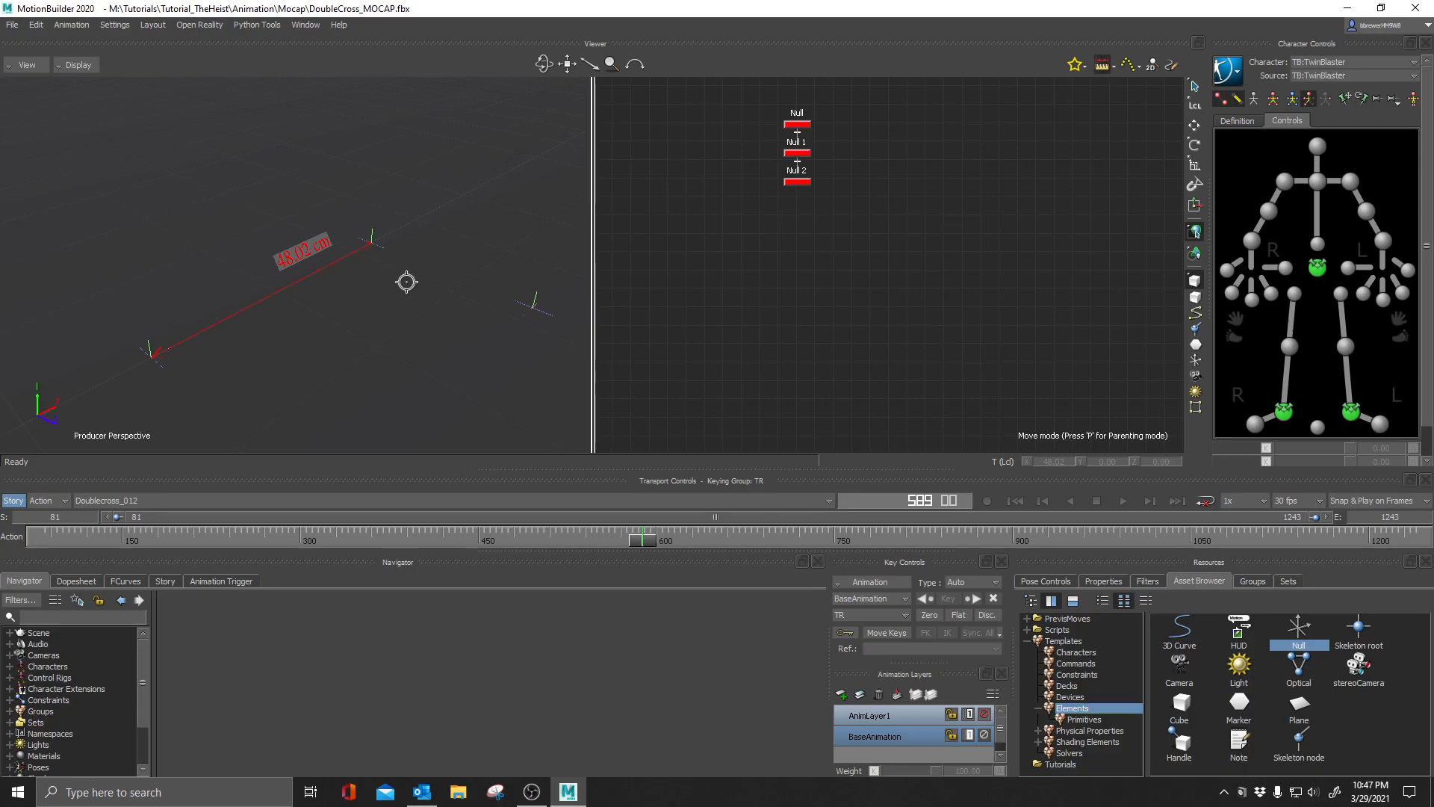
{"action": "mouse_move", "coordinate": [374, 242]}
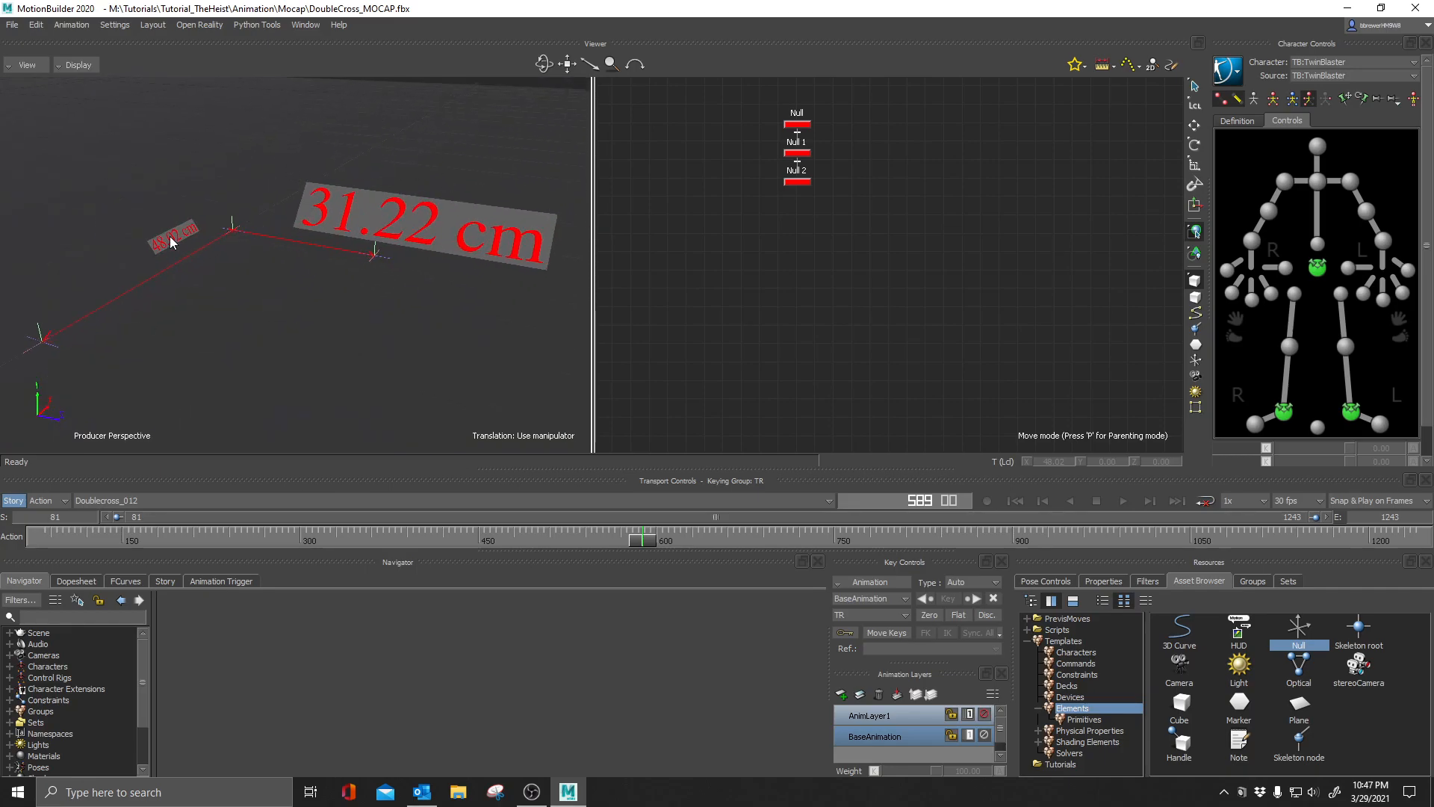
{"action": "mouse_move", "coordinate": [526, 246]}
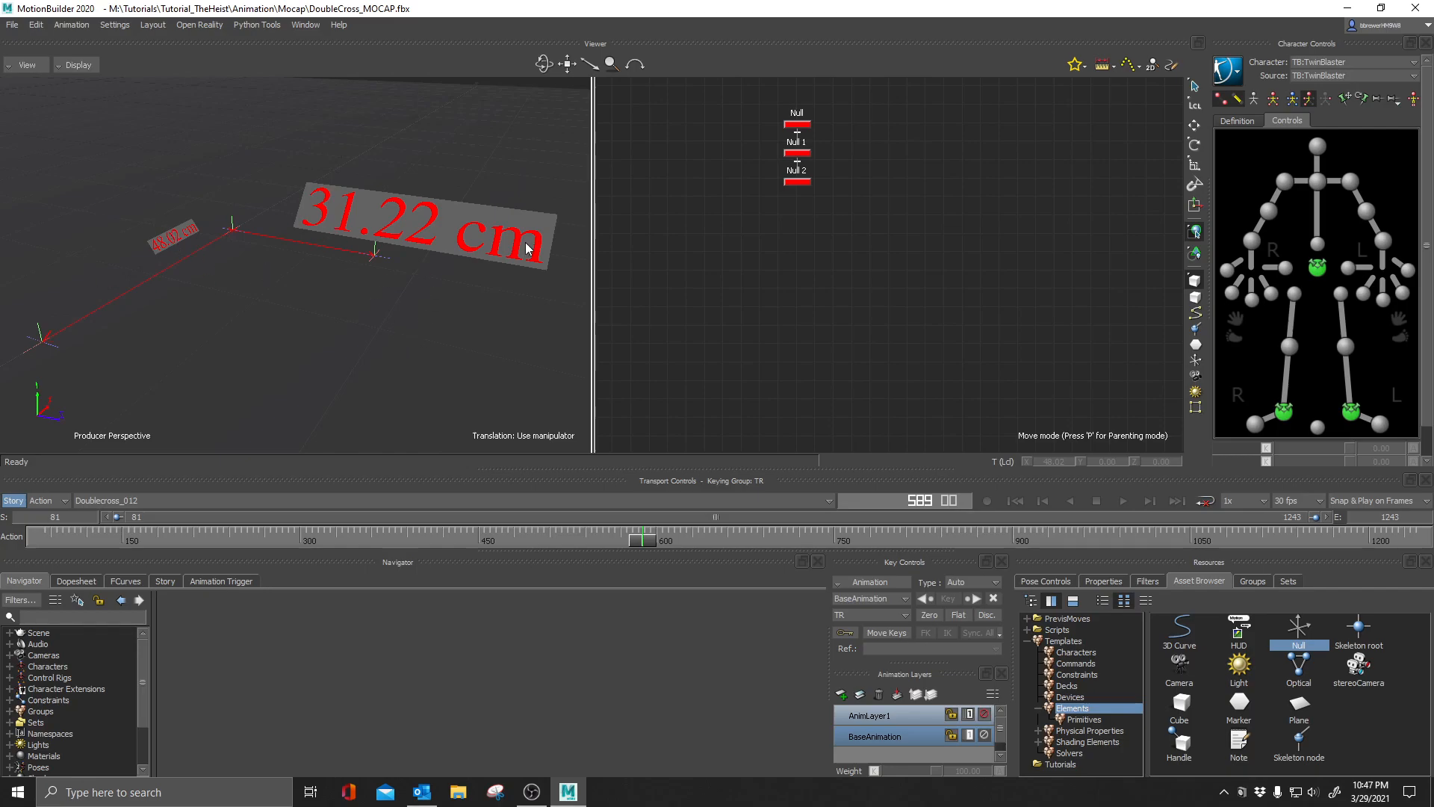
{"action": "mouse_move", "coordinate": [311, 215]}
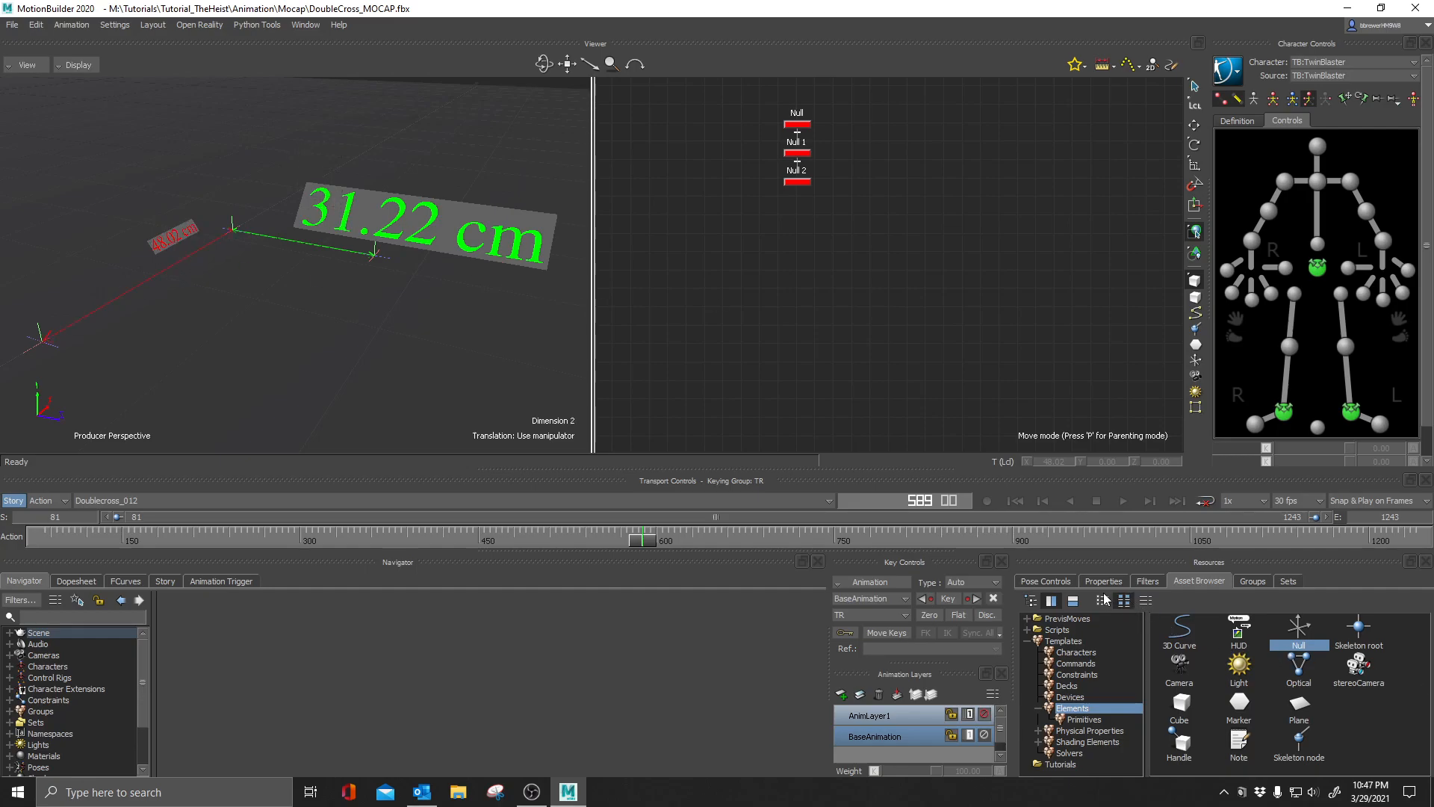
Lower Dimension 2's TextScale to about 0.15 so its label matches the first dimension.
{"action": "left_click", "coordinate": [1103, 581]}
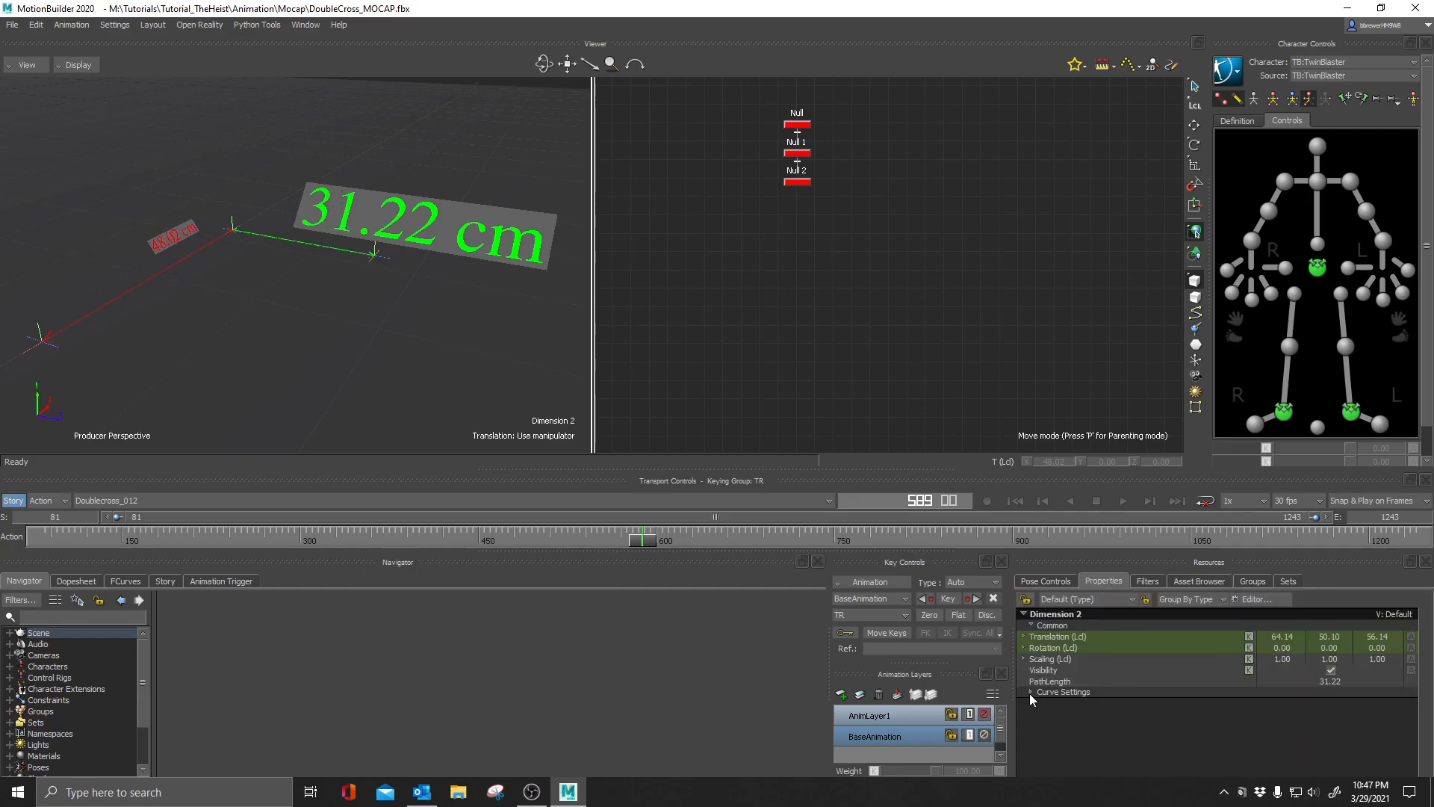
{"action": "left_click", "coordinate": [1025, 692]}
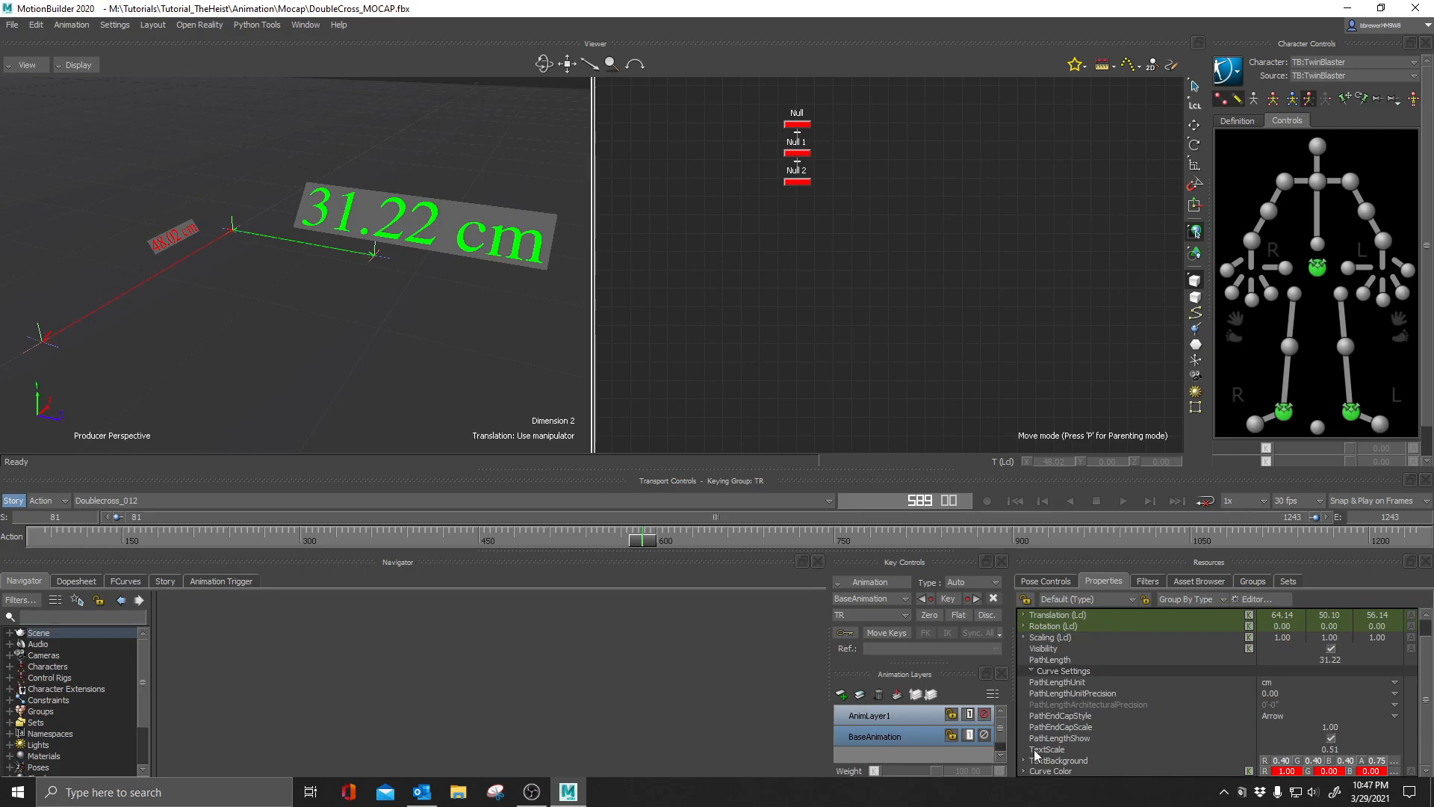
{"action": "left_click", "coordinate": [1047, 748]}
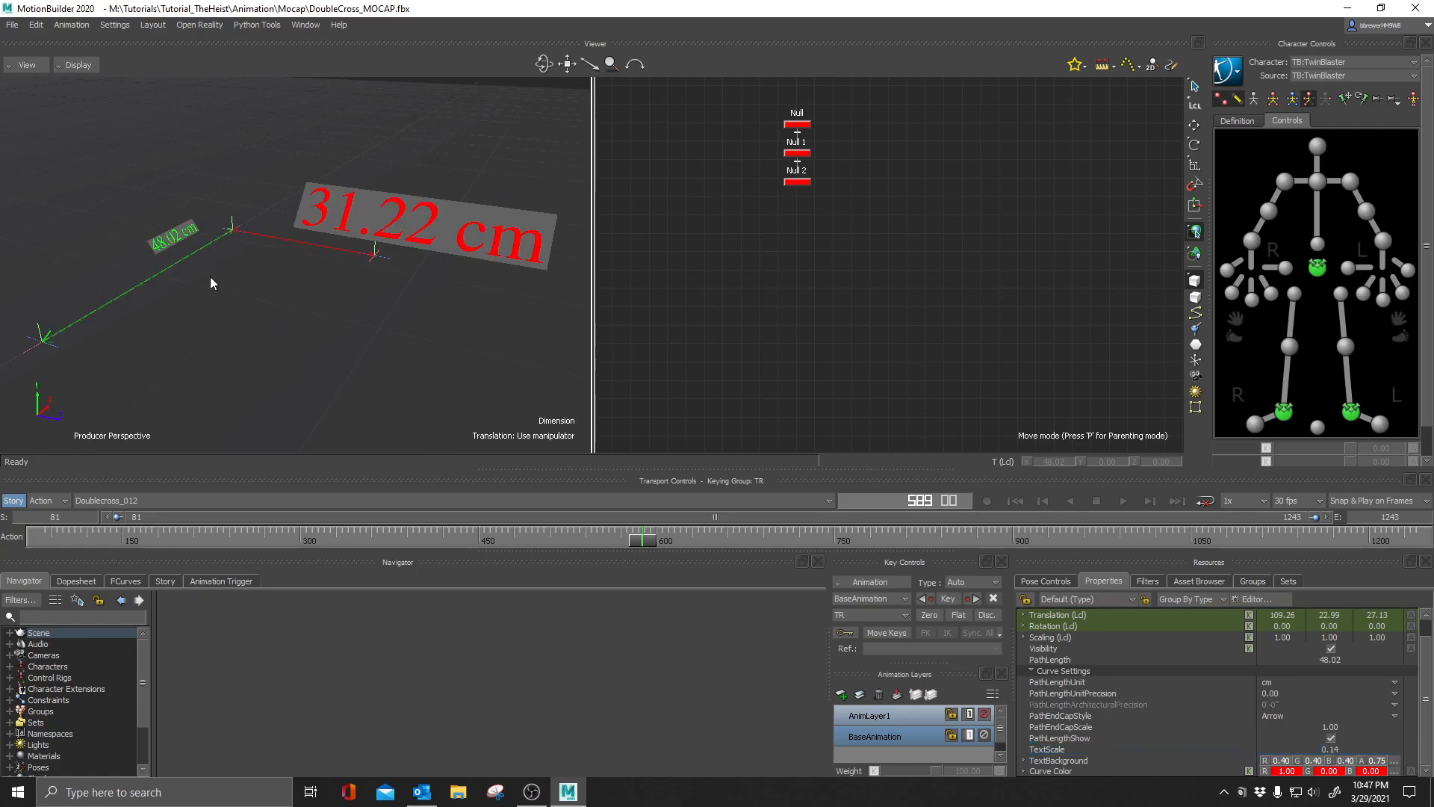
{"action": "mouse_move", "coordinate": [190, 287]}
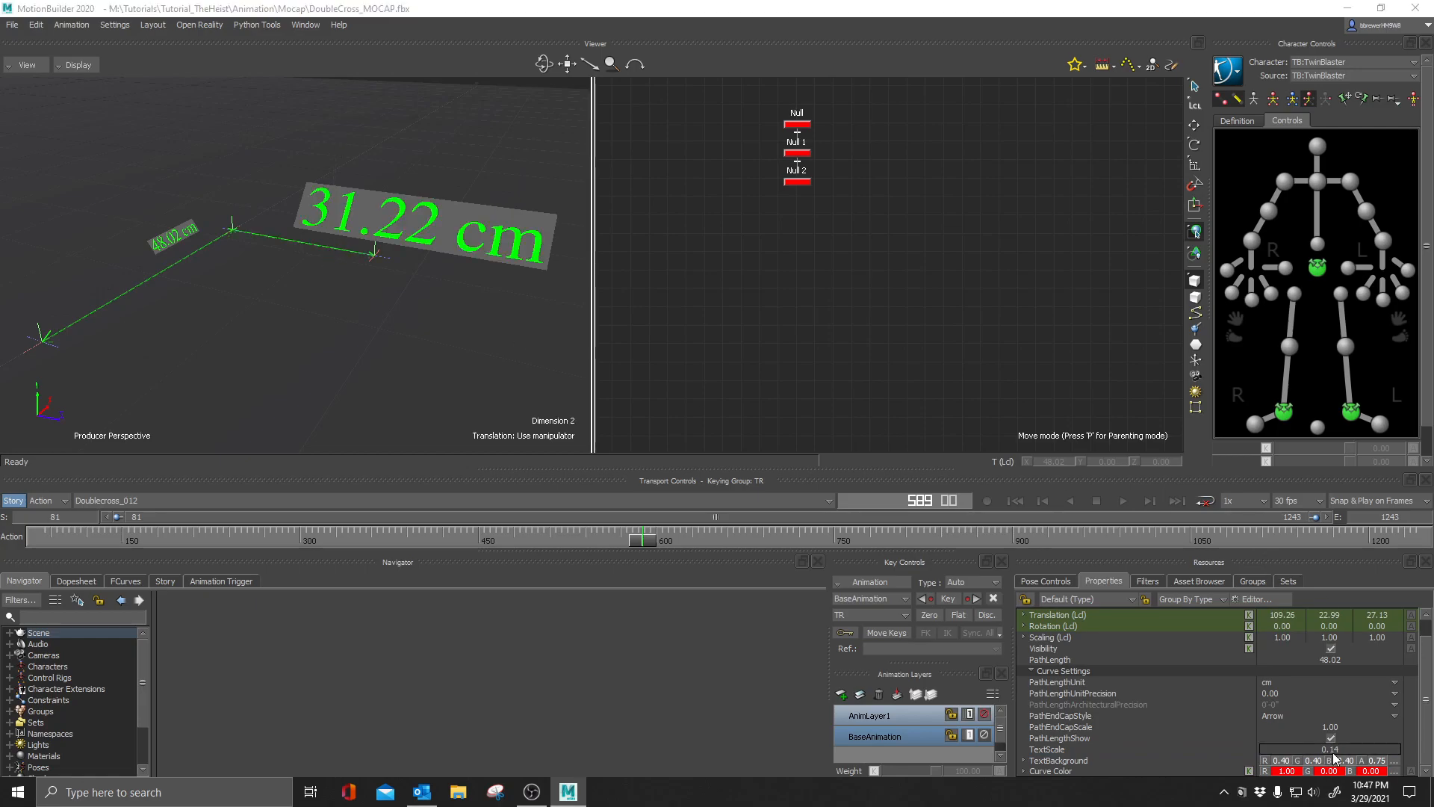
{"action": "left_click", "coordinate": [1330, 748]}
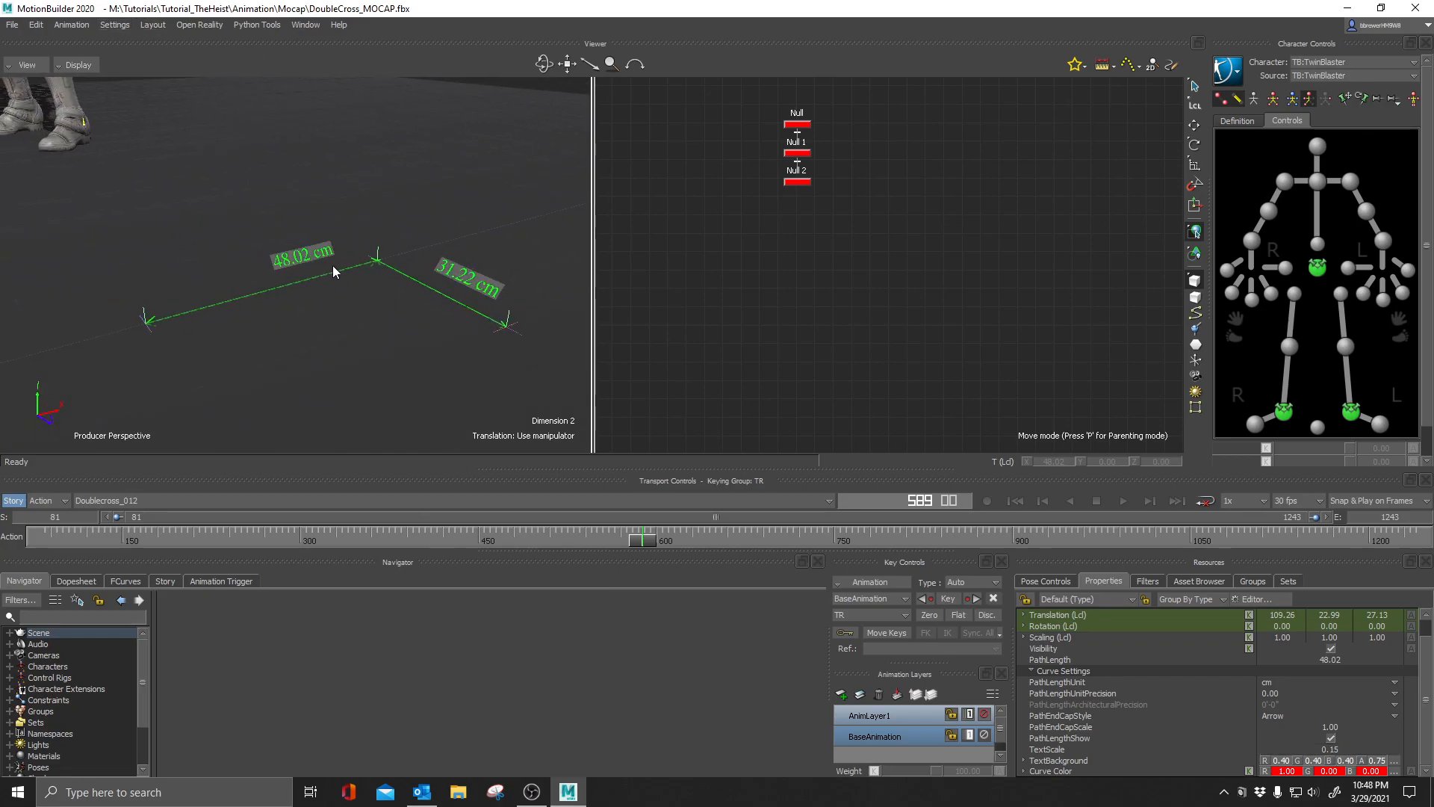
{"action": "mouse_move", "coordinate": [466, 256]}
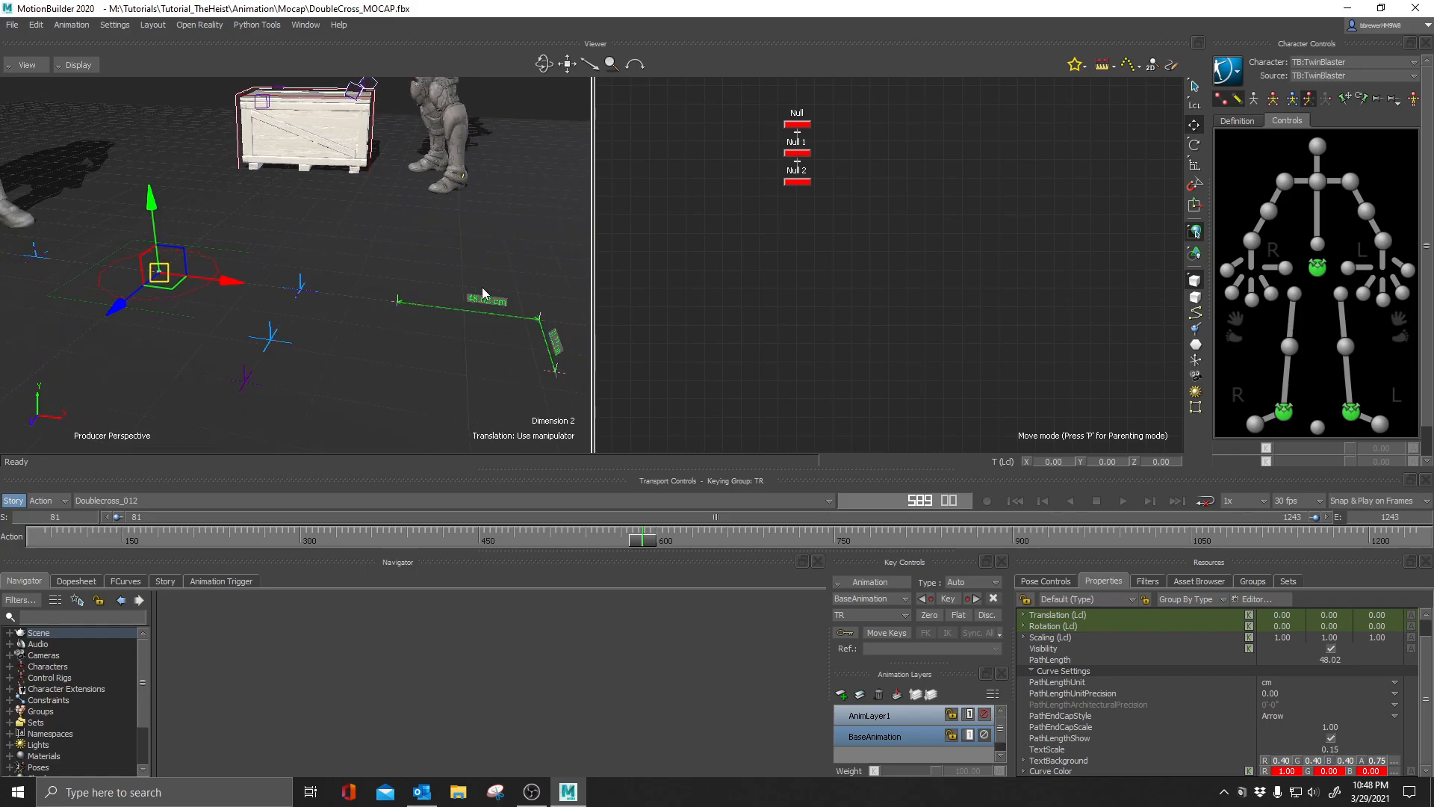
{"action": "mouse_move", "coordinate": [690, 211]}
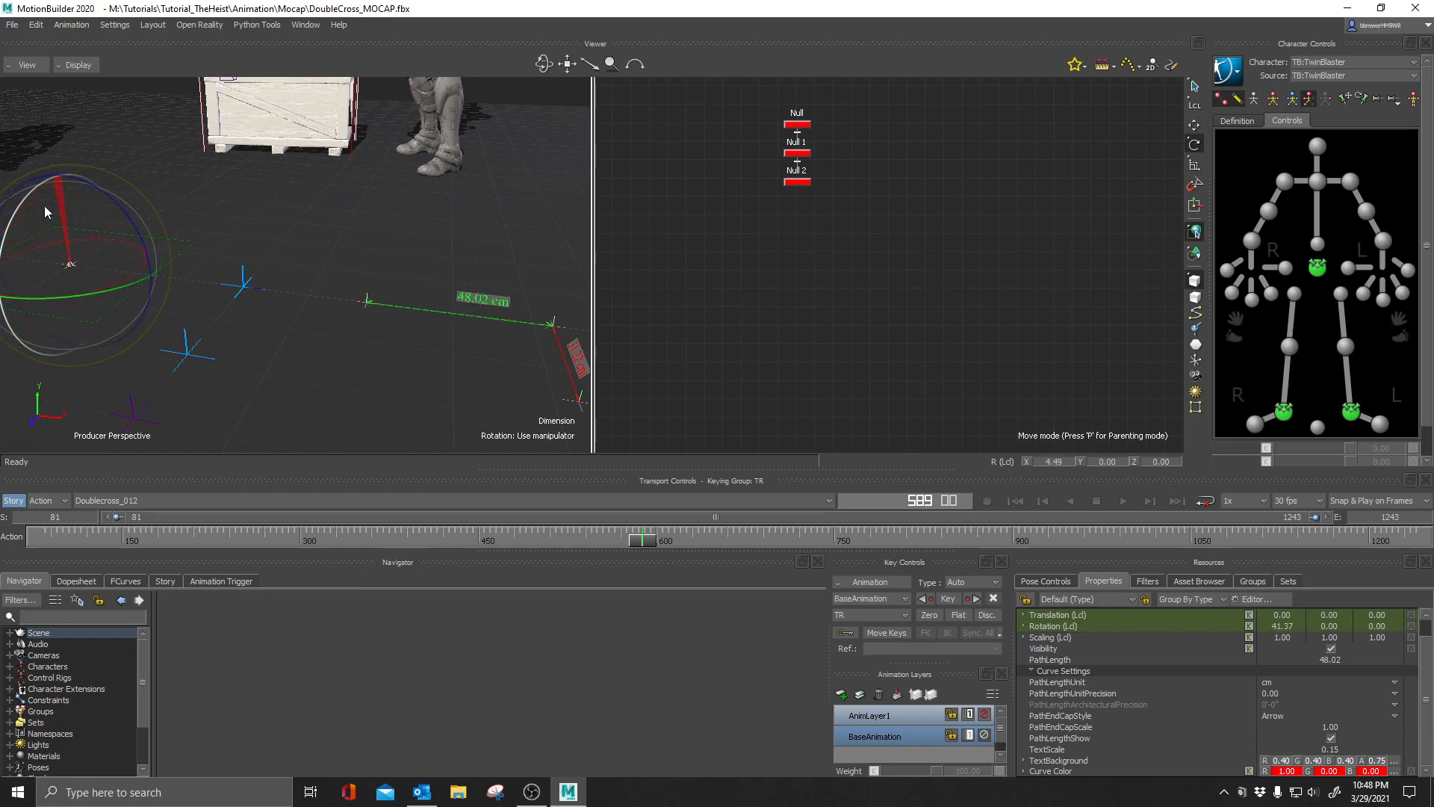
Rotate a null to swing its measurement, then slide Null 1 back toward the first null.
{"action": "left_click_drag", "start_coordinate": [64, 192], "coordinate": [78, 206]}
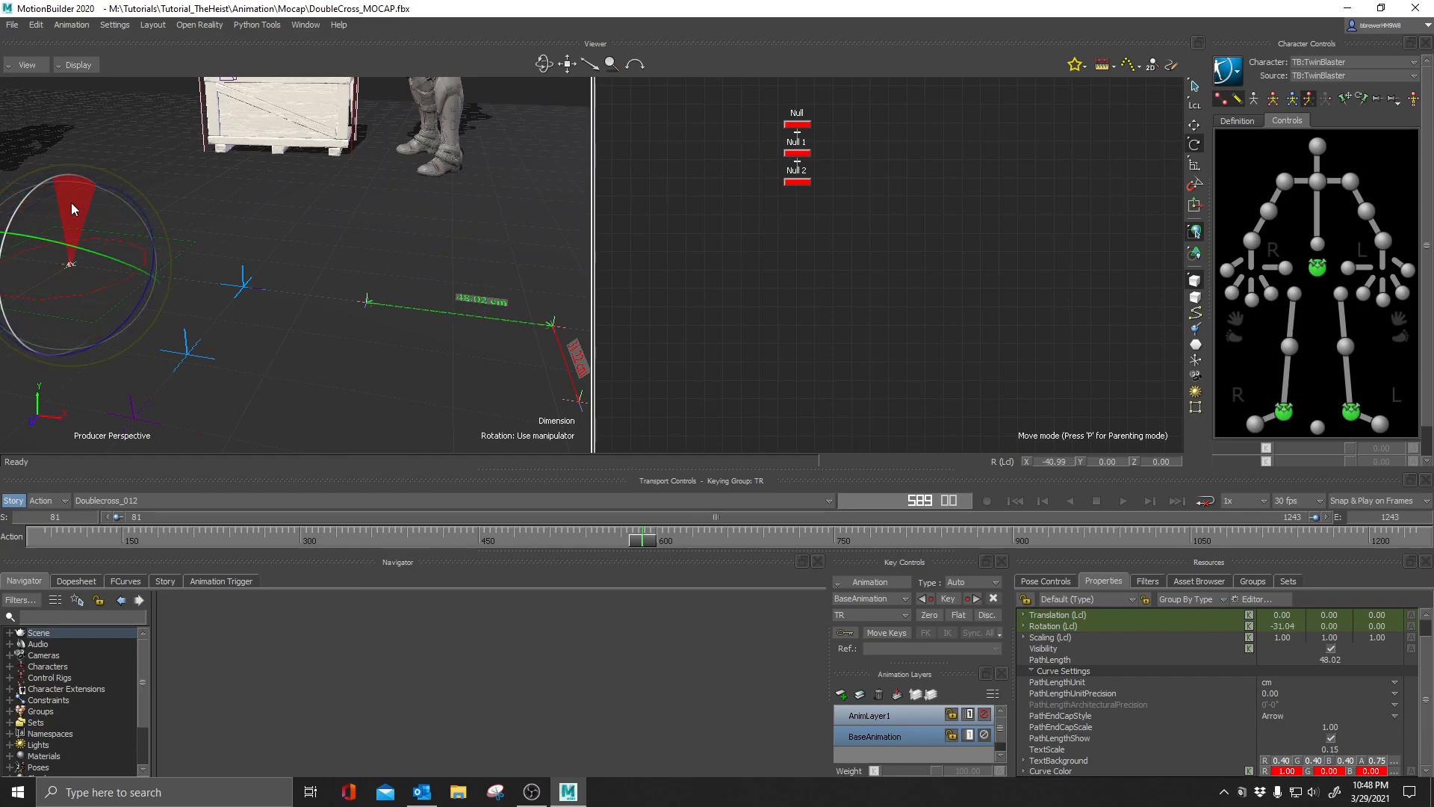
{"action": "left_click_drag", "start_coordinate": [73, 209], "coordinate": [72, 263]}
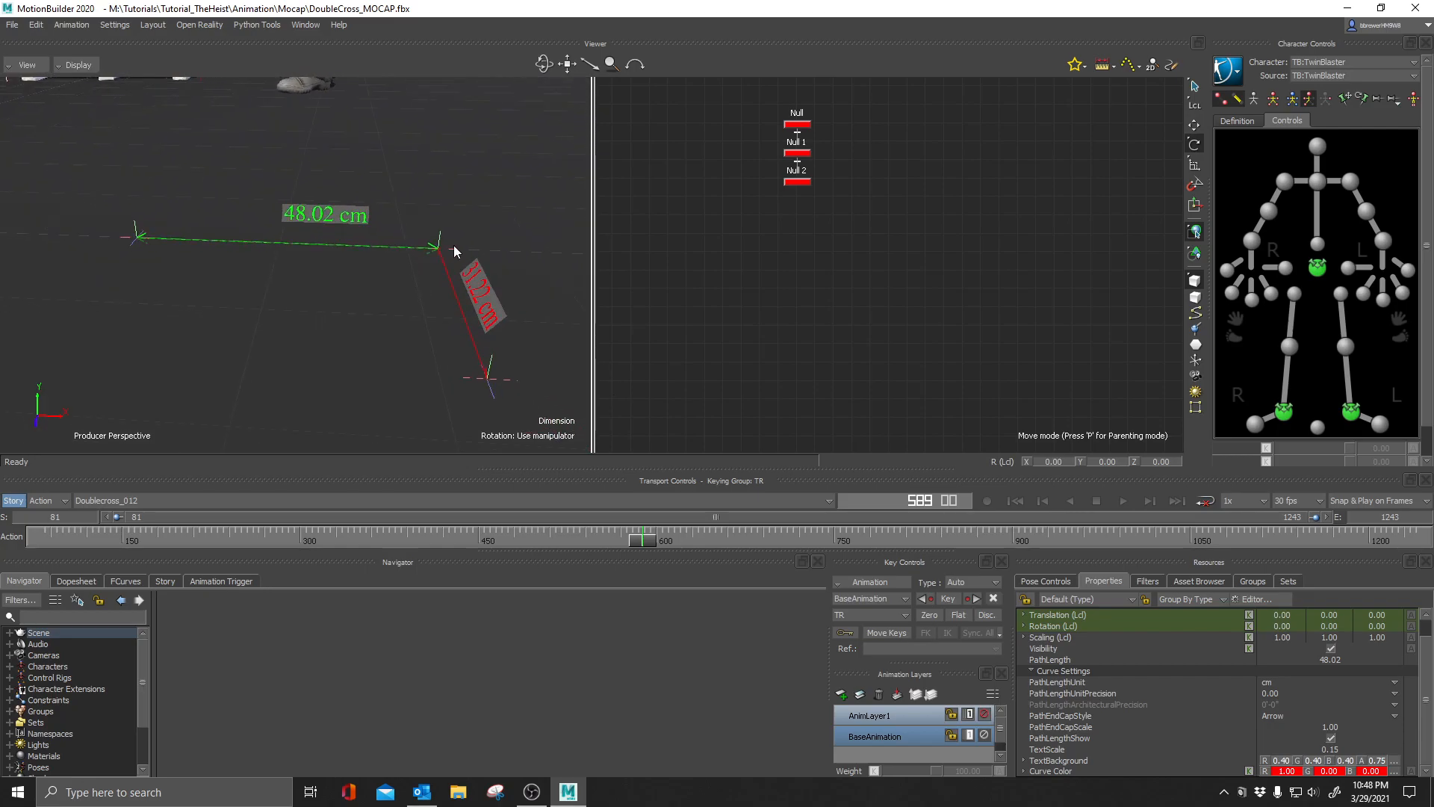
{"action": "left_click", "coordinate": [435, 247]}
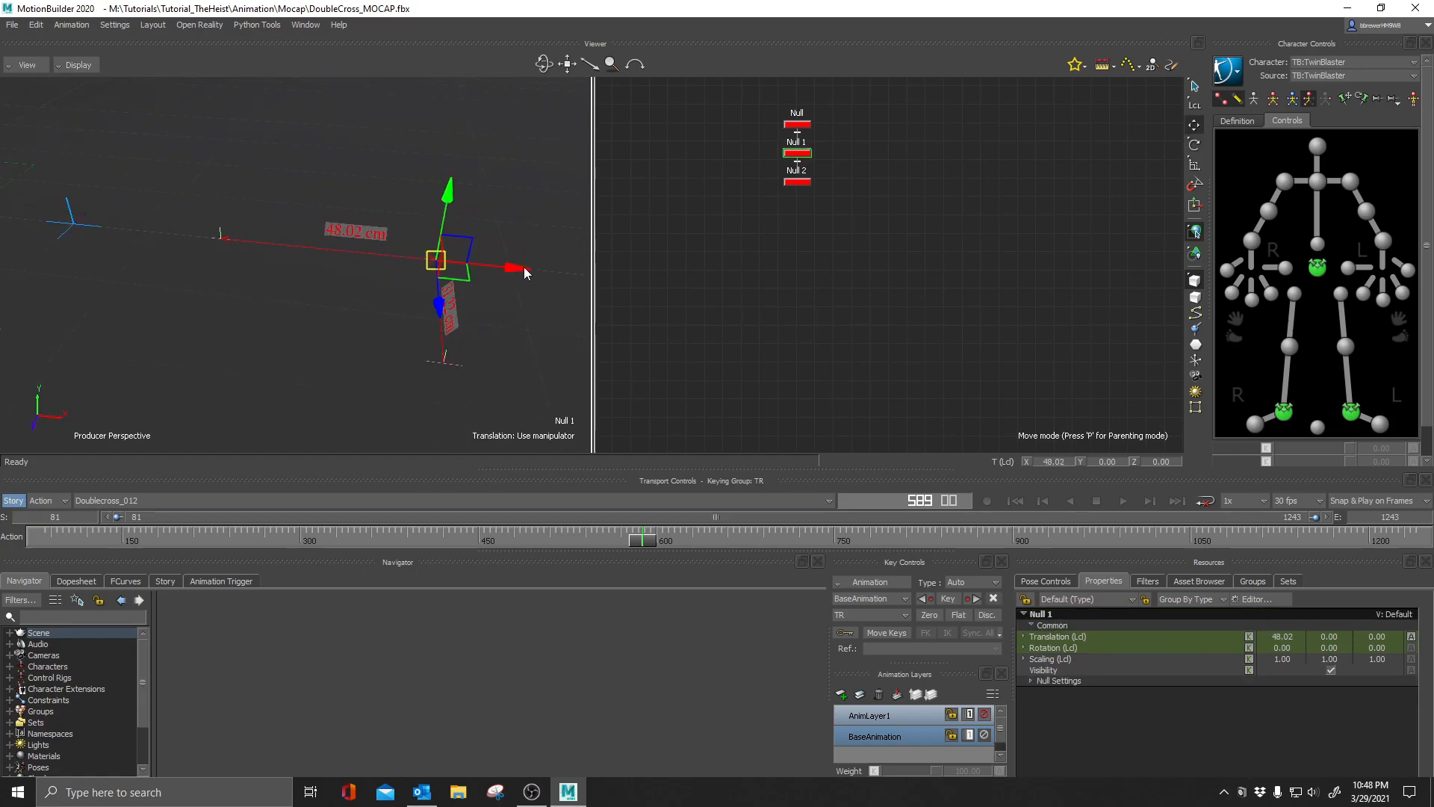
{"action": "left_click_drag", "start_coordinate": [526, 272], "coordinate": [311, 250]}
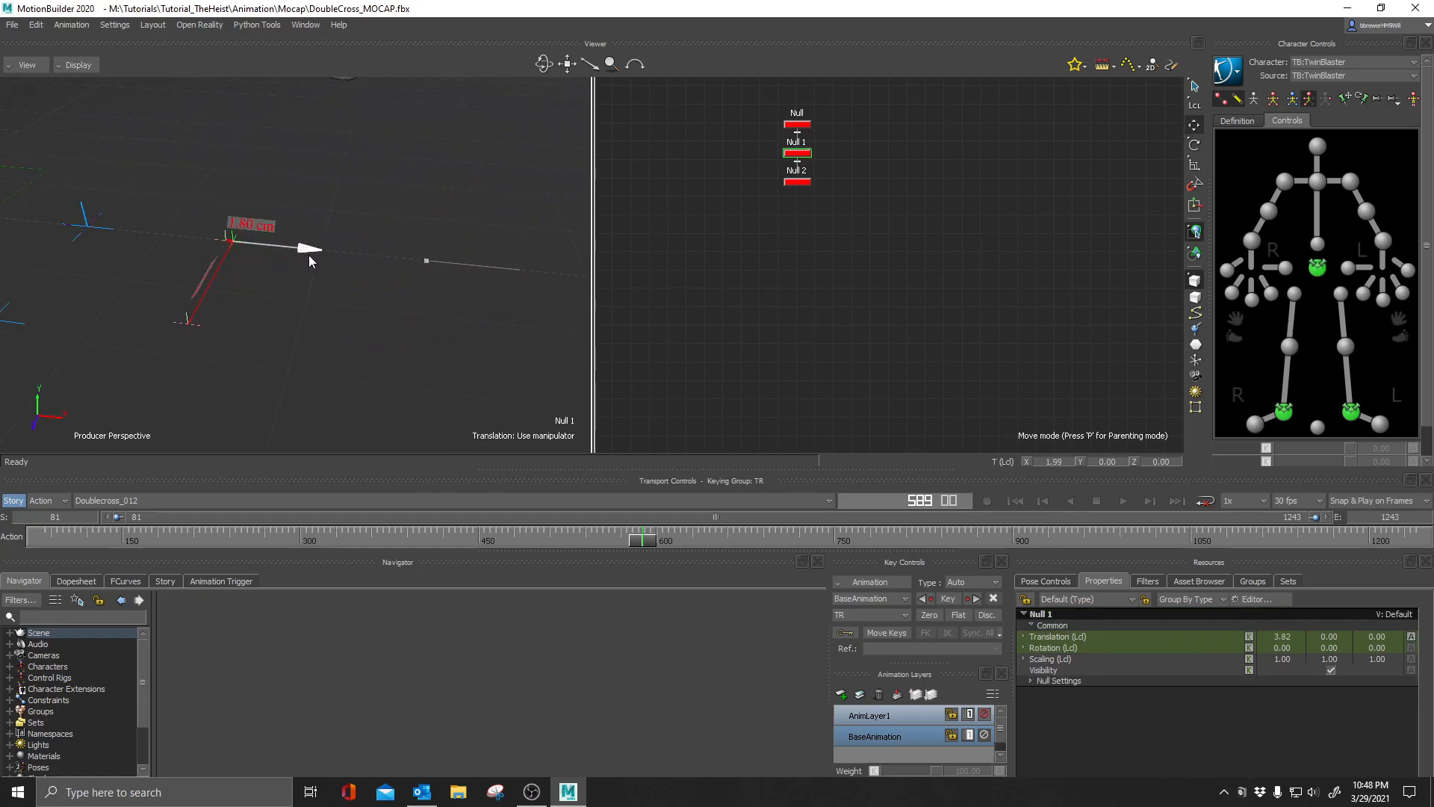
Tilt the frozen dimension about -46° on X and move Null 1 to X 53.45.
{"action": "left_click_drag", "start_coordinate": [306, 248], "coordinate": [133, 254]}
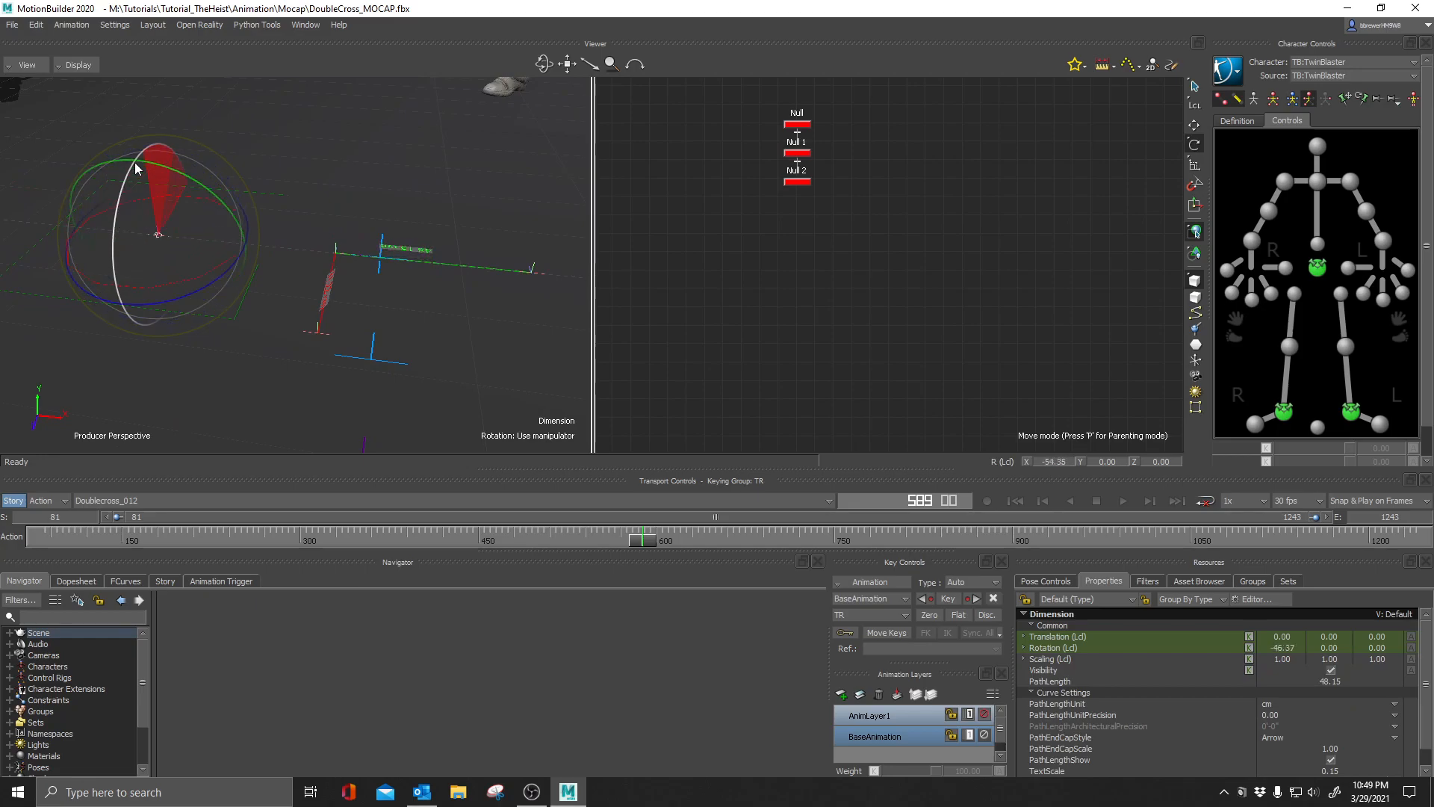
{"action": "left_click_drag", "start_coordinate": [137, 169], "coordinate": [246, 278]}
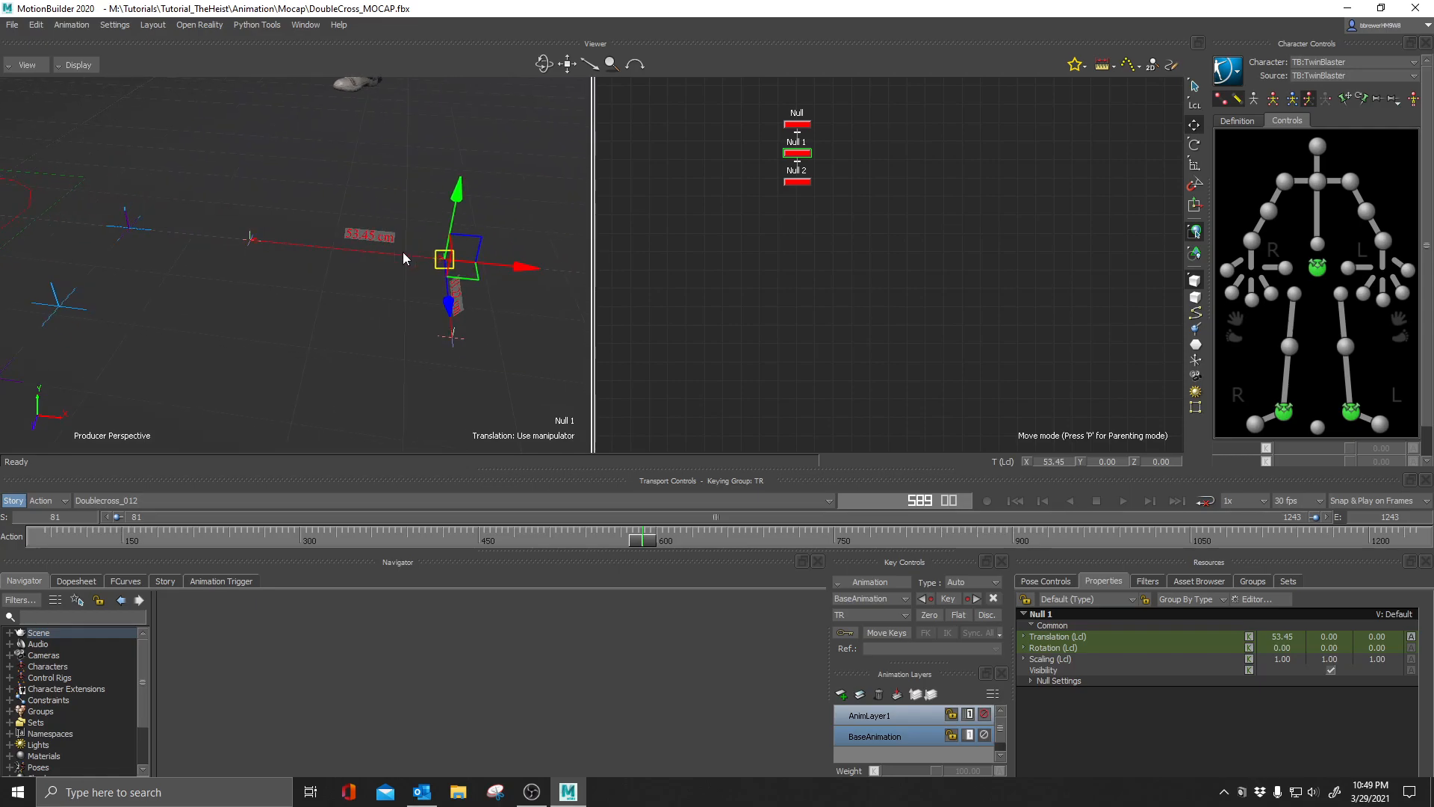
{"action": "left_click_drag", "start_coordinate": [443, 259], "coordinate": [516, 229]}
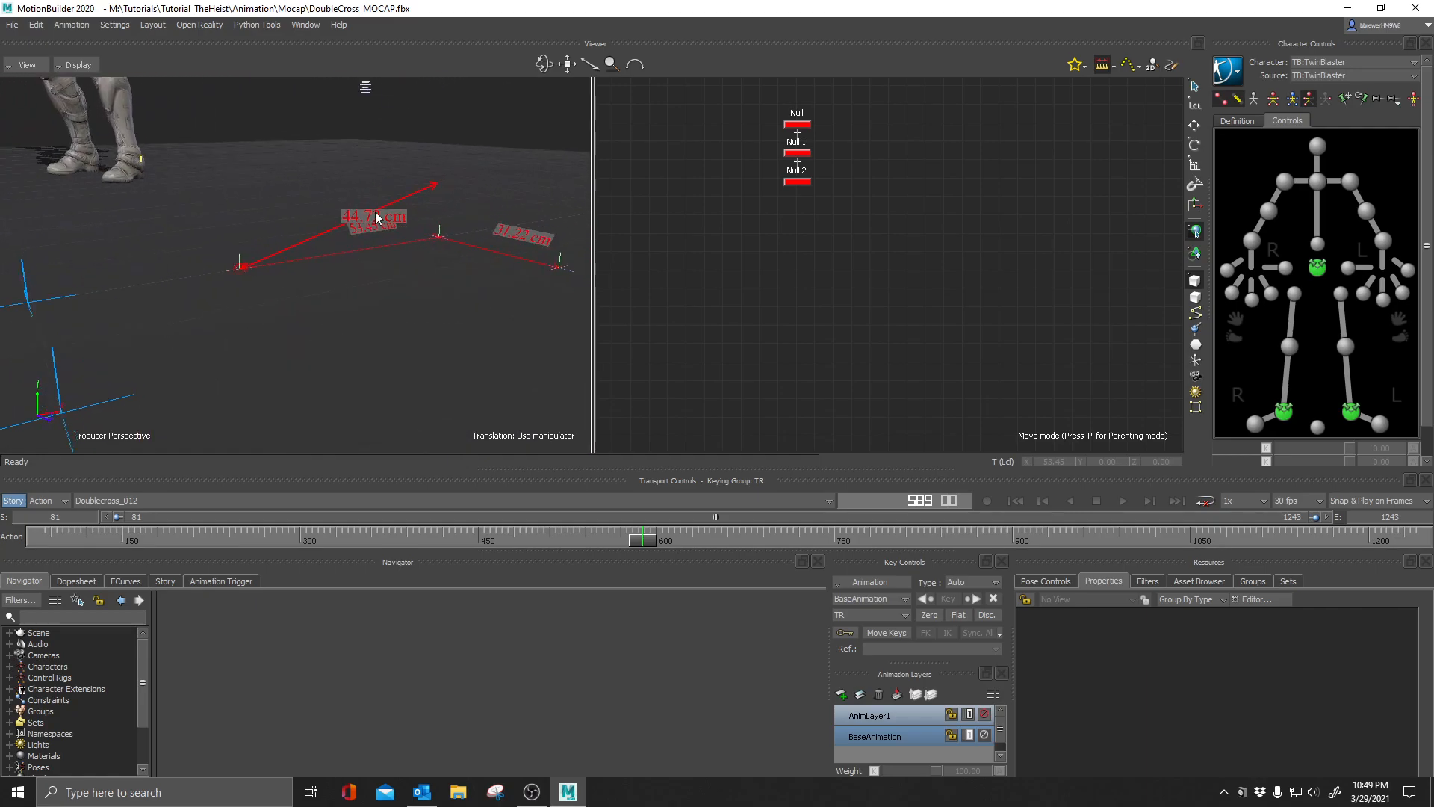
{"action": "mouse_move", "coordinate": [902, 95]}
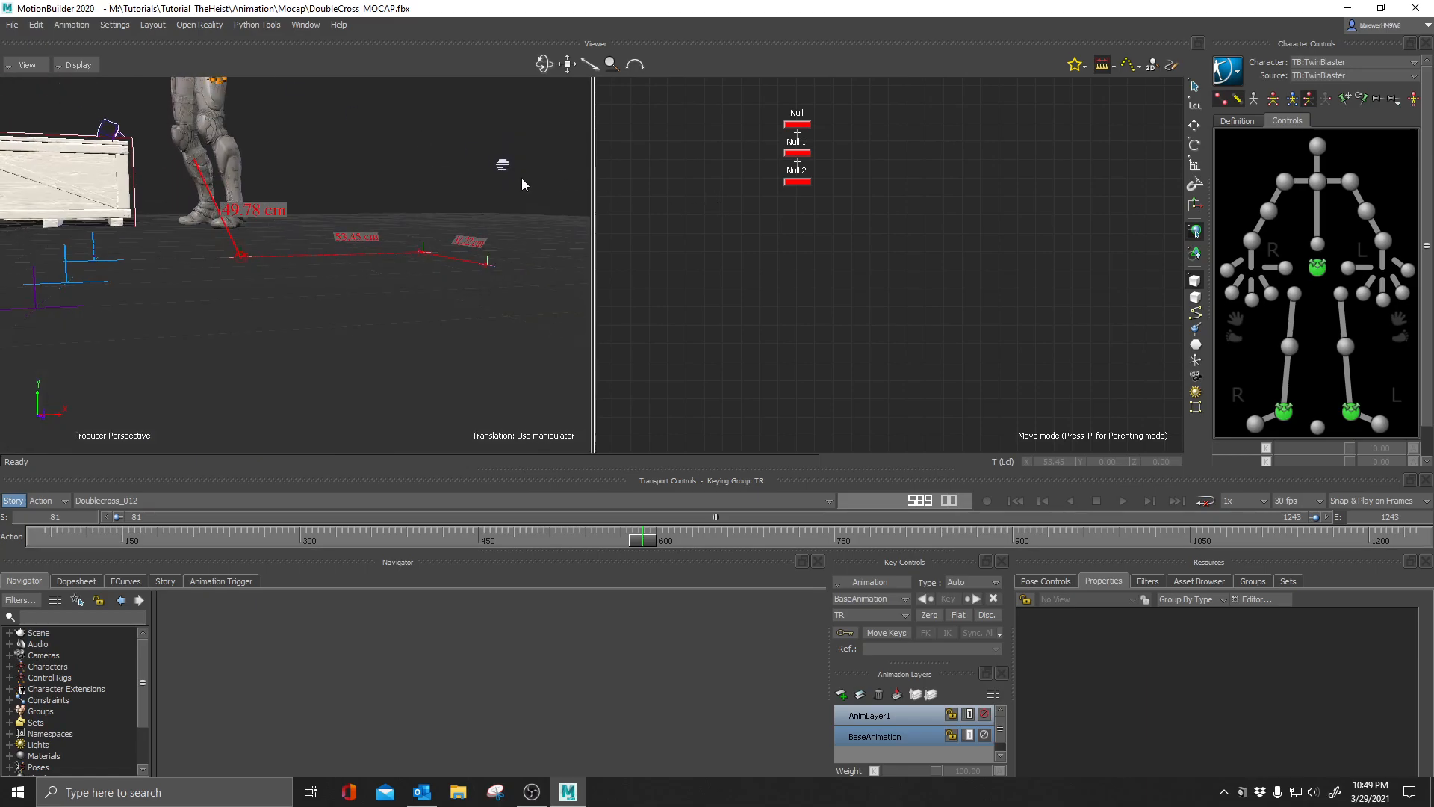
Finish the live ruler and show the Ruler dropdown options in the Viewer toolbar.
{"action": "left_click", "coordinate": [1104, 64]}
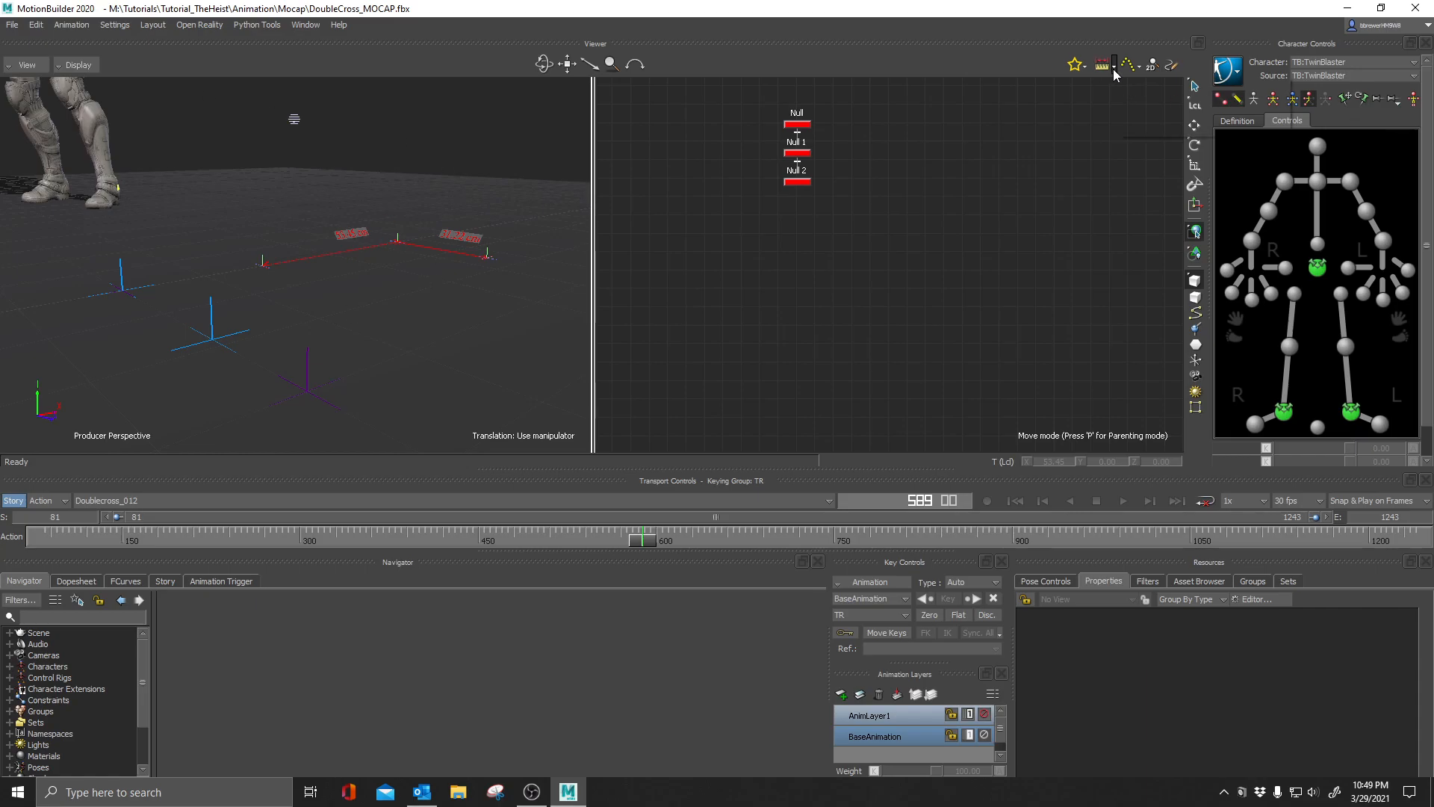
{"action": "left_click", "coordinate": [1114, 64]}
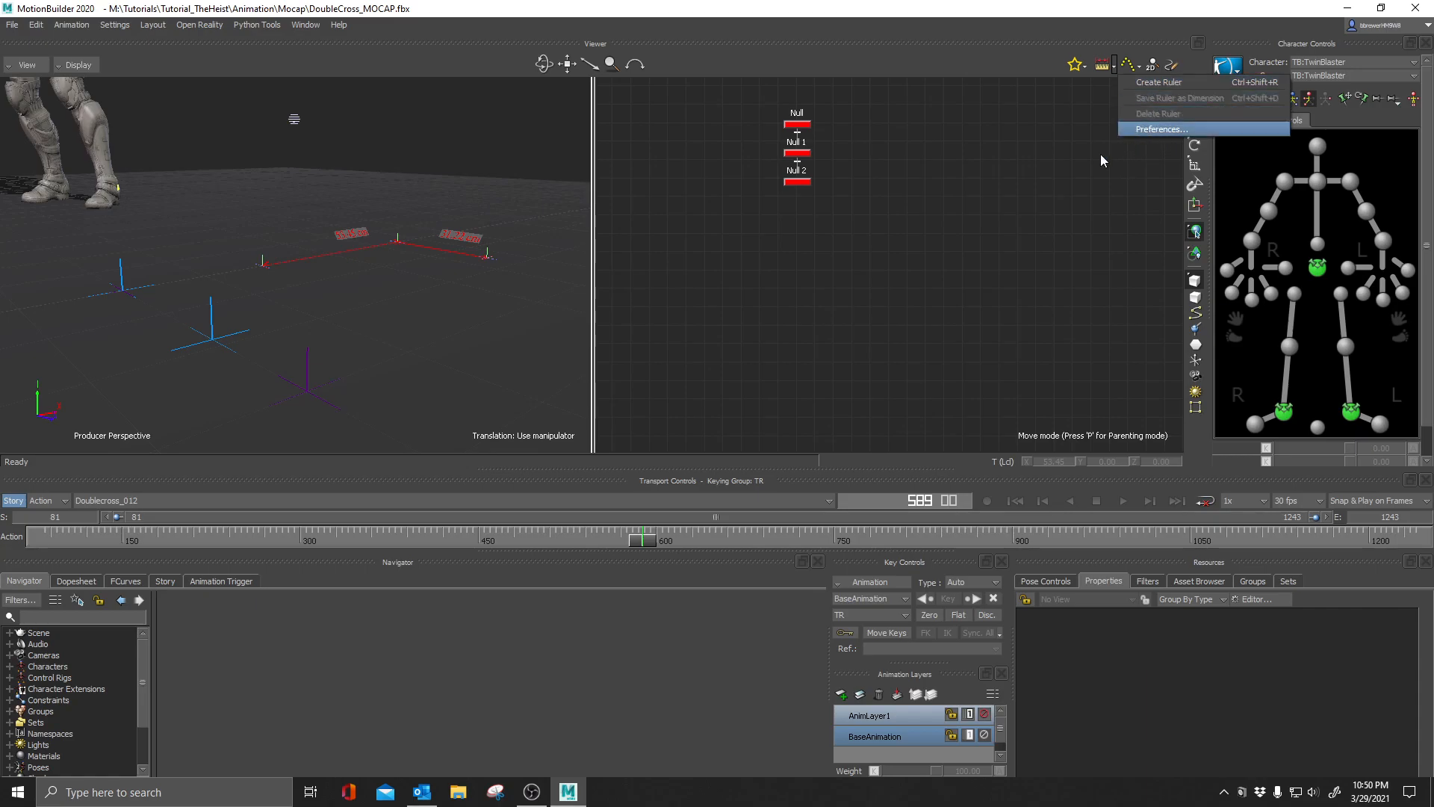
{"action": "mouse_move", "coordinate": [723, 303]}
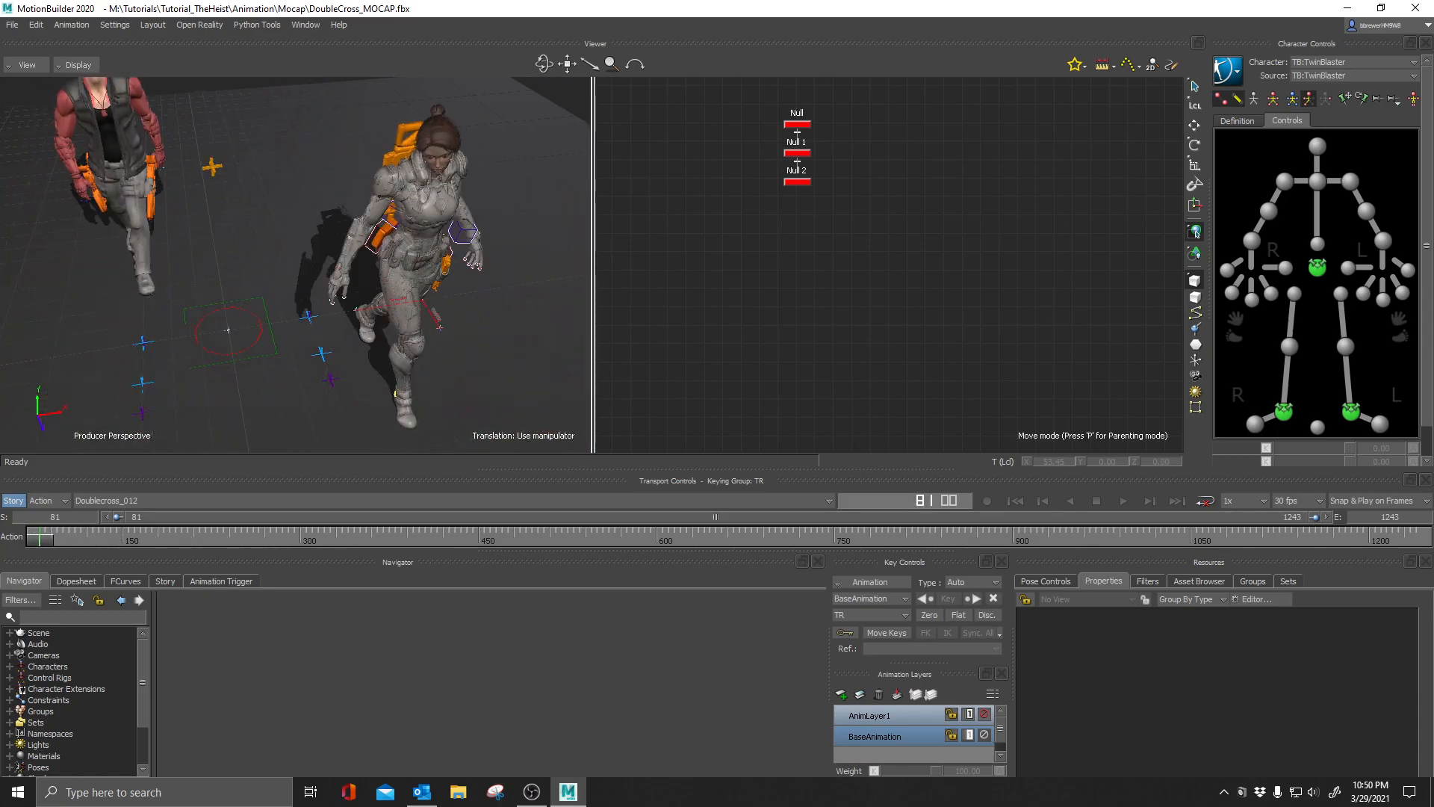
Move Null 1 onto the crate's top corner so the dimensions follow its edges.
{"action": "left_click", "coordinate": [796, 124]}
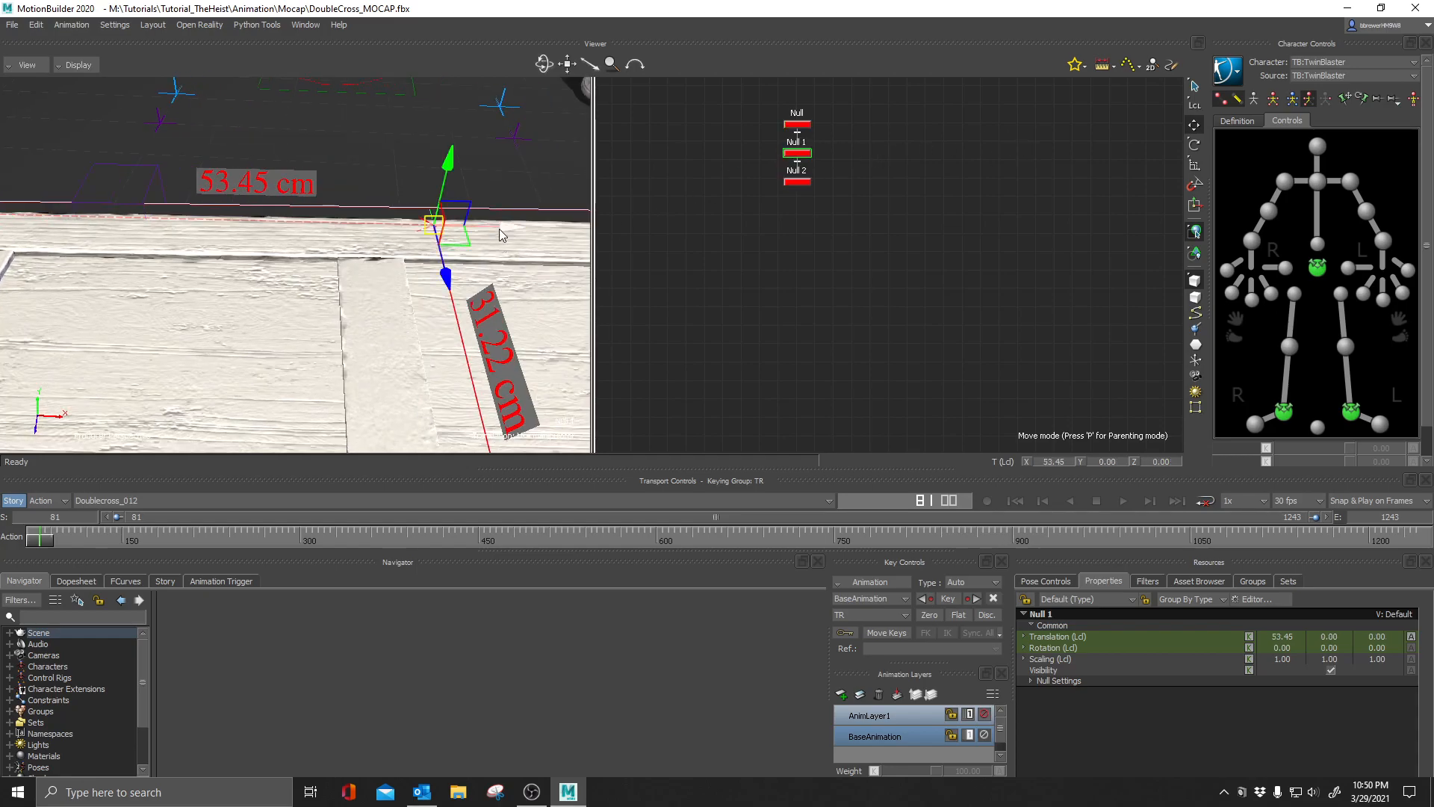
{"action": "left_click_drag", "start_coordinate": [448, 220], "coordinate": [366, 193]}
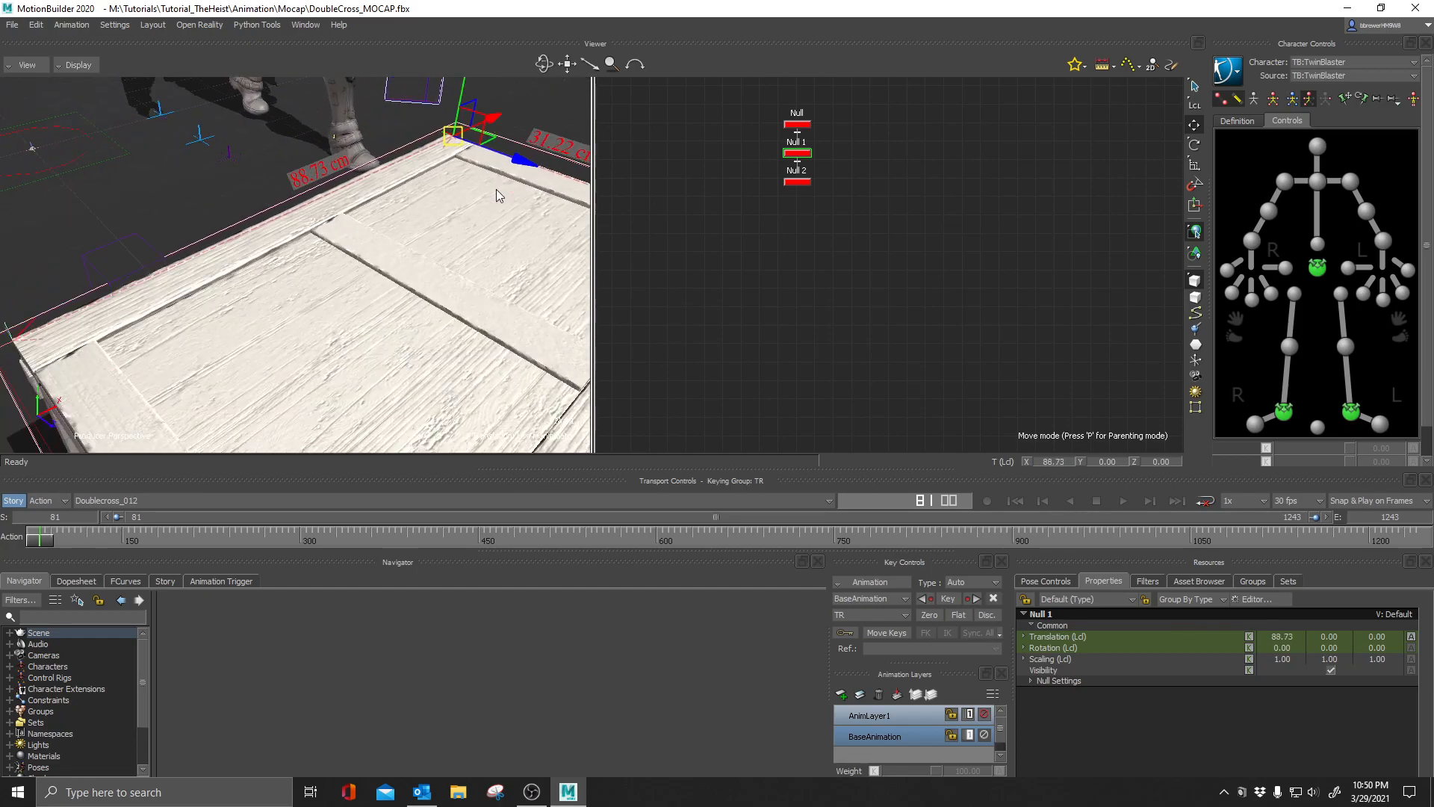
{"action": "left_click_drag", "start_coordinate": [499, 194], "coordinate": [394, 282]}
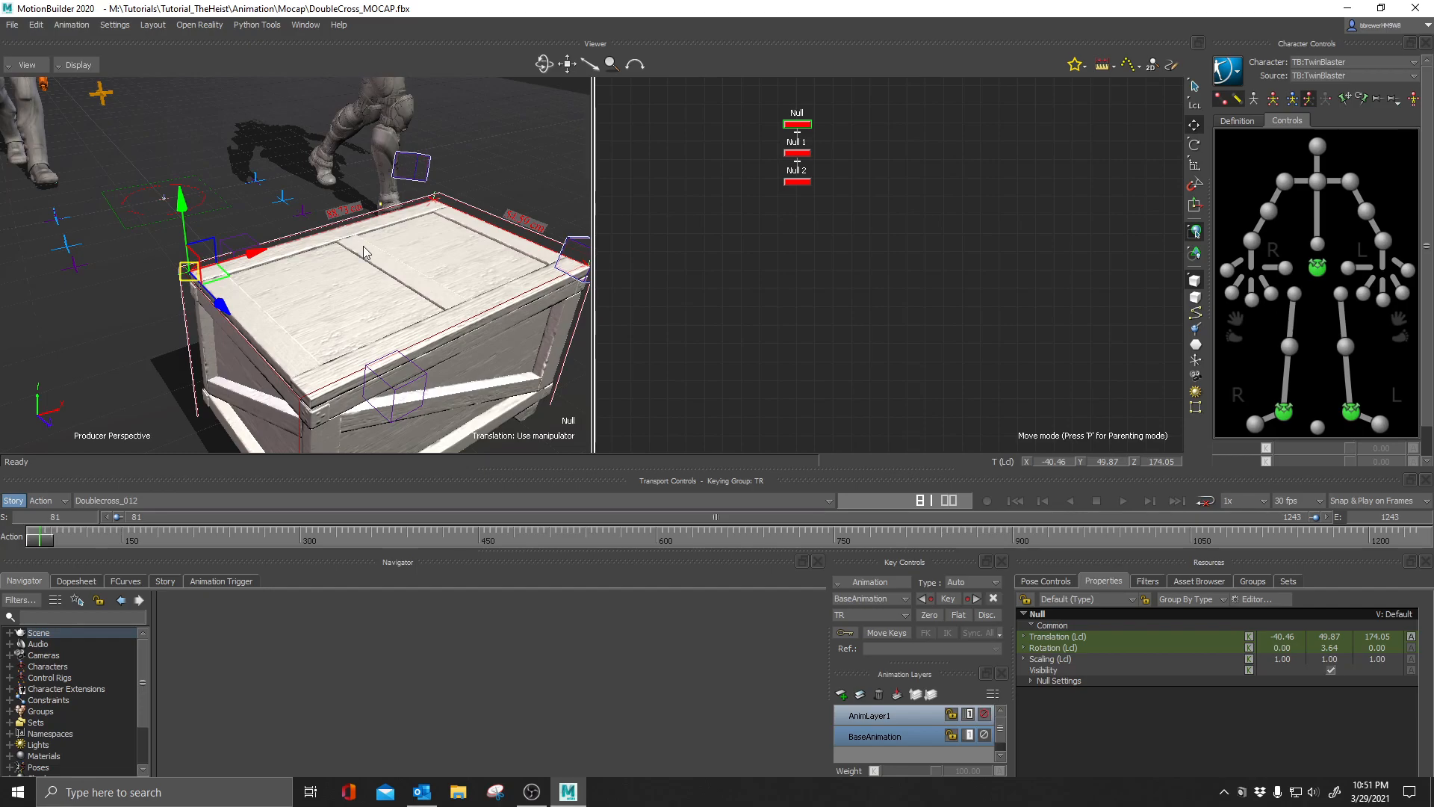
{"action": "mouse_move", "coordinate": [423, 272]}
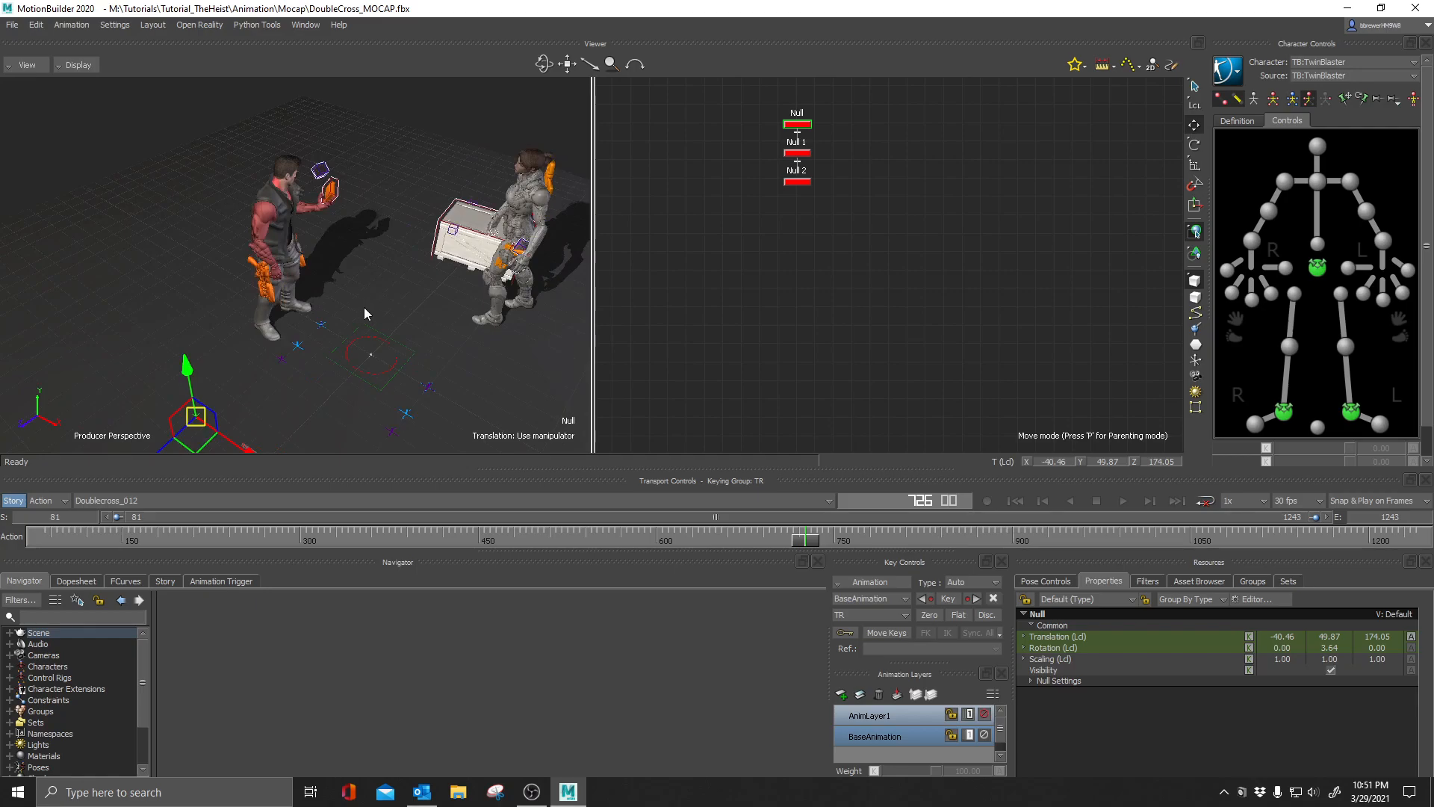
{"action": "mouse_move", "coordinate": [81, 544]}
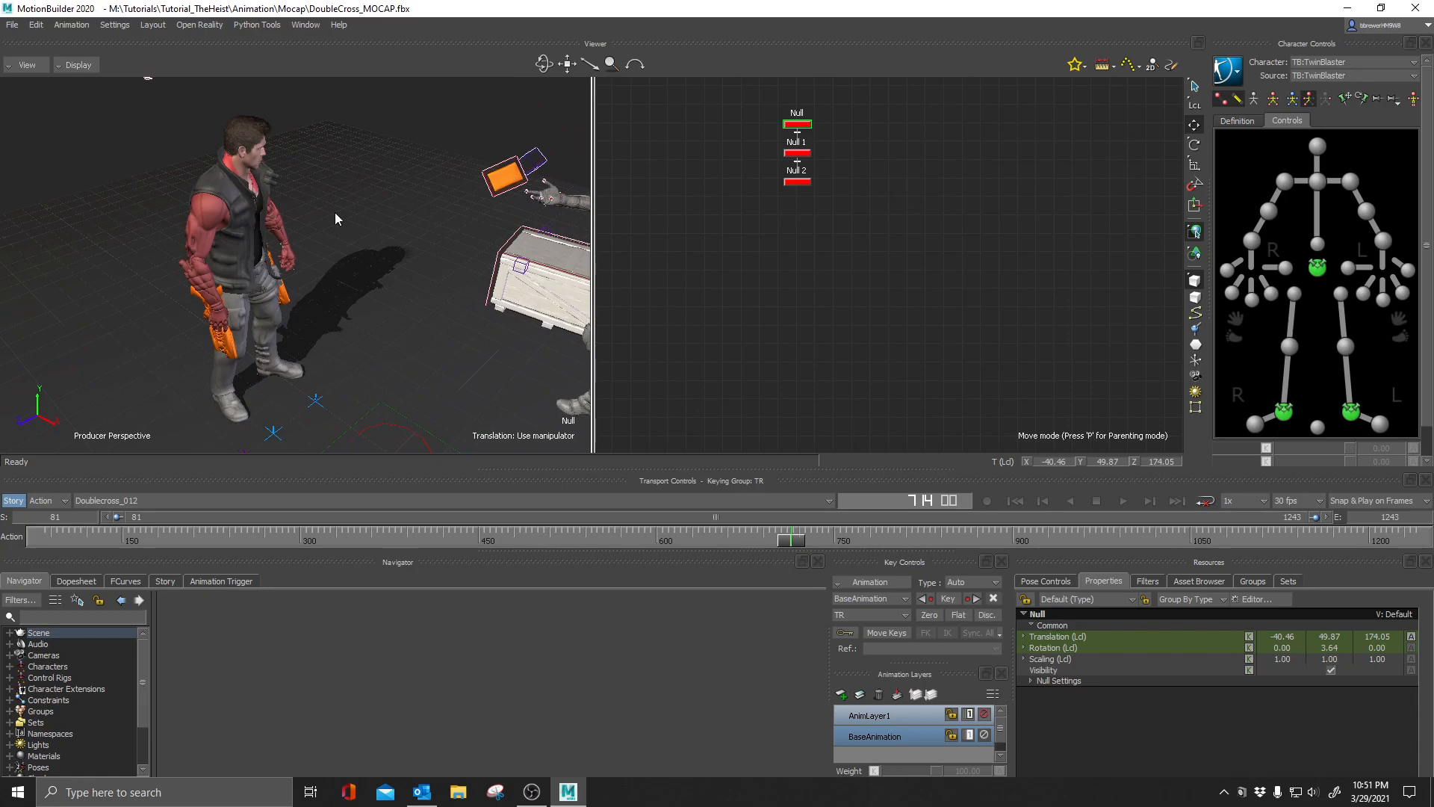
{"action": "mouse_move", "coordinate": [32, 414]}
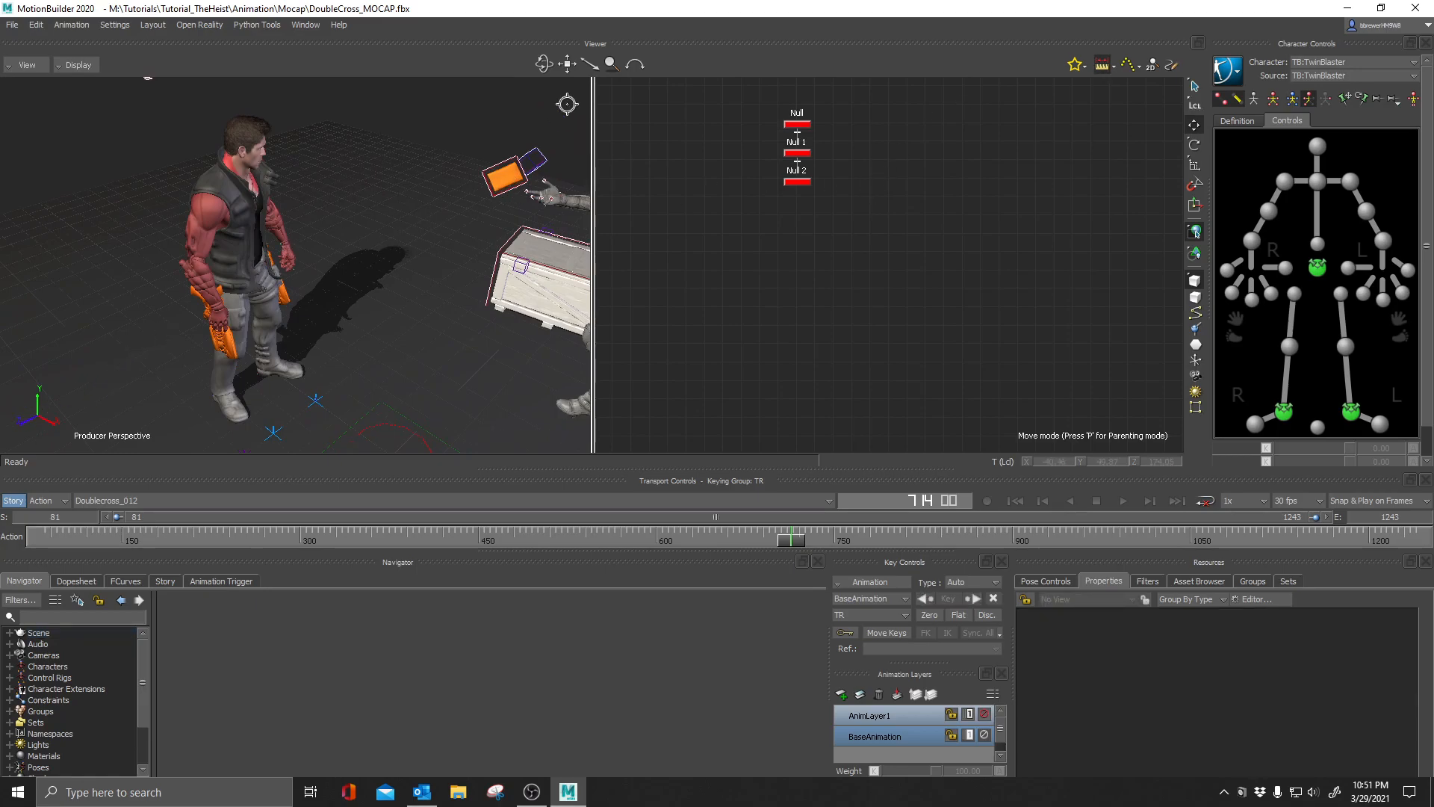
Start a new ruler and attach its end to the first character's hand.
{"action": "left_click", "coordinate": [507, 176]}
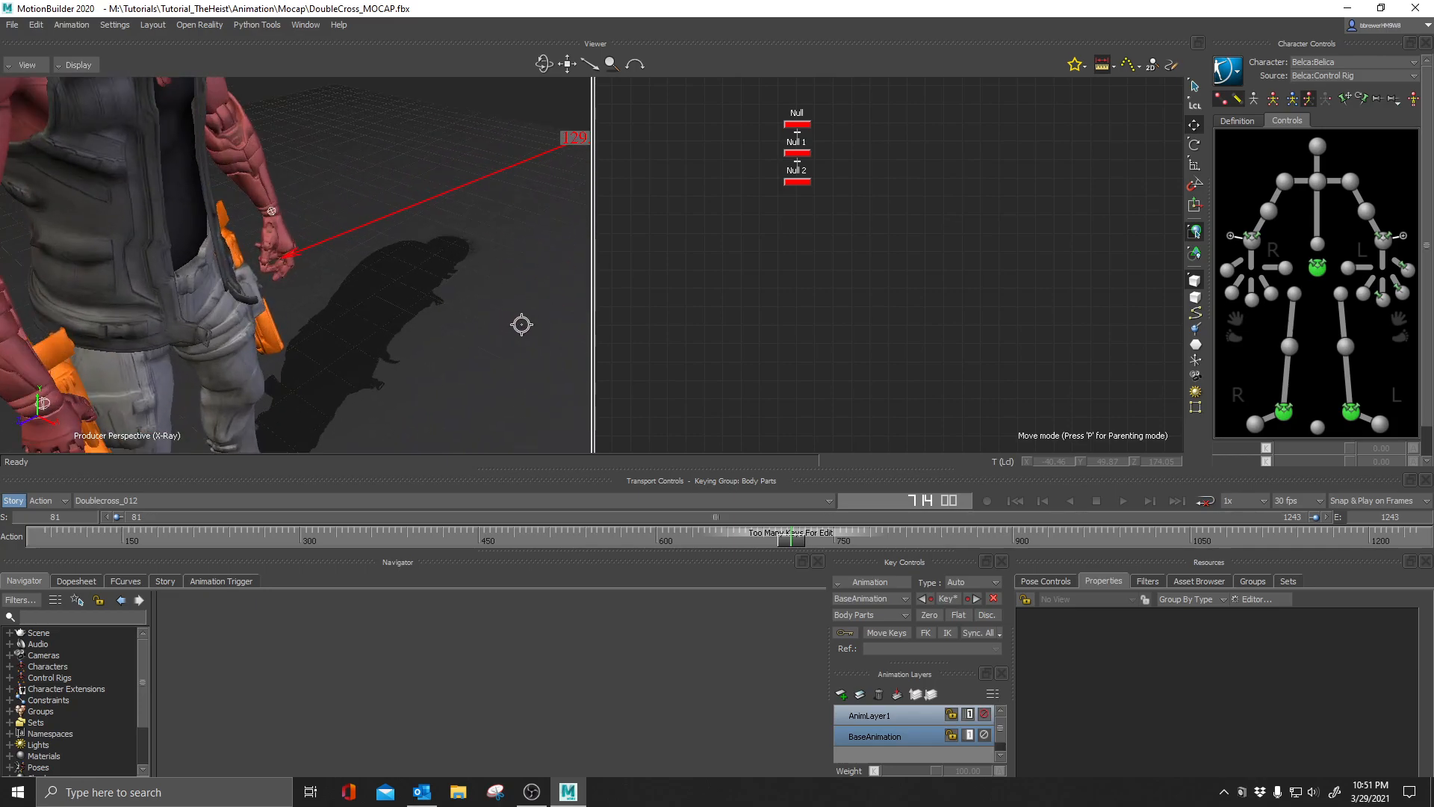
{"action": "left_click", "coordinate": [270, 210]}
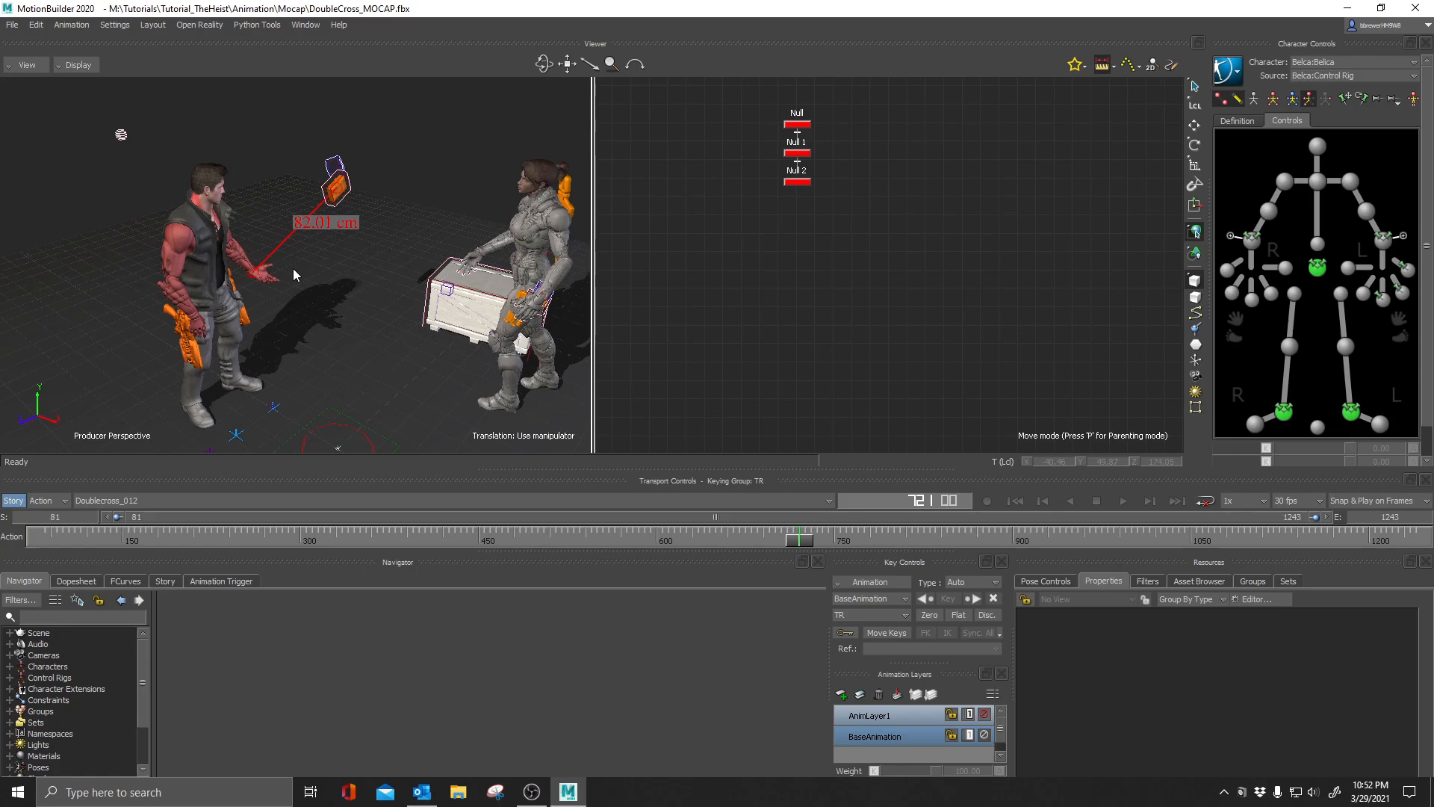
{"action": "mouse_move", "coordinate": [442, 388]}
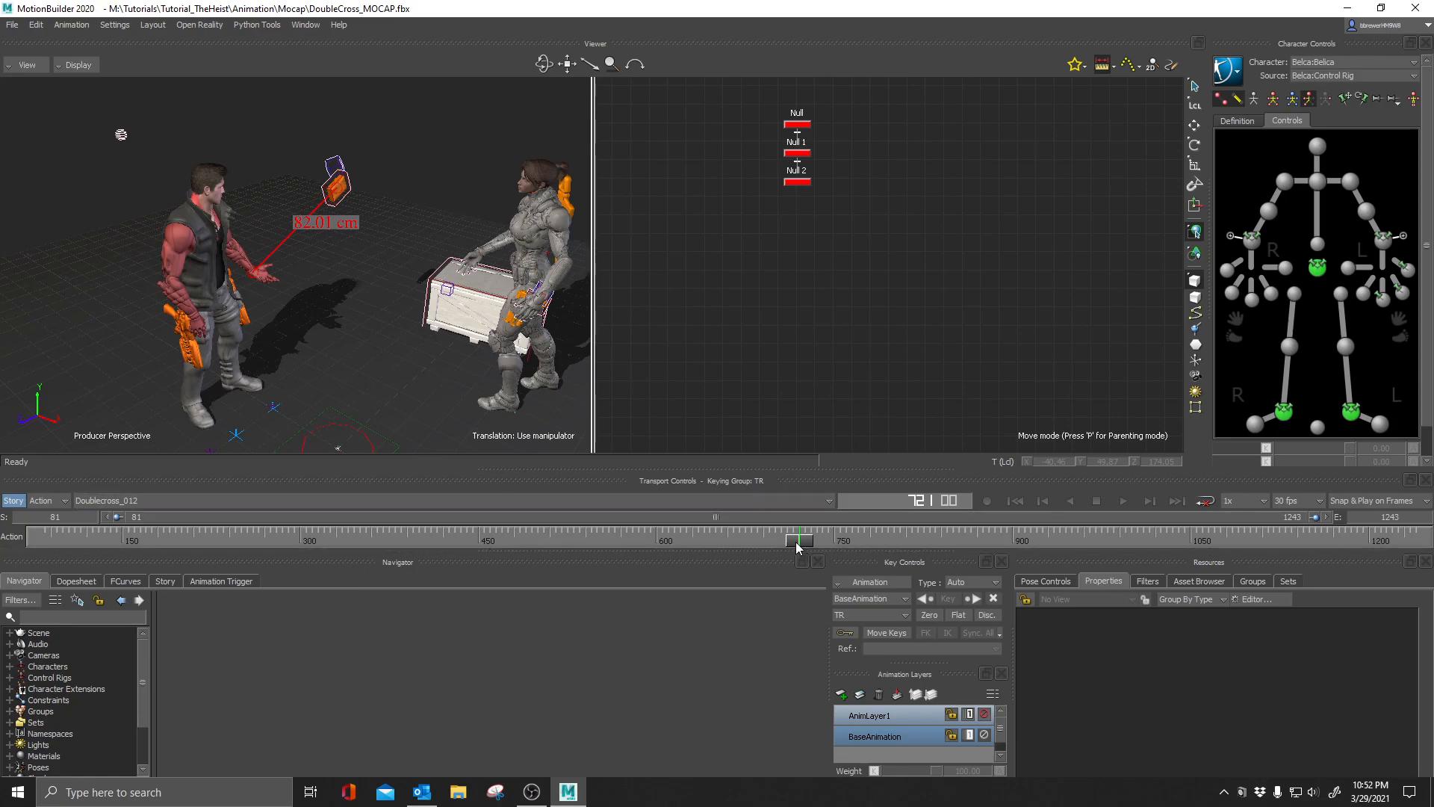
{"action": "mouse_move", "coordinate": [805, 544]}
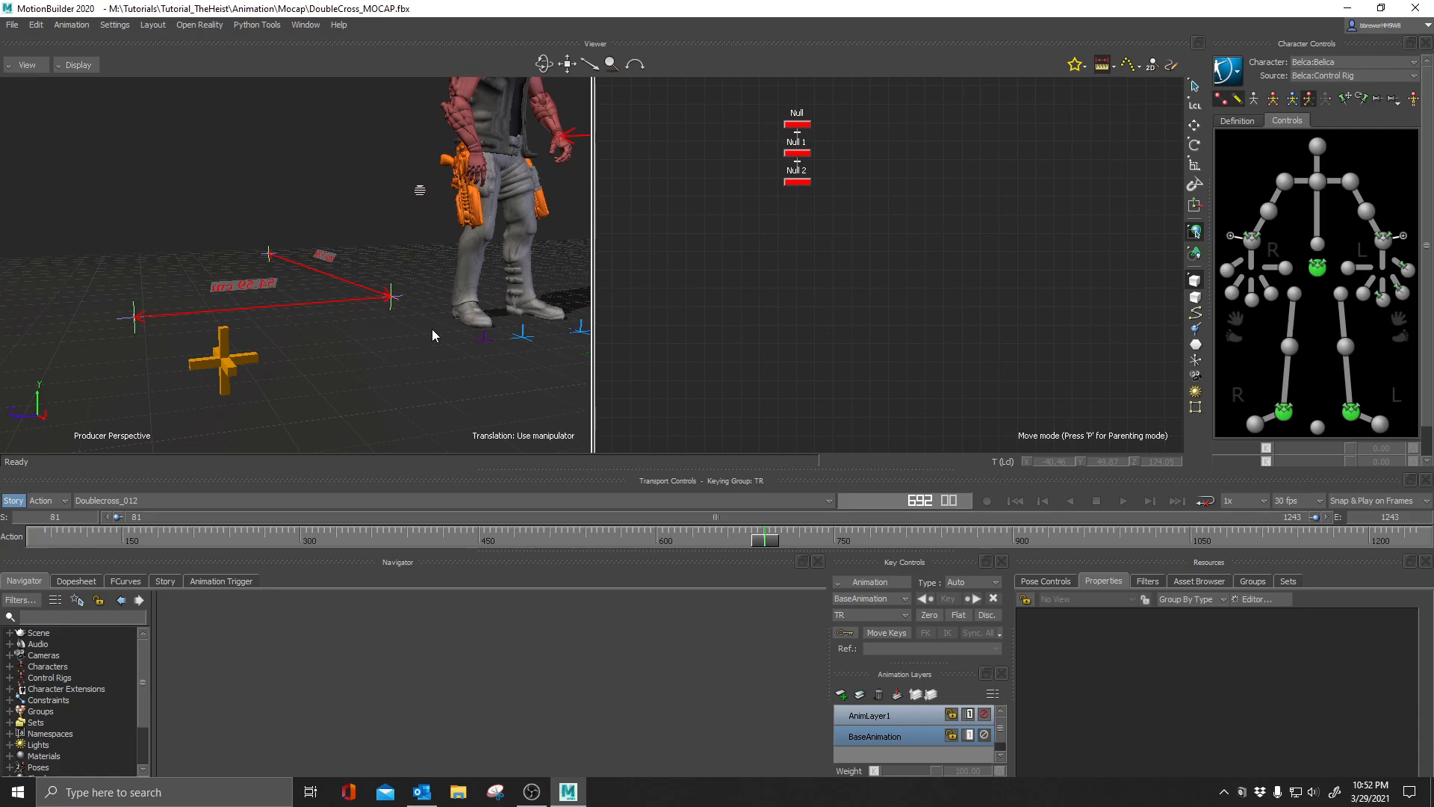
{"action": "mouse_move", "coordinate": [359, 390]}
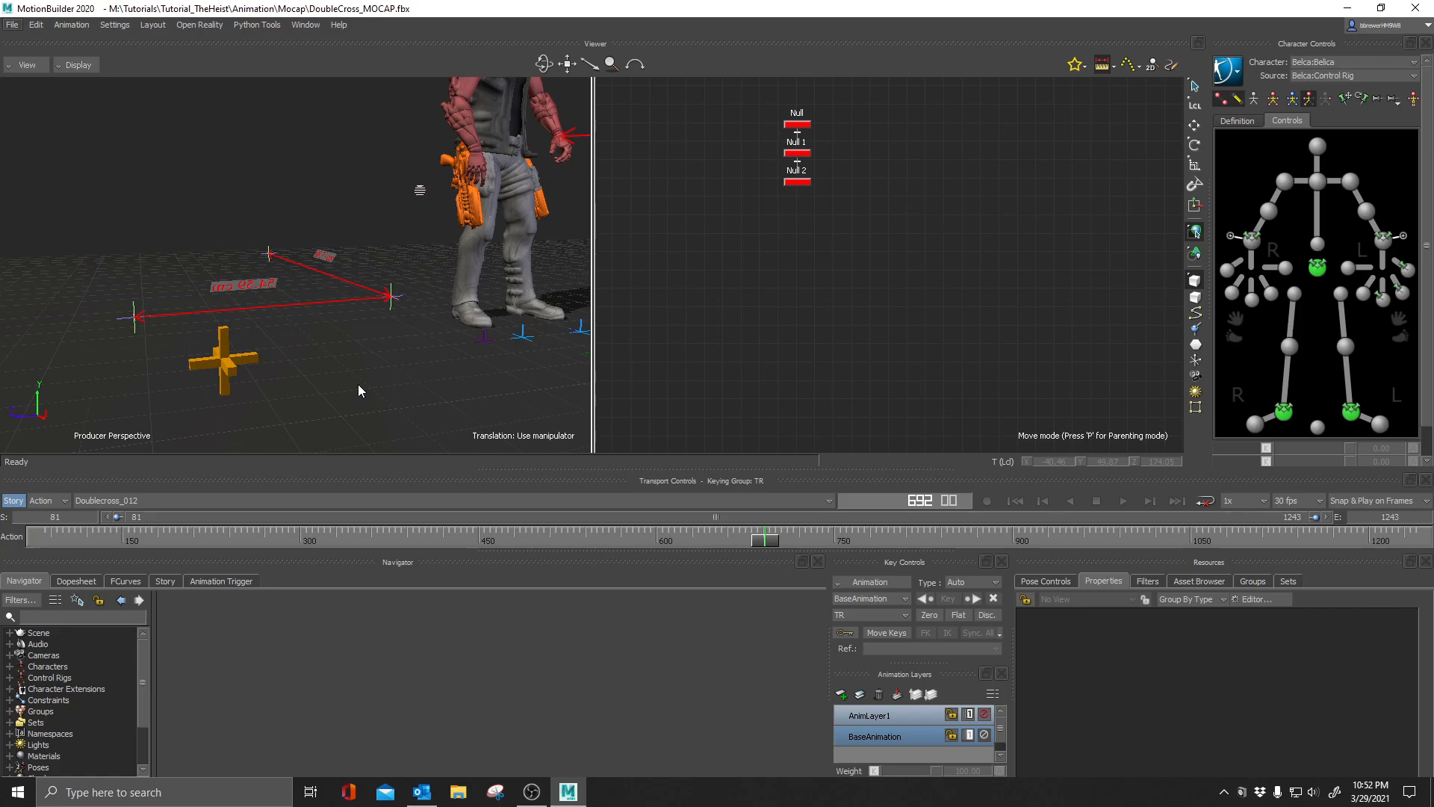
{"action": "mouse_move", "coordinate": [408, 325]}
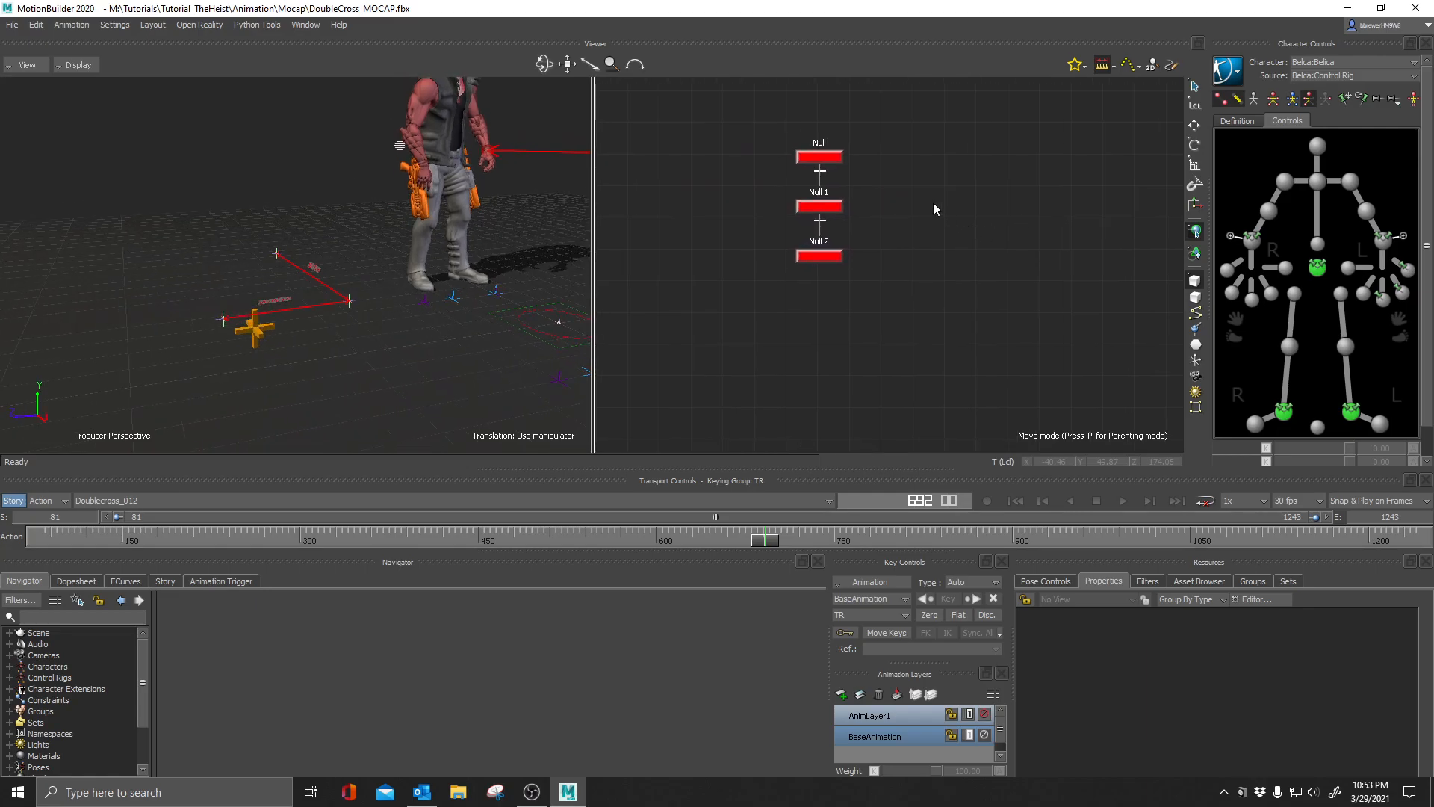
Add Null 3, parent it under Null 1 and set its local Y position to -49.87.
{"action": "left_click", "coordinate": [819, 206]}
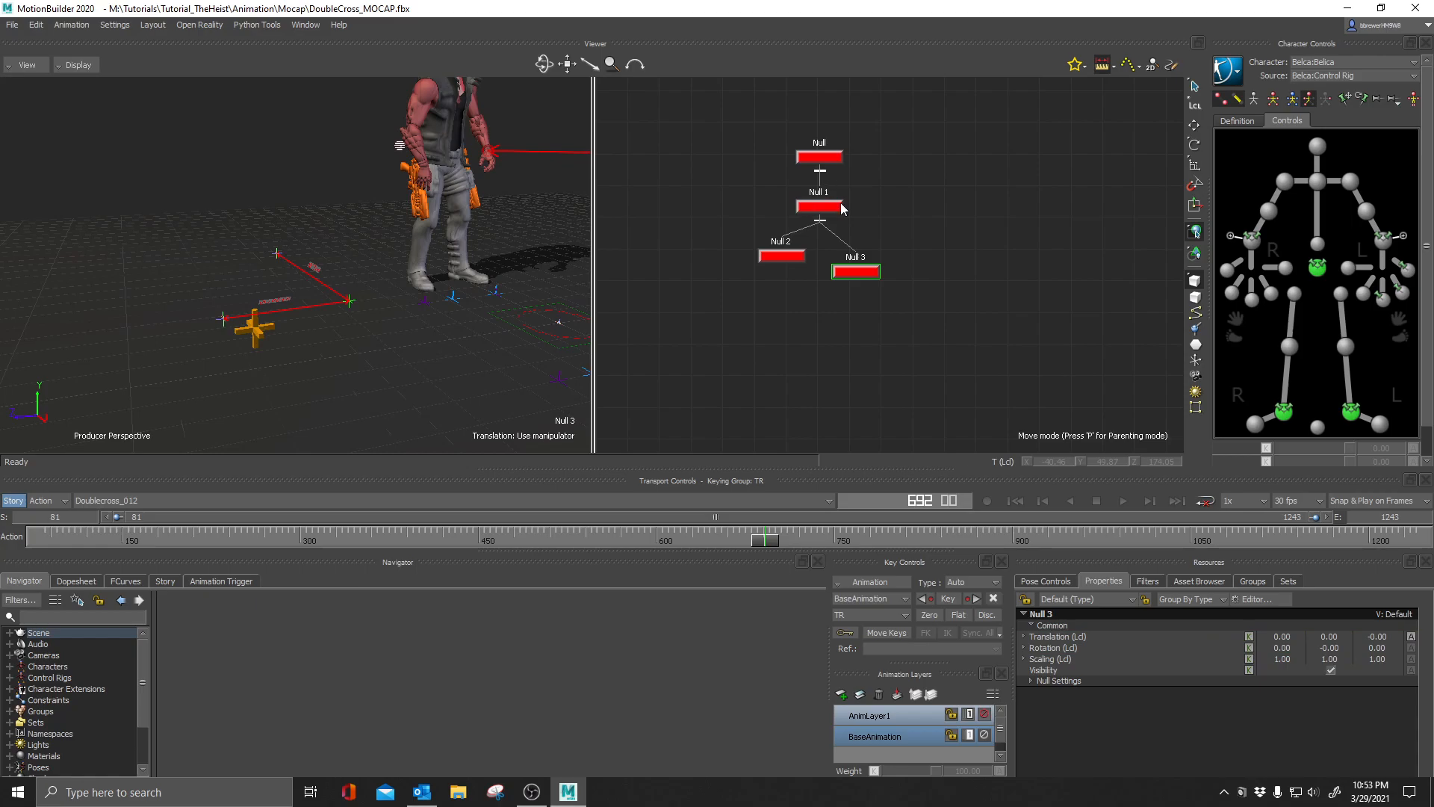
{"action": "left_click", "coordinate": [345, 302]}
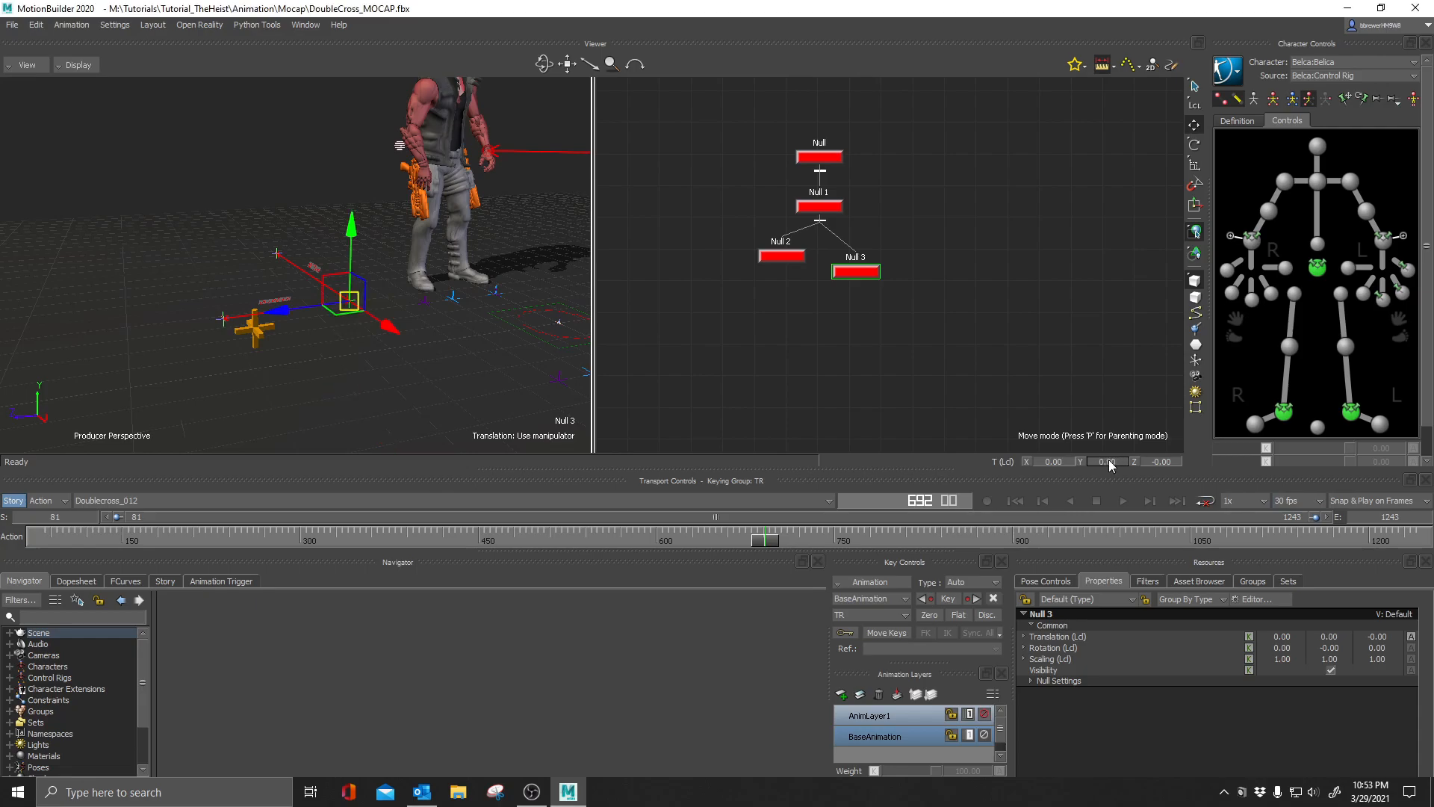
{"action": "left_click", "coordinate": [1229, 98]}
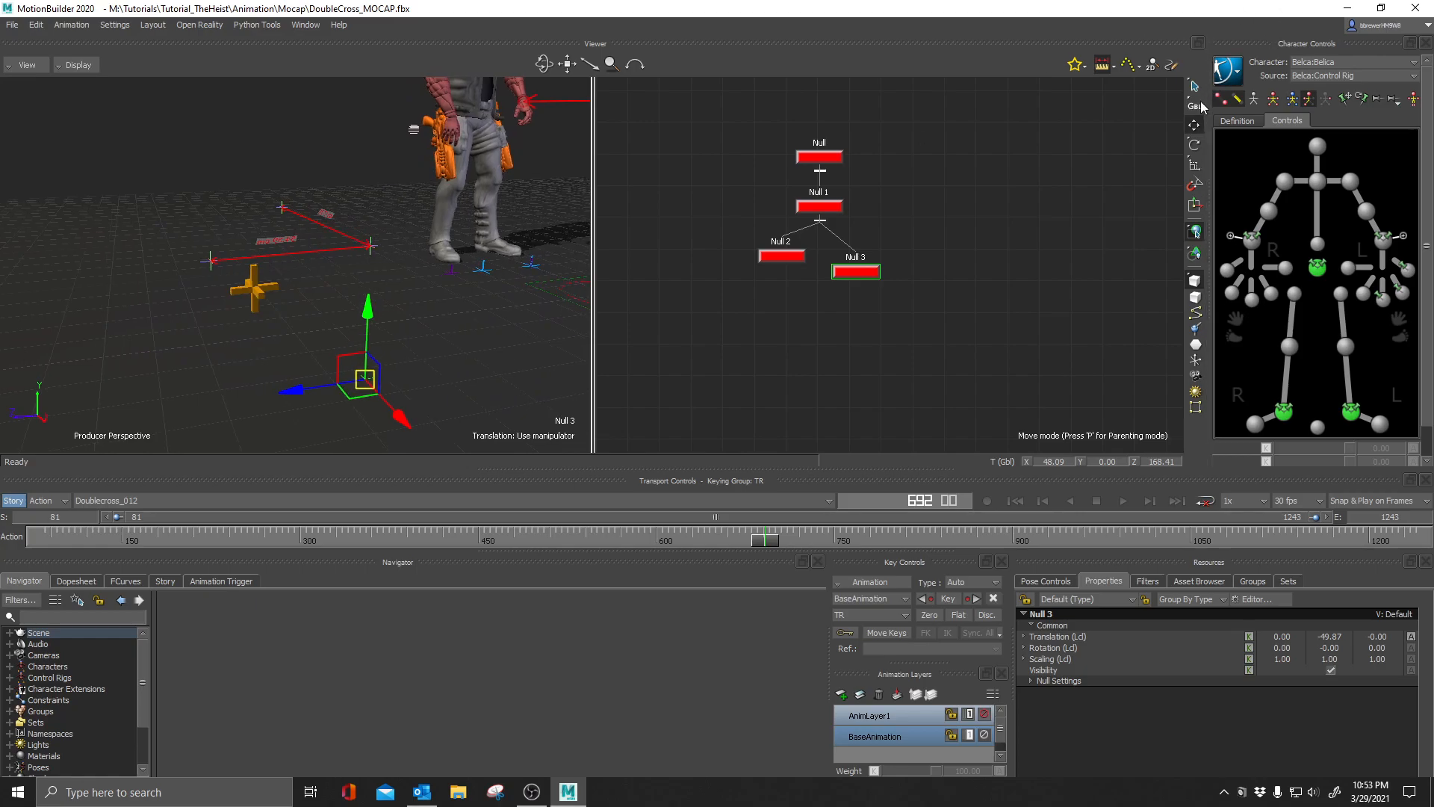
{"action": "left_click", "coordinate": [1195, 85]}
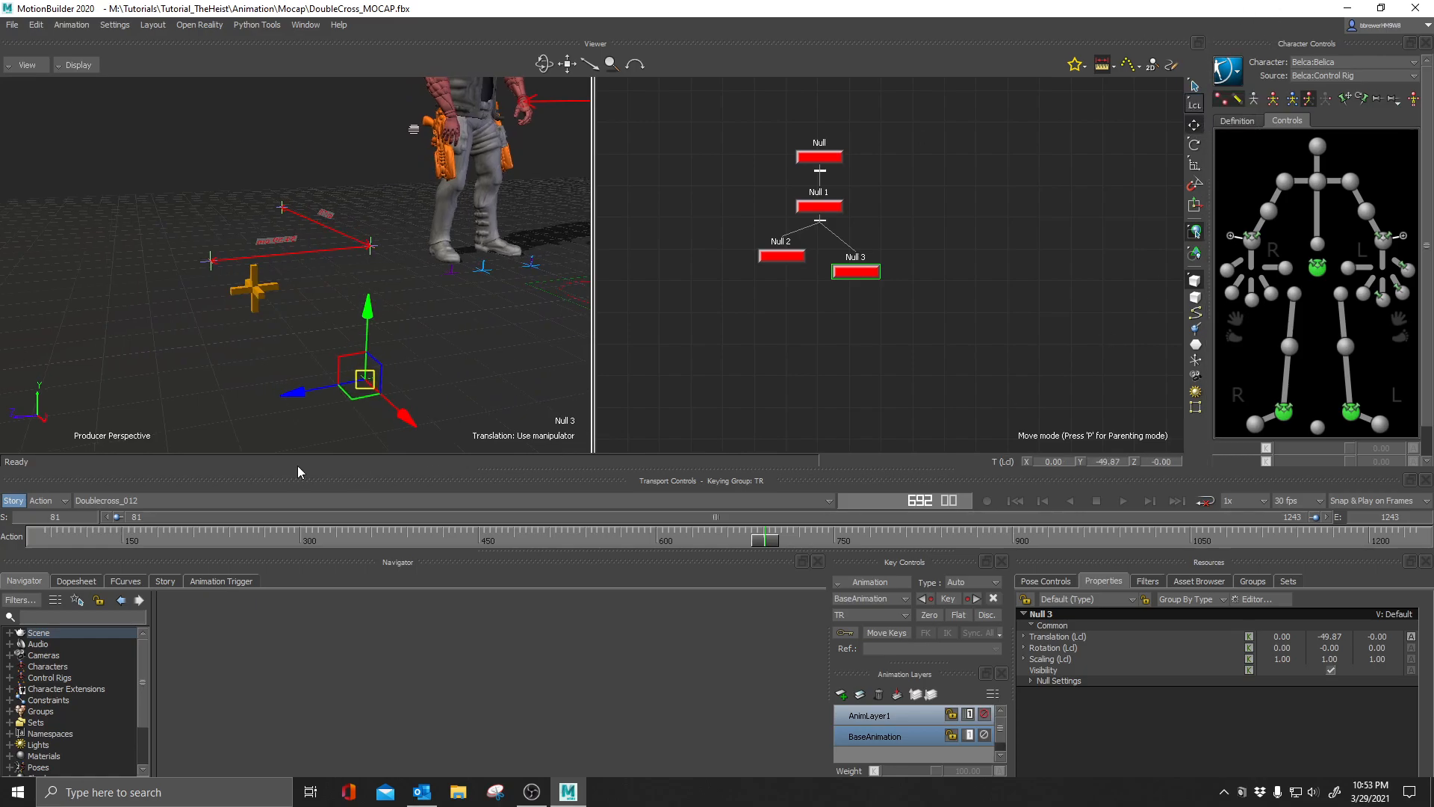
{"action": "mouse_move", "coordinate": [421, 344]}
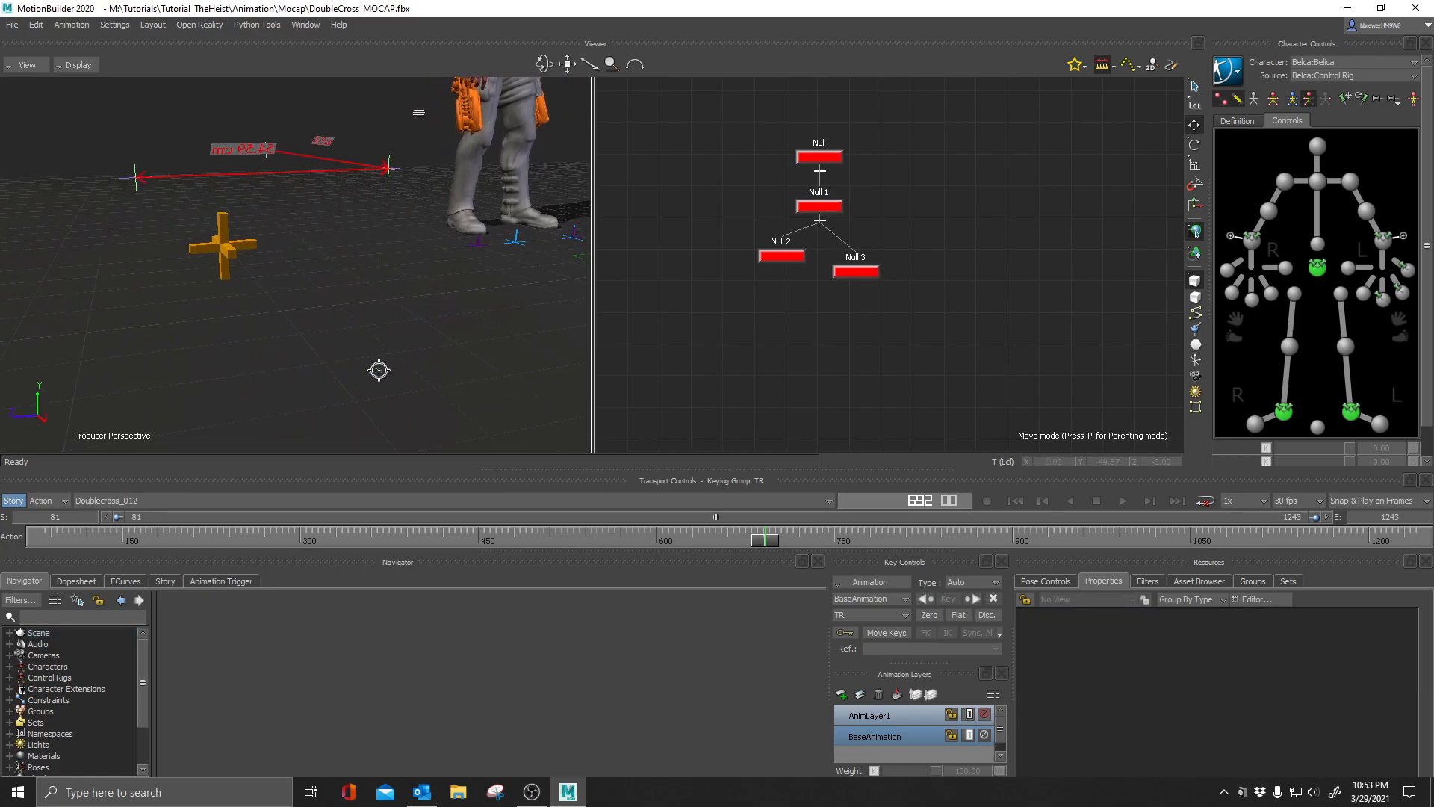
Measure the distance from Null 1 down to Null 3 with a ruler.
{"action": "left_click", "coordinate": [855, 270]}
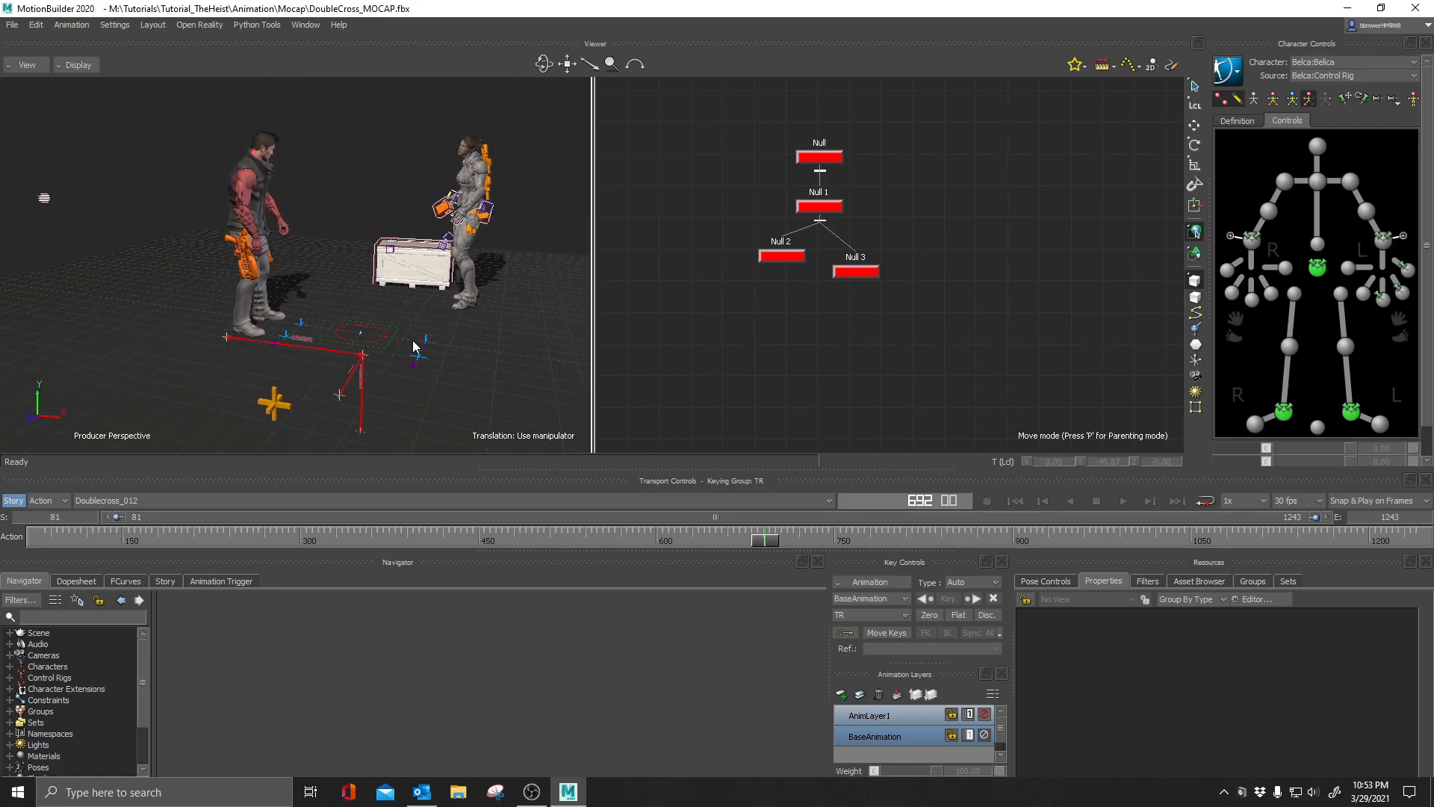
{"action": "mouse_move", "coordinate": [1111, 597]}
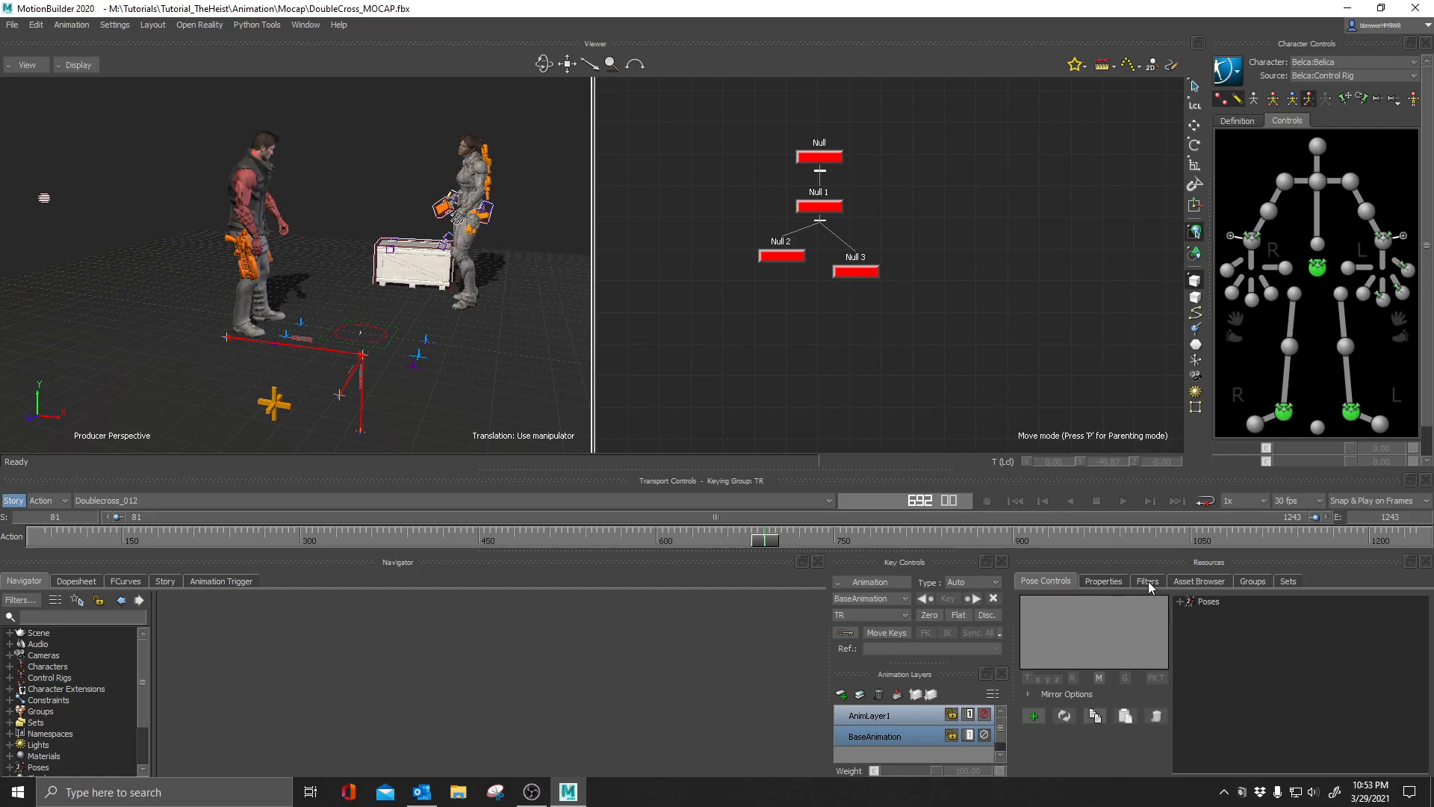
Browse the asset templates to pick the Null element for placement.
{"action": "left_click", "coordinate": [1198, 581]}
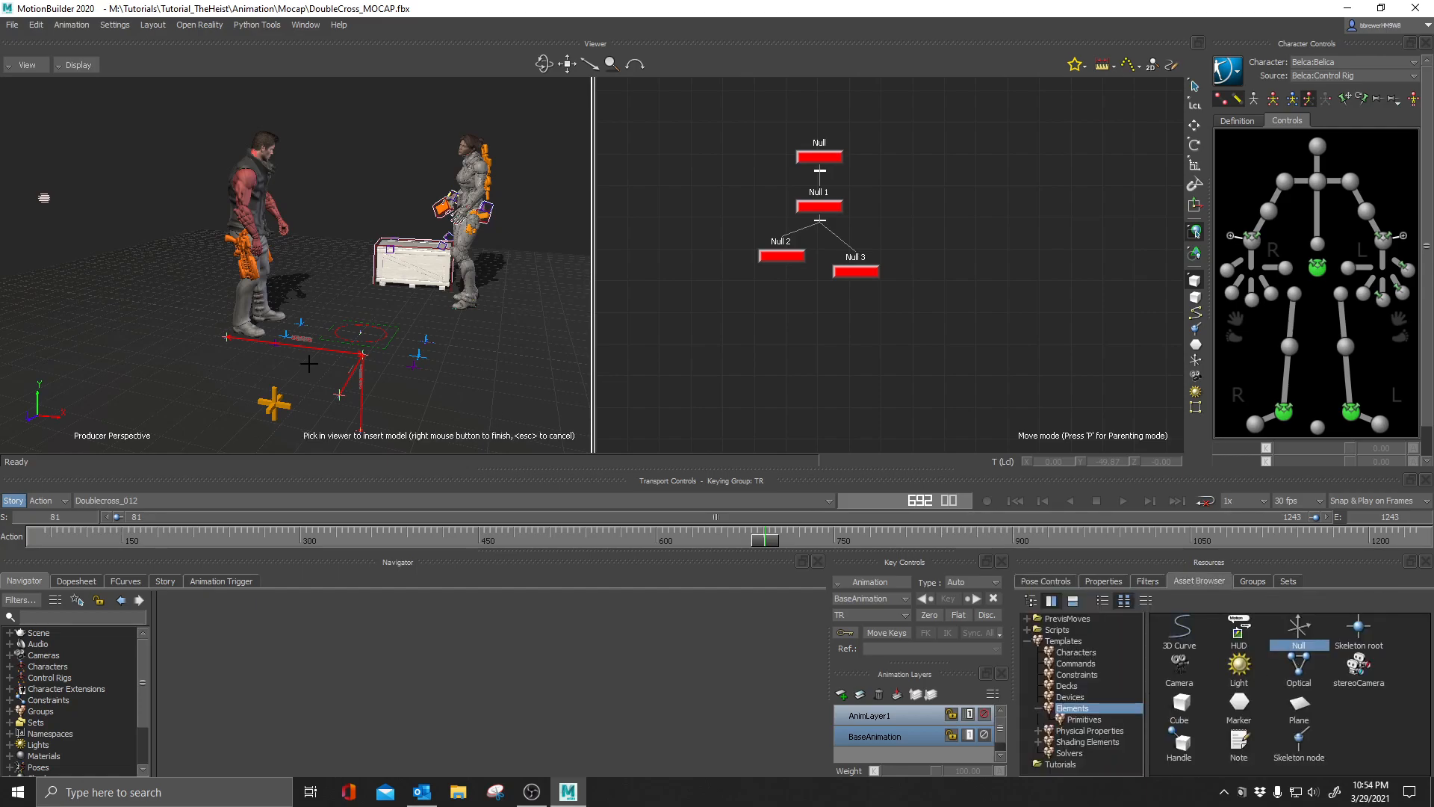